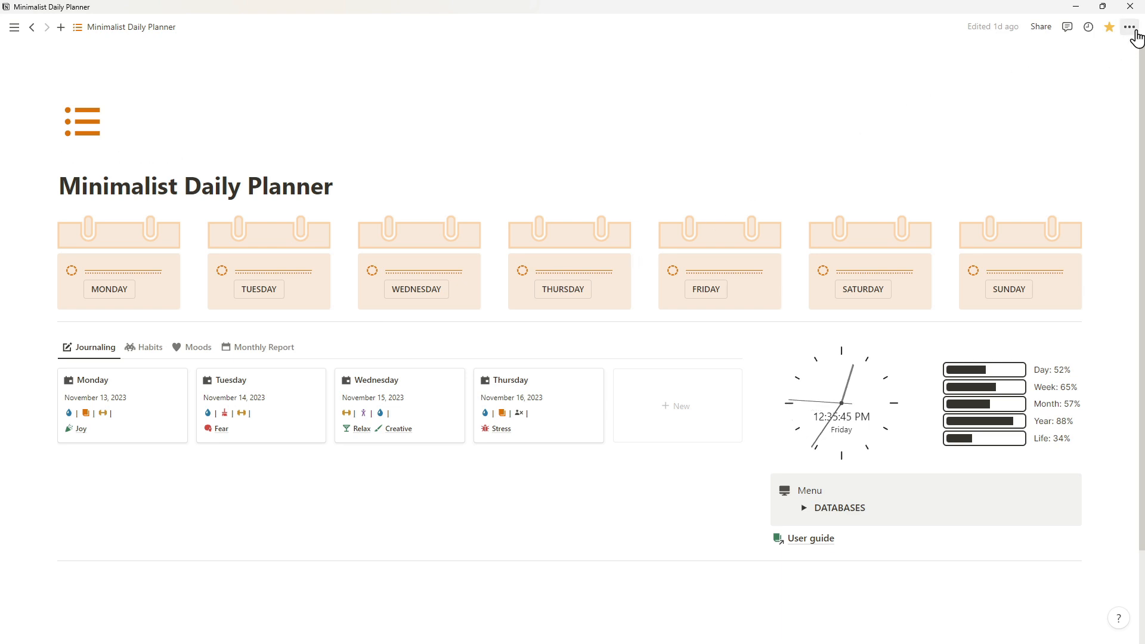
# View the Habits gallery and review the Water intake and Read pages' annual report charts.
pyautogui.click(1129, 27)
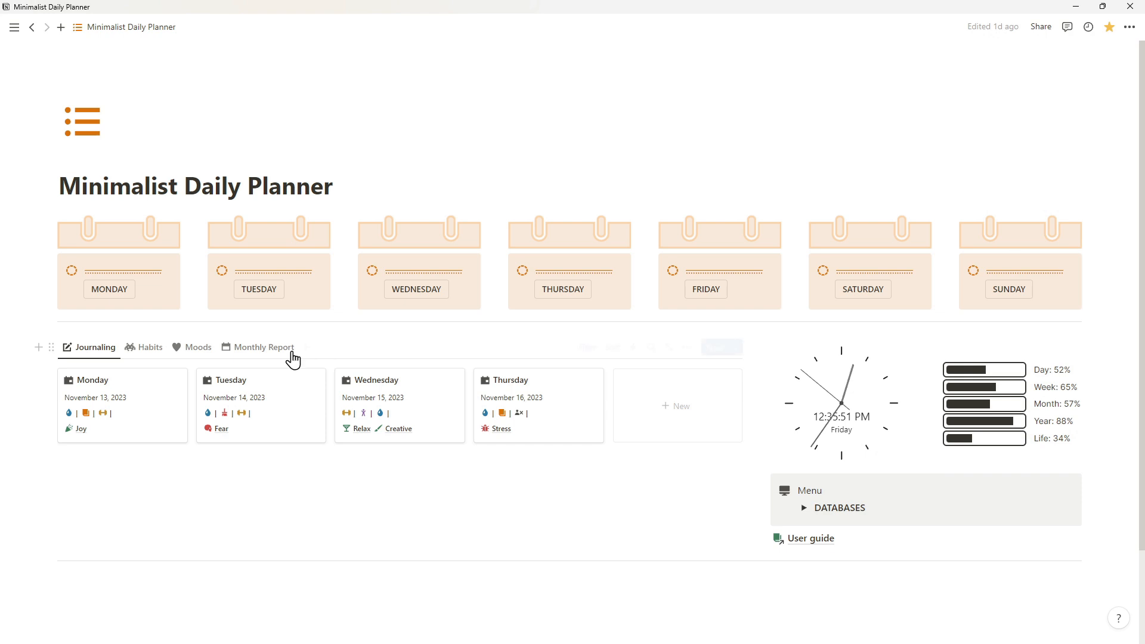
pyautogui.click(150, 348)
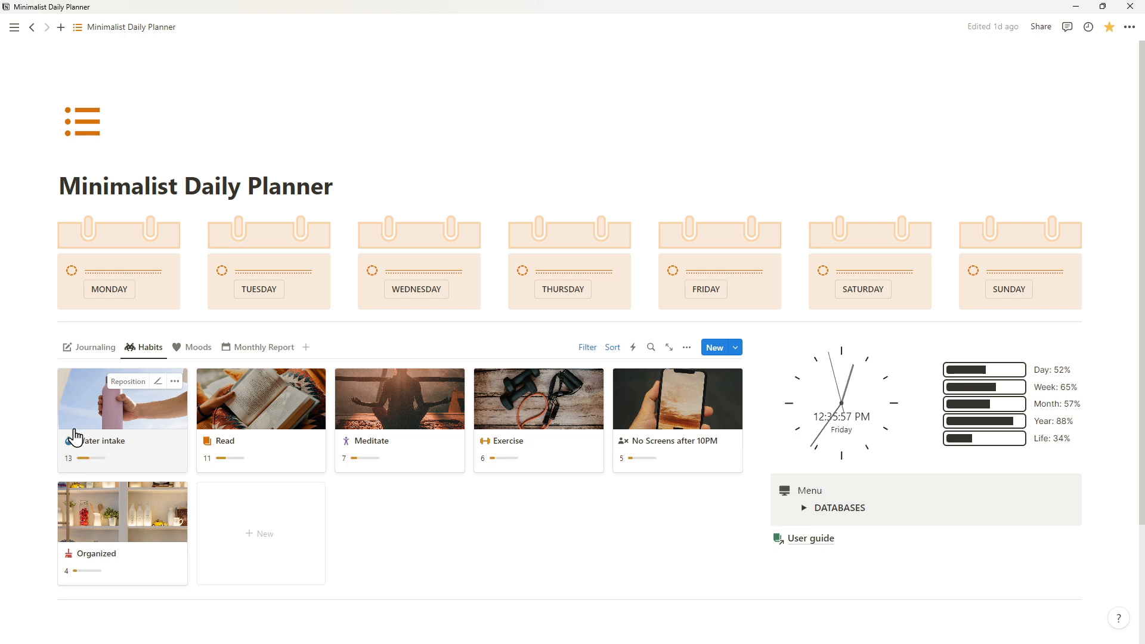
pyautogui.click(97, 440)
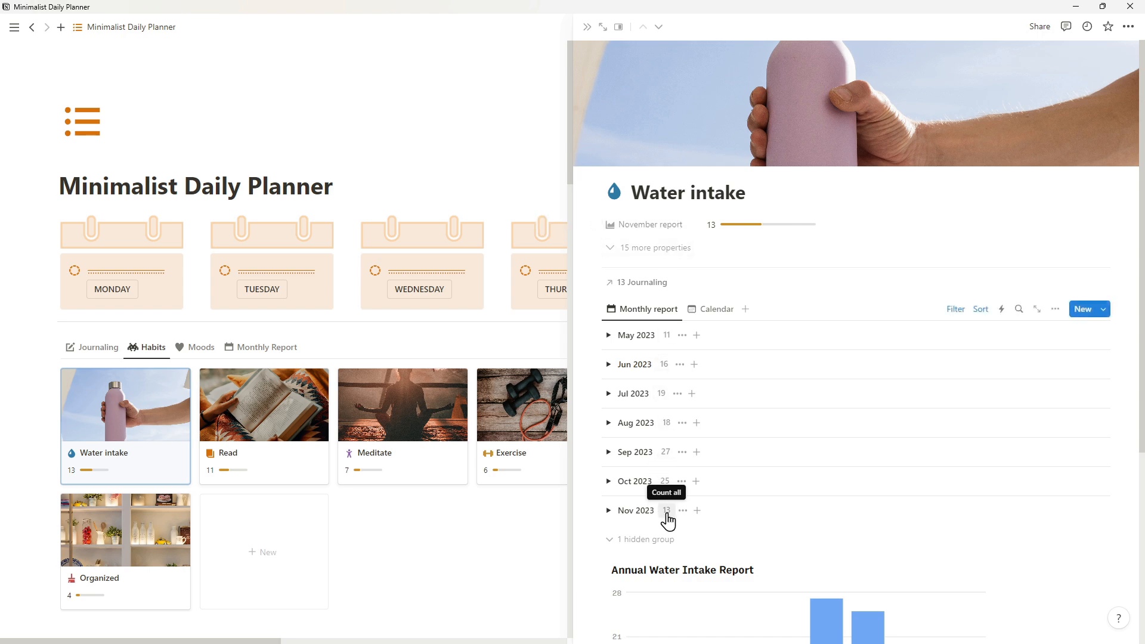
pyautogui.scroll(-3)
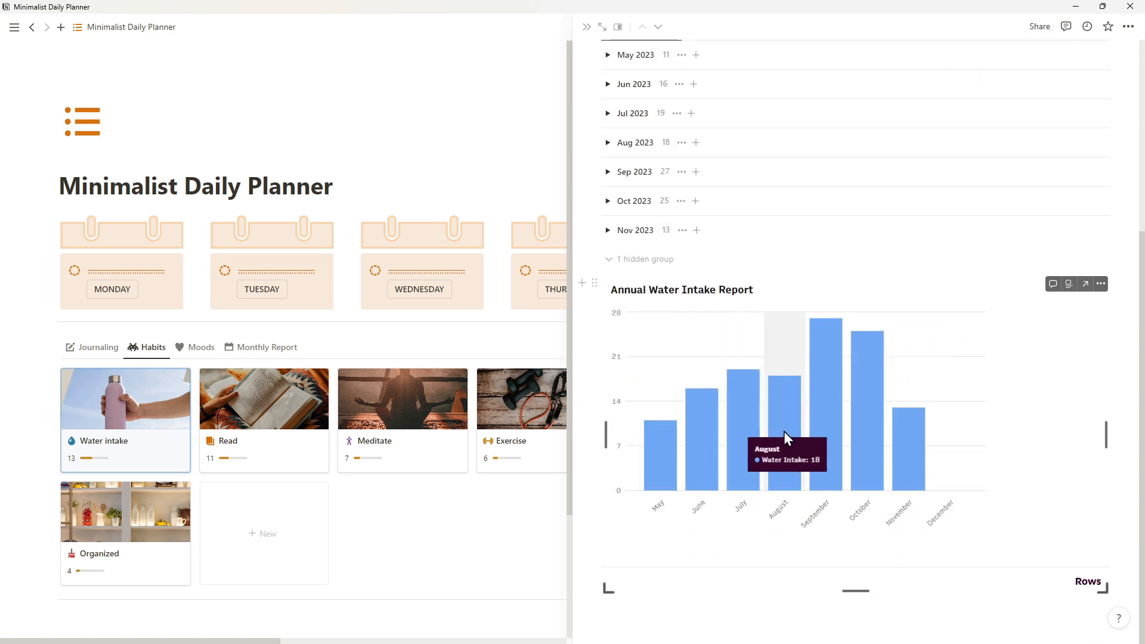
pyautogui.moveTo(905, 442)
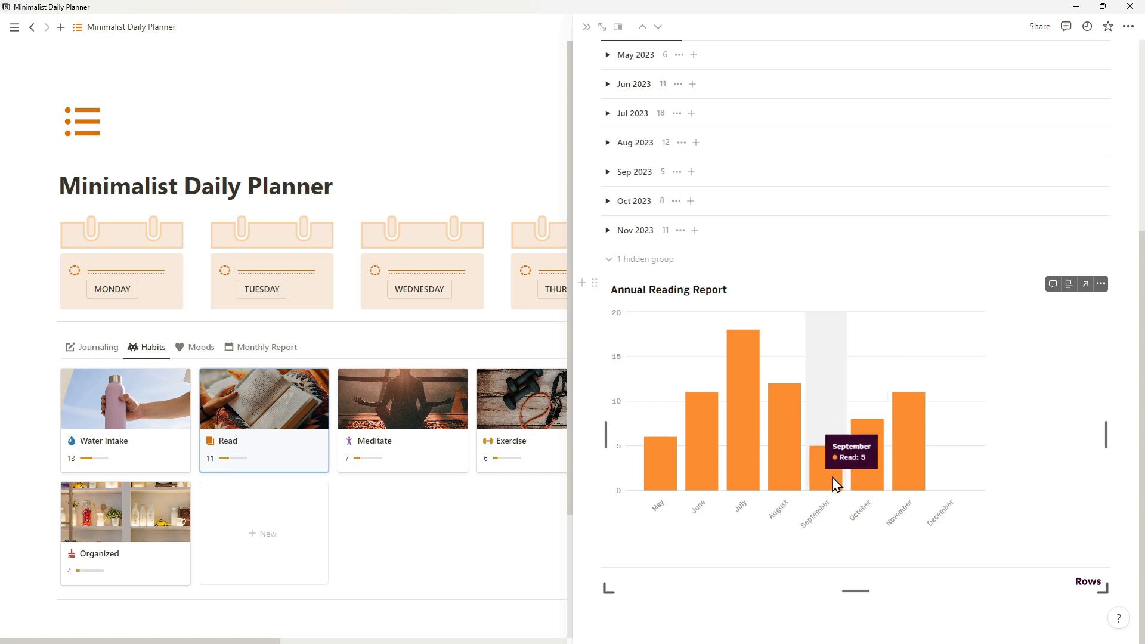
pyautogui.moveTo(743, 469)
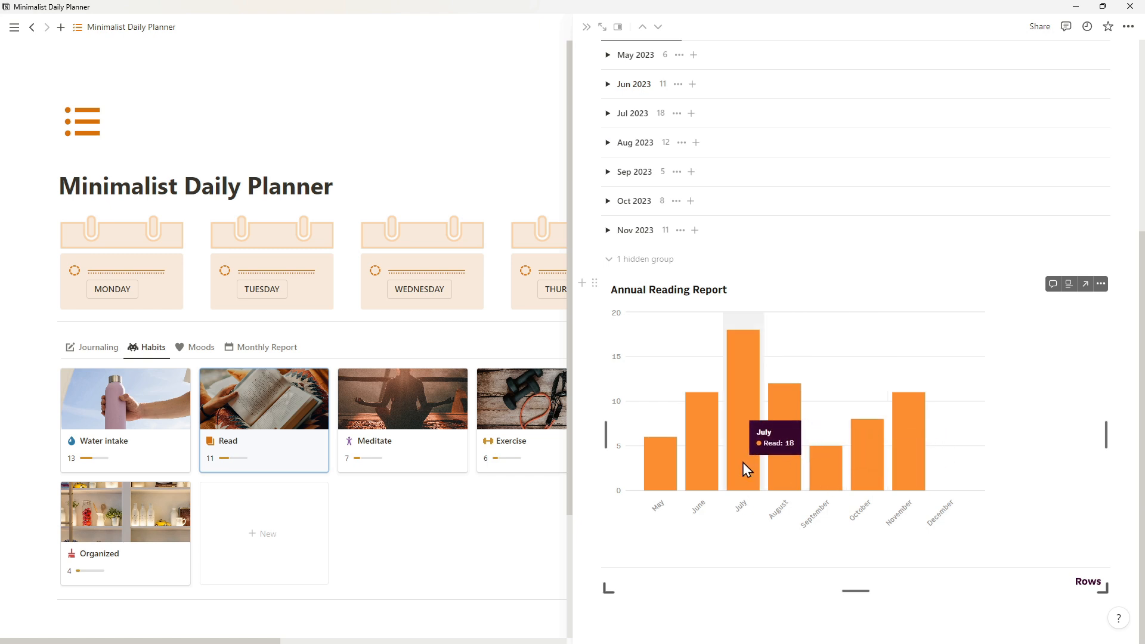
pyautogui.click(602, 26)
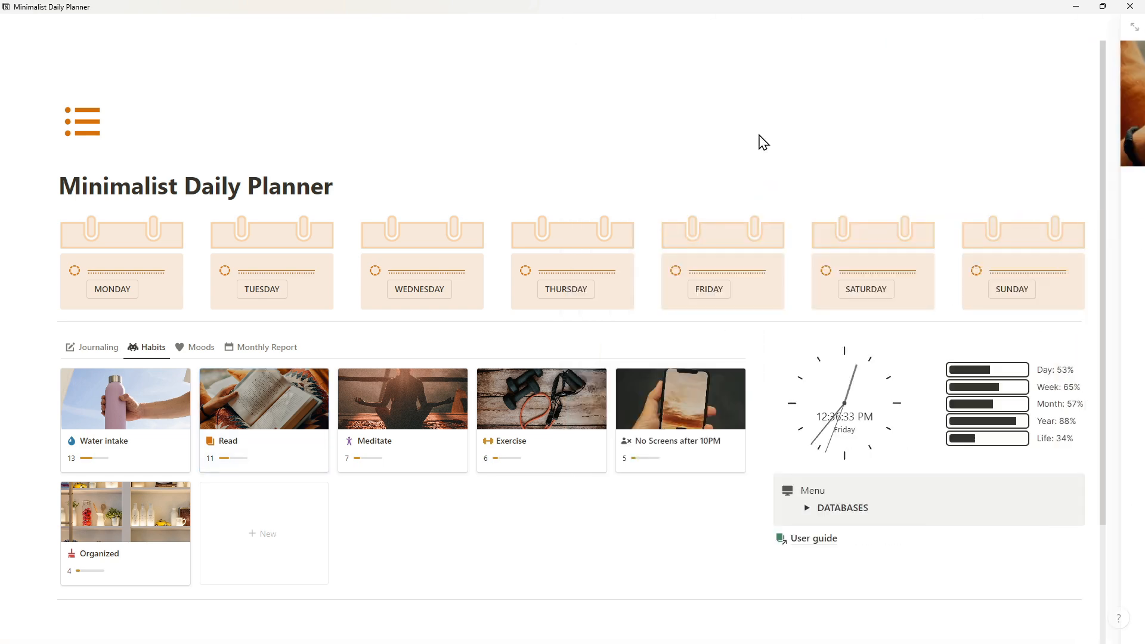
# View the Moods gallery and review the Focus and Sadness pages' annual mood stacked-bar charts.
pyautogui.click(201, 347)
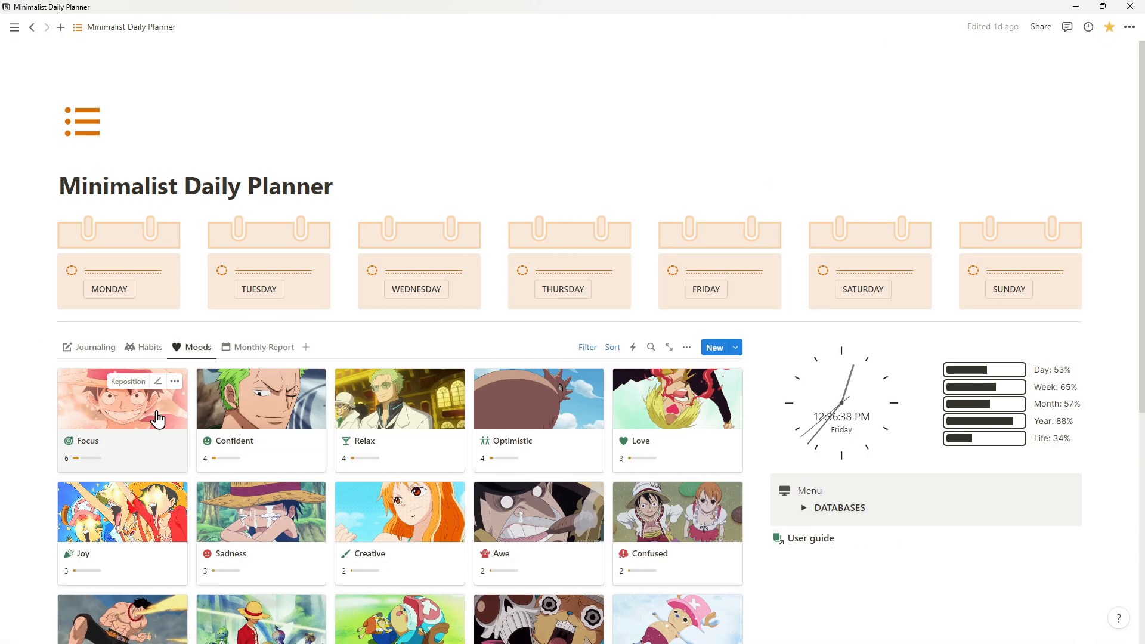
pyautogui.click(122, 398)
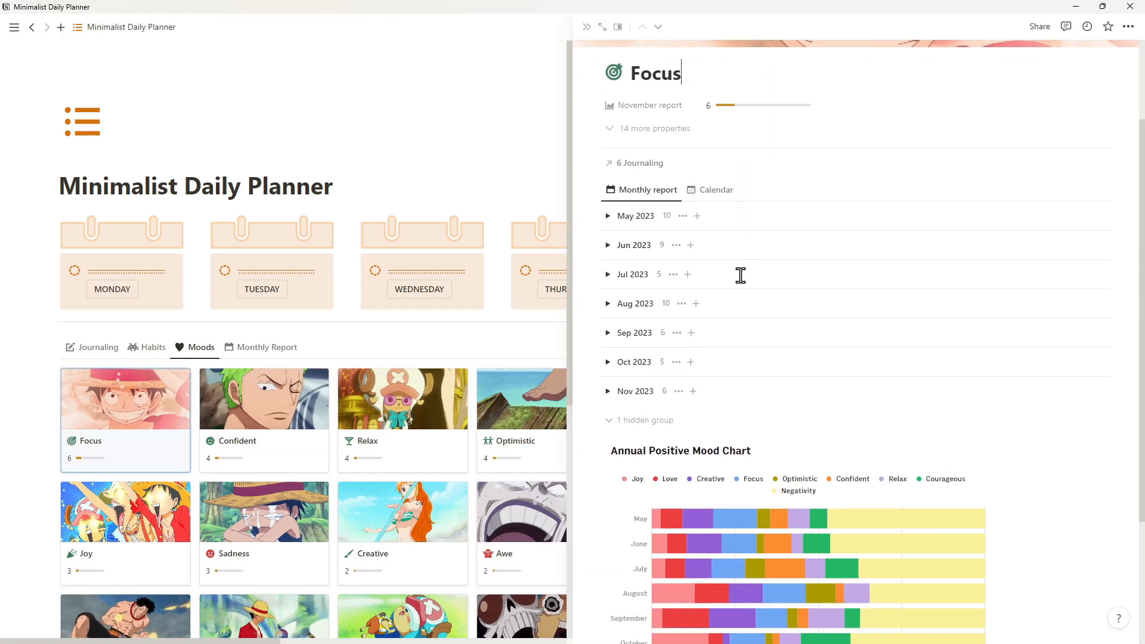
pyautogui.scroll(-3)
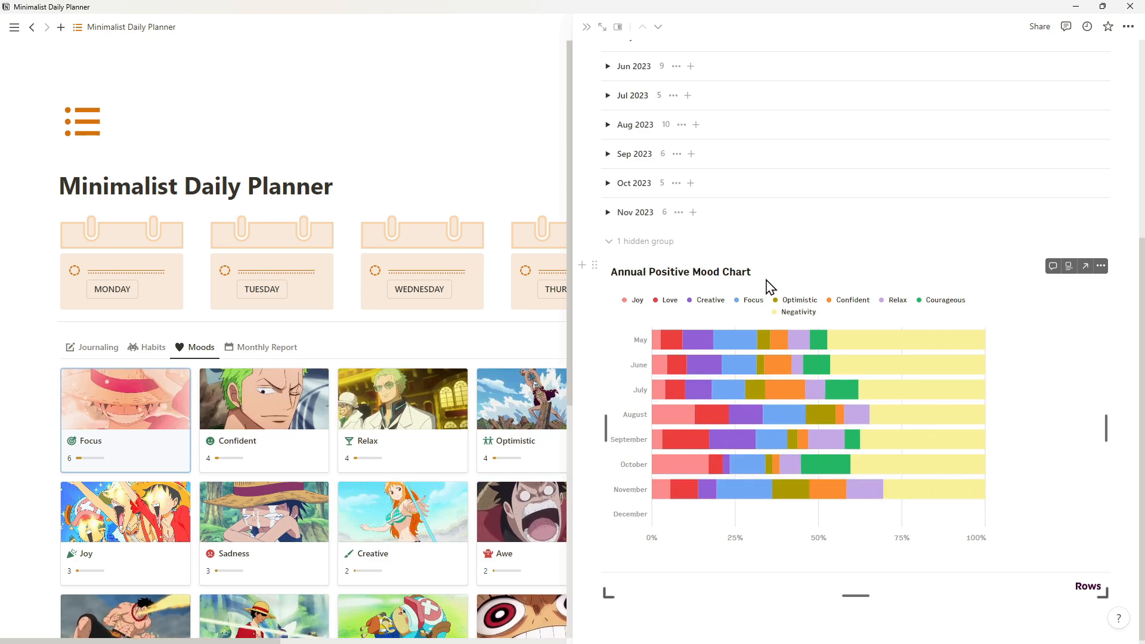
pyautogui.scroll(-3)
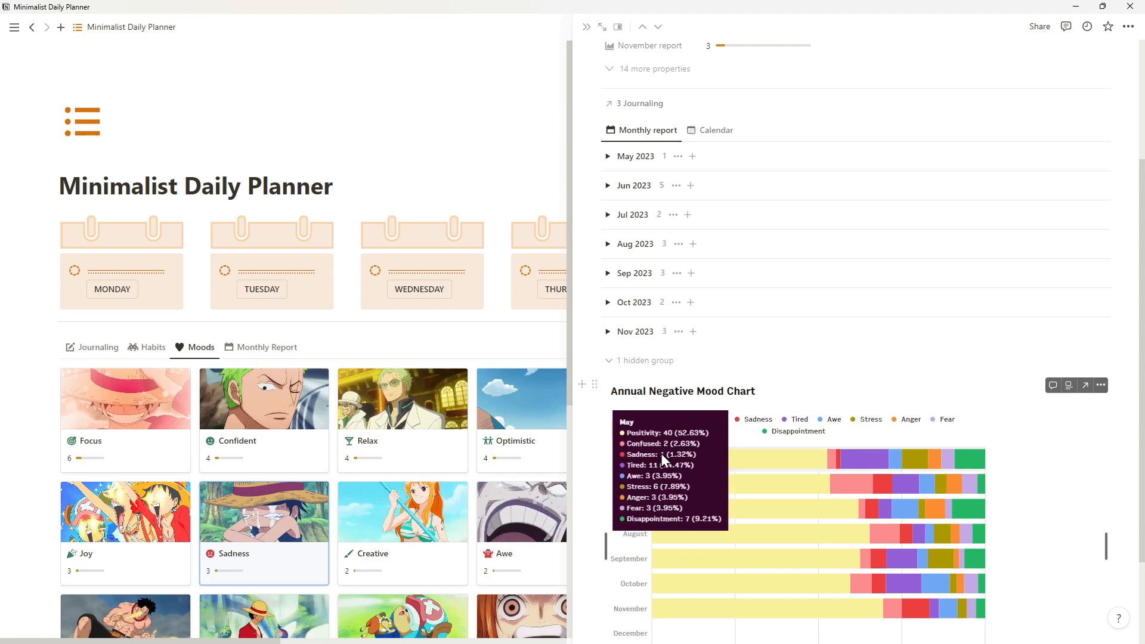
pyautogui.moveTo(660, 488)
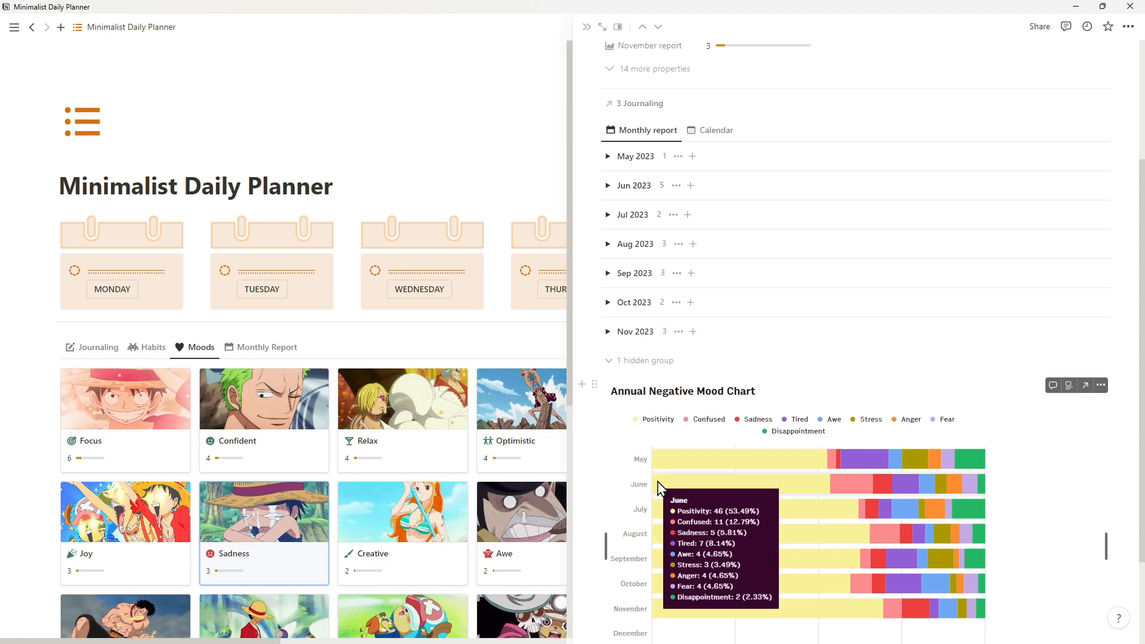
pyautogui.scroll(-3)
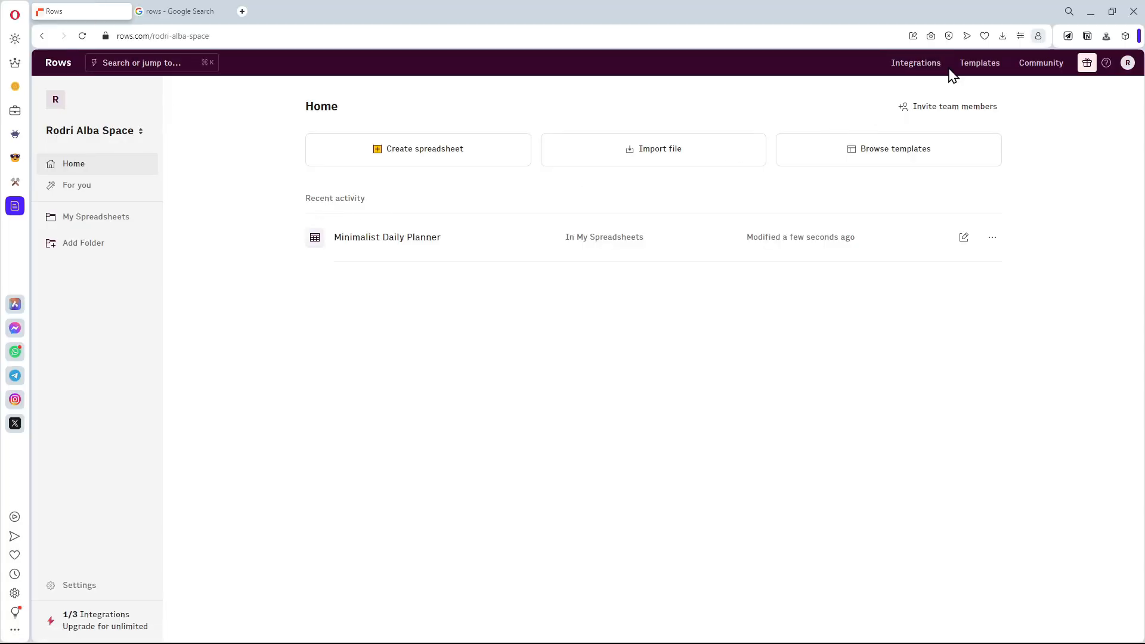
# Confirm the Notion integration is connected, then open the Minimalist Daily Planner spreadsheet.
pyautogui.click(915, 63)
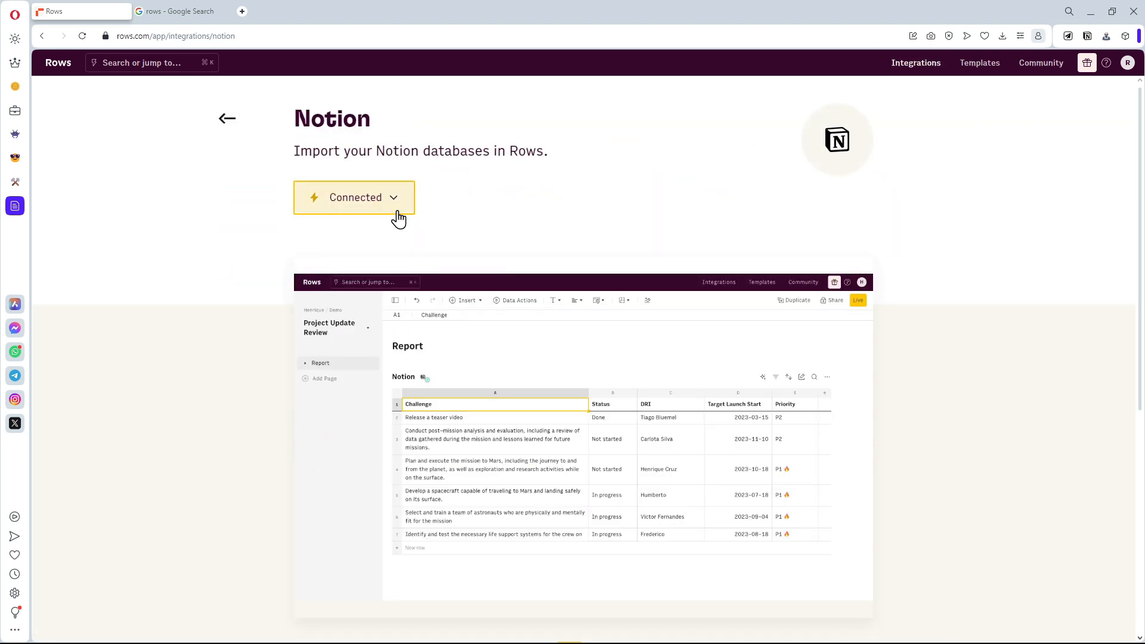
pyautogui.click(227, 118)
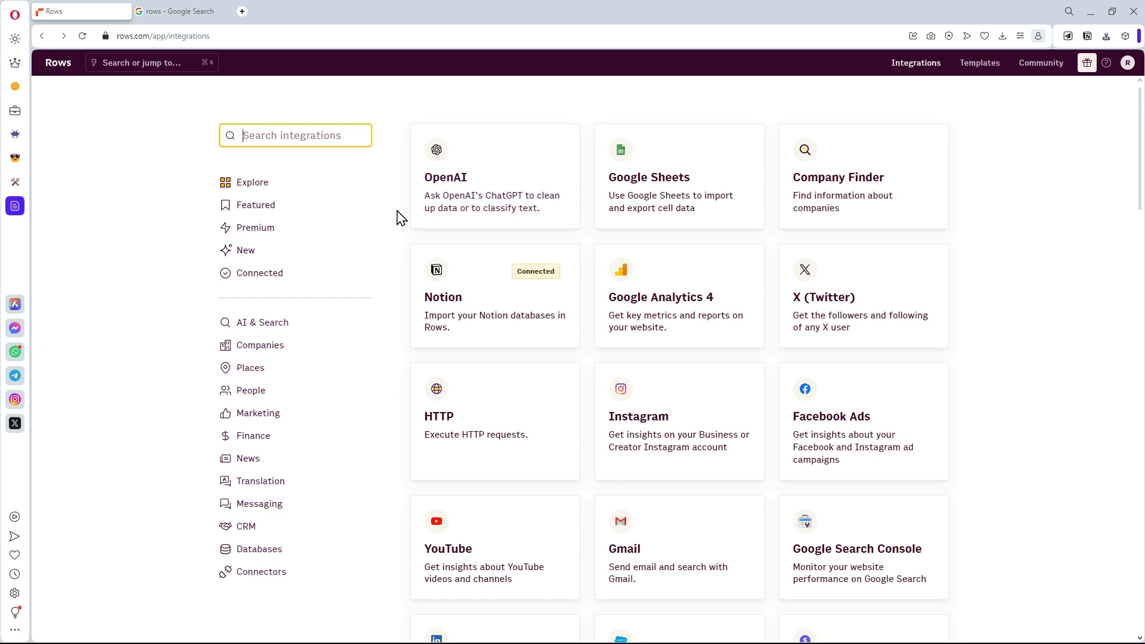
pyautogui.click(58, 62)
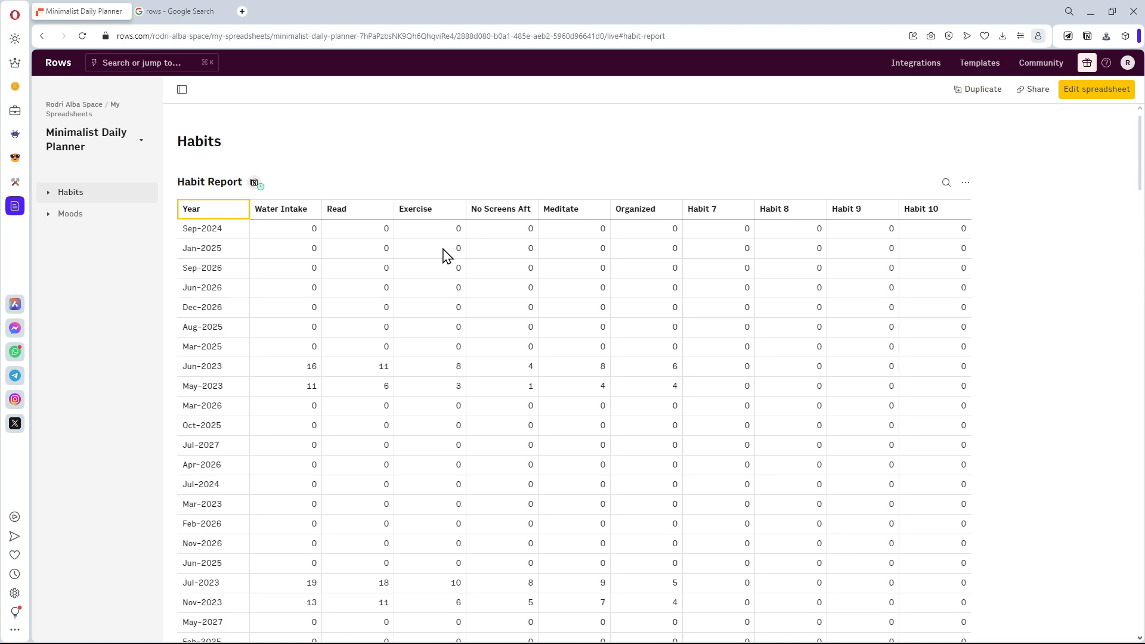
# Browse the Annual Resume table, Annual Water Report chart and Annual Positive Mood Chart, then return home.
pyautogui.click(47, 192)
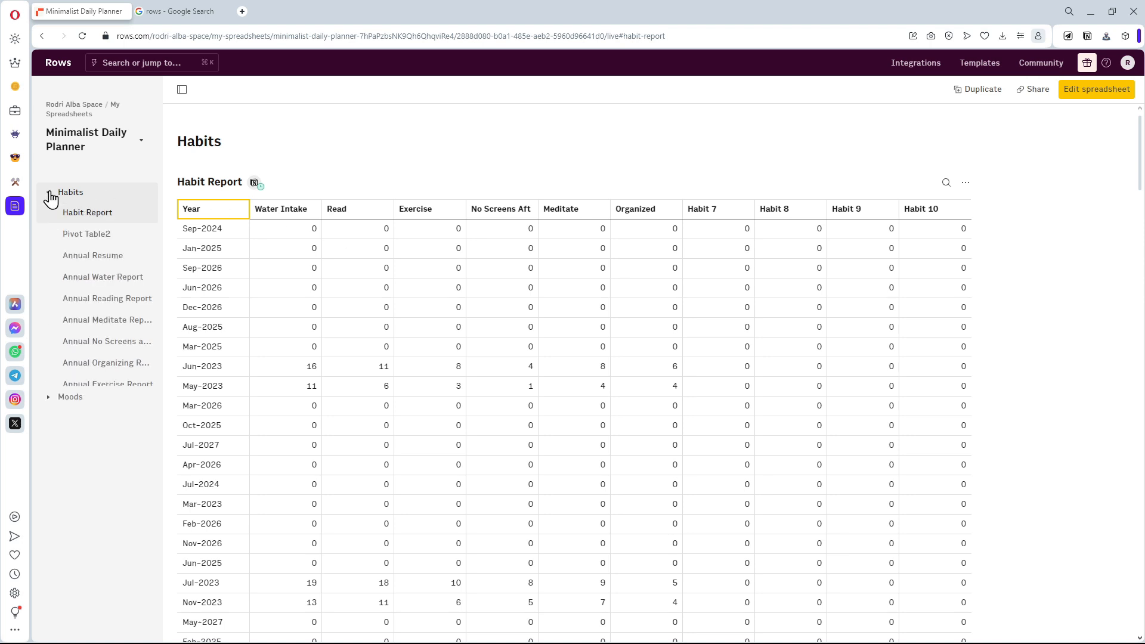
pyautogui.click(93, 256)
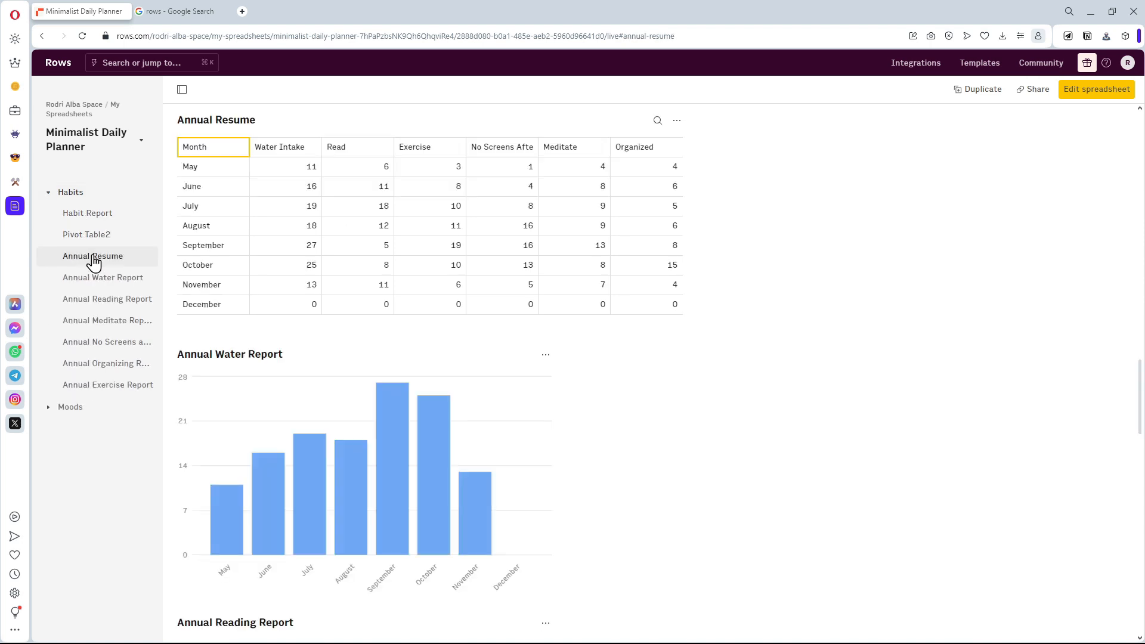
pyautogui.click(103, 277)
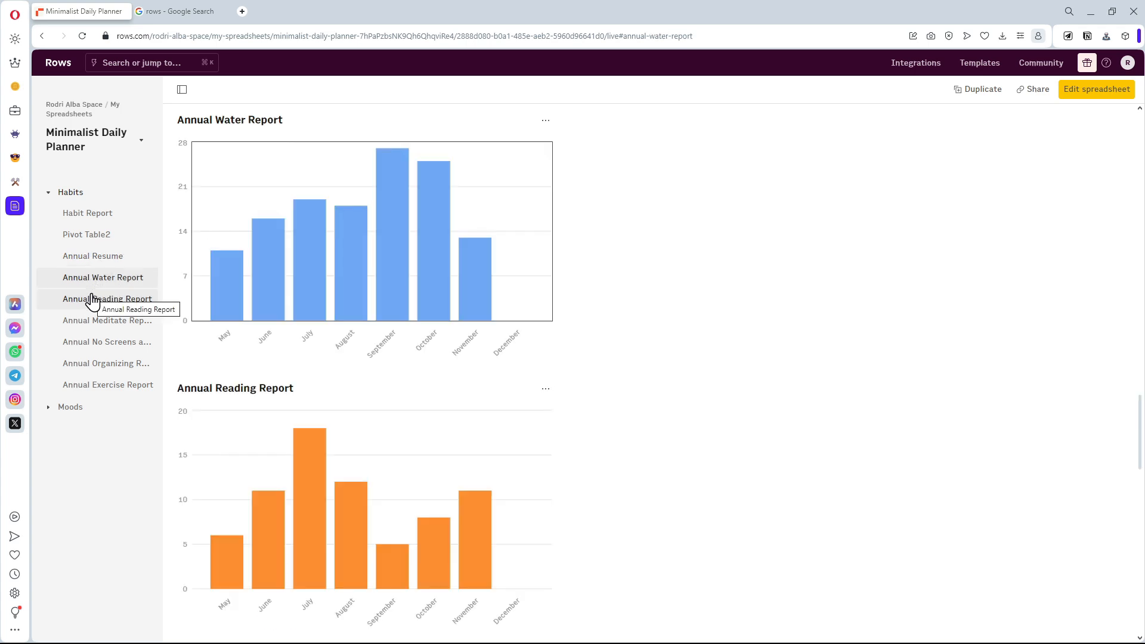
pyautogui.click(108, 299)
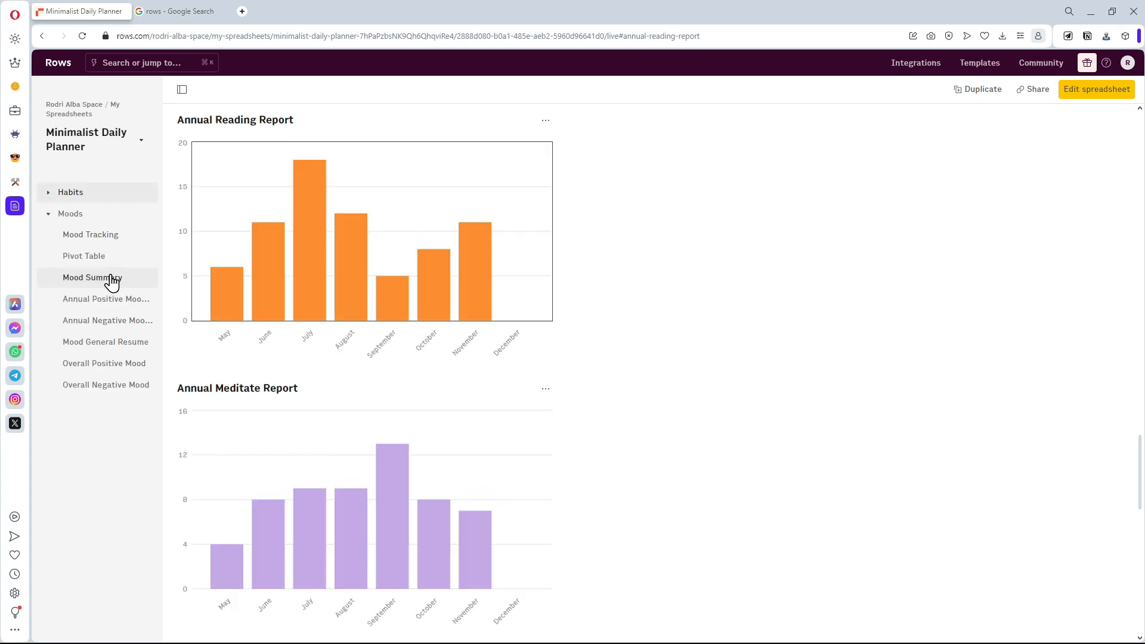
pyautogui.click(106, 298)
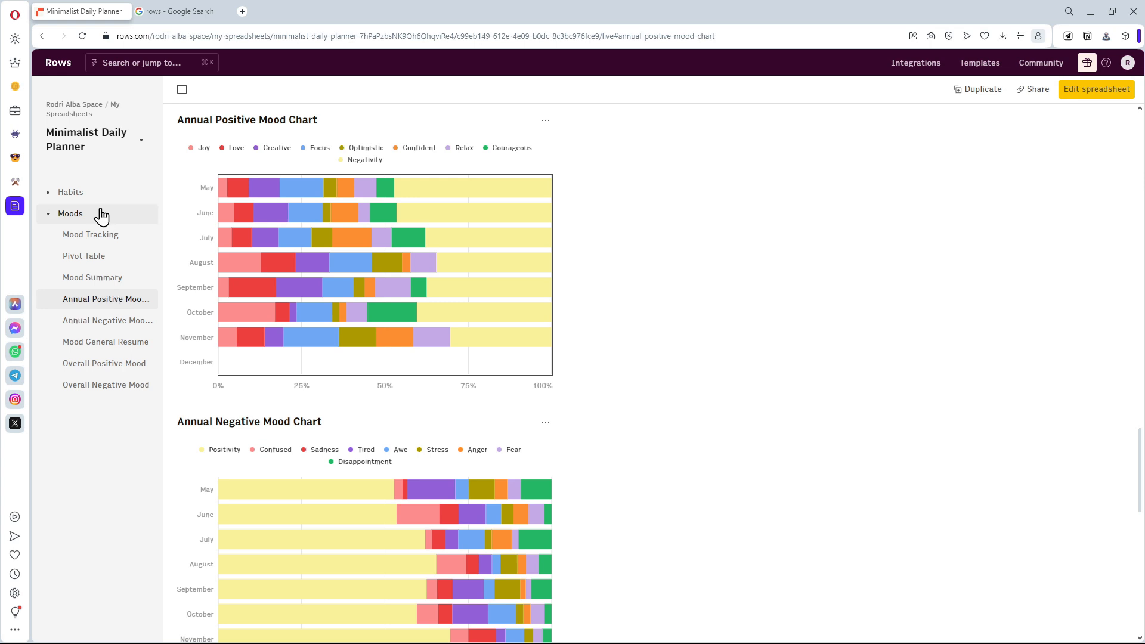
pyautogui.click(57, 64)
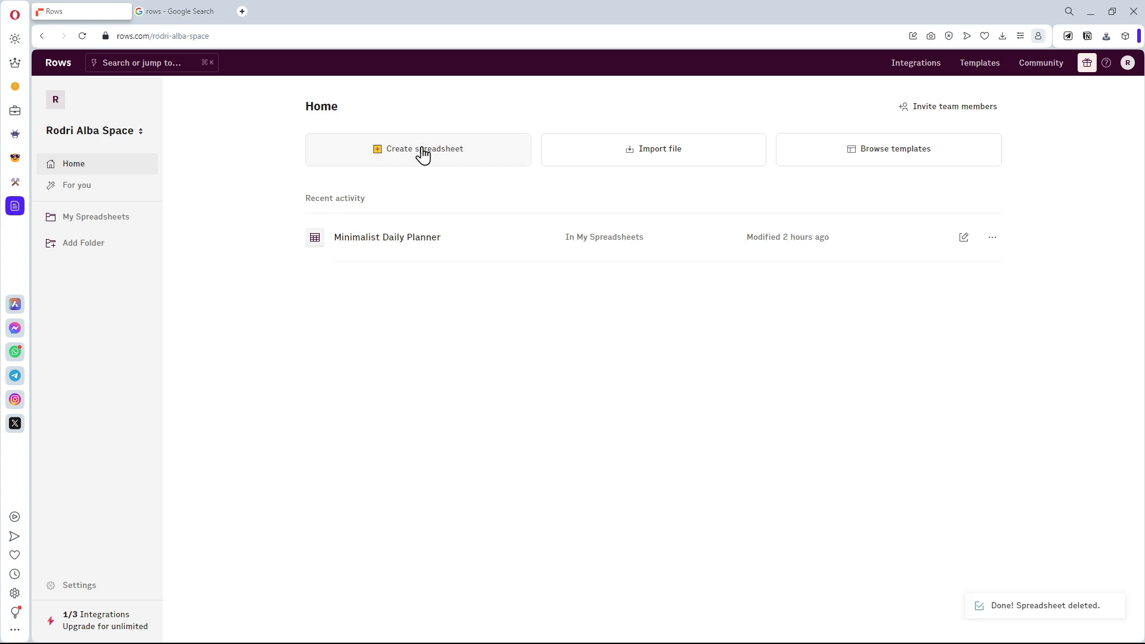
# Create a blank spreadsheet and start a Notion database import from the data actions.
pyautogui.click(418, 149)
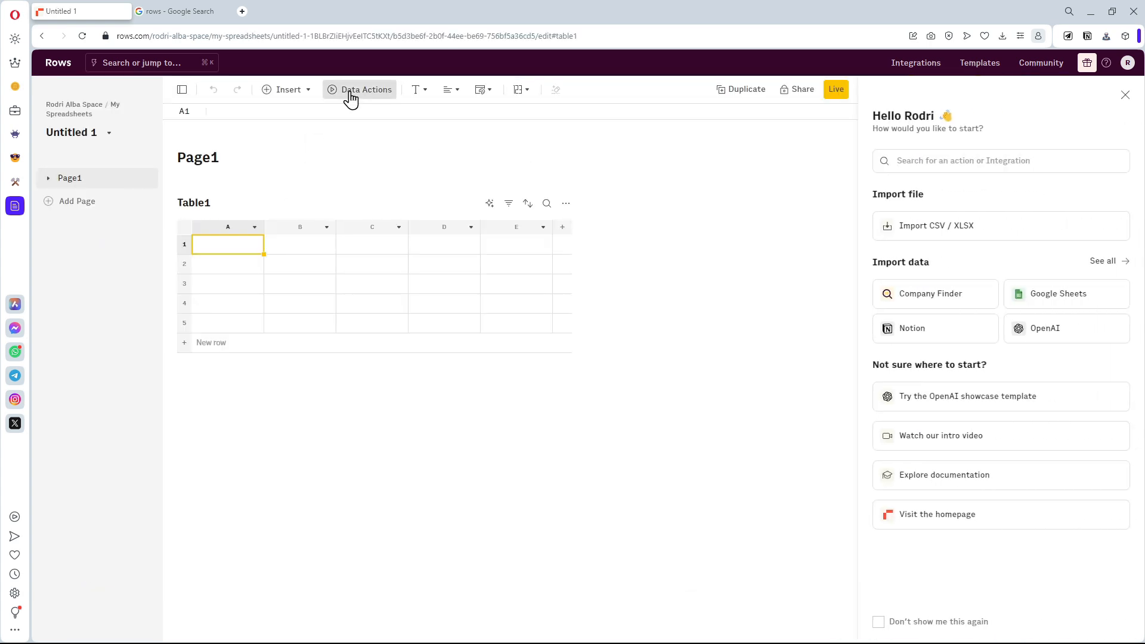
pyautogui.click(368, 89)
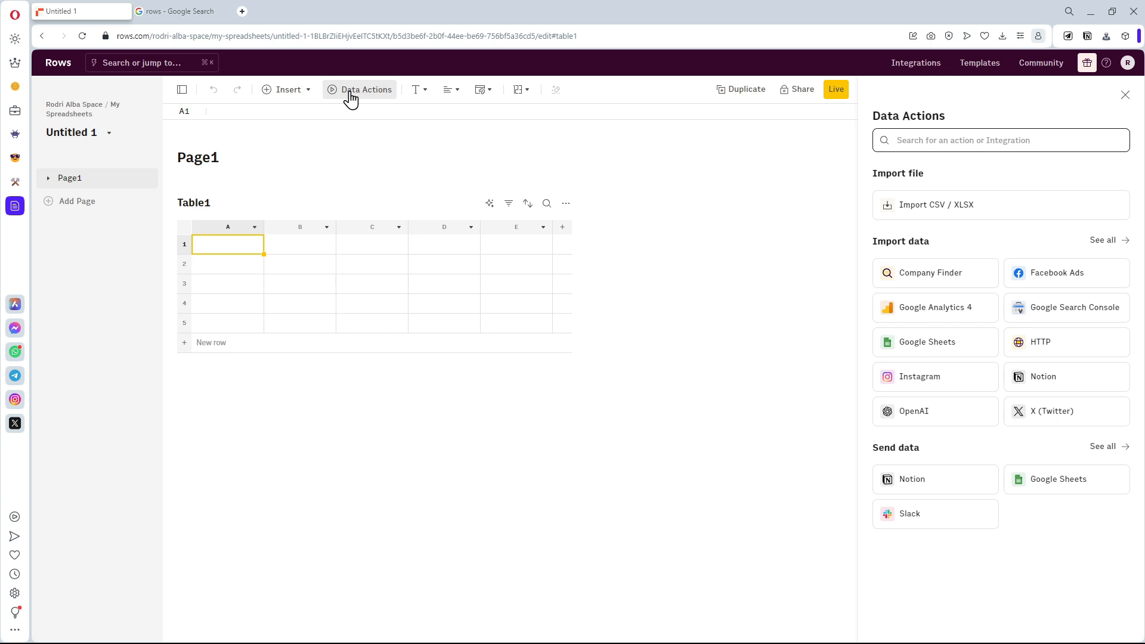
pyautogui.moveTo(874, 236)
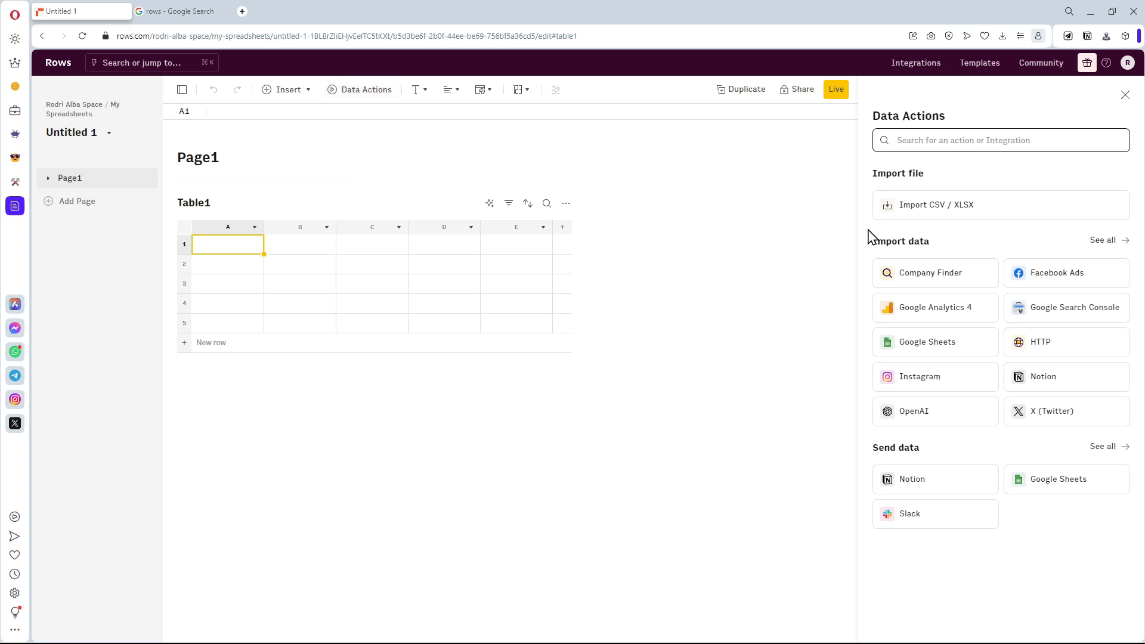
pyautogui.click(1065, 375)
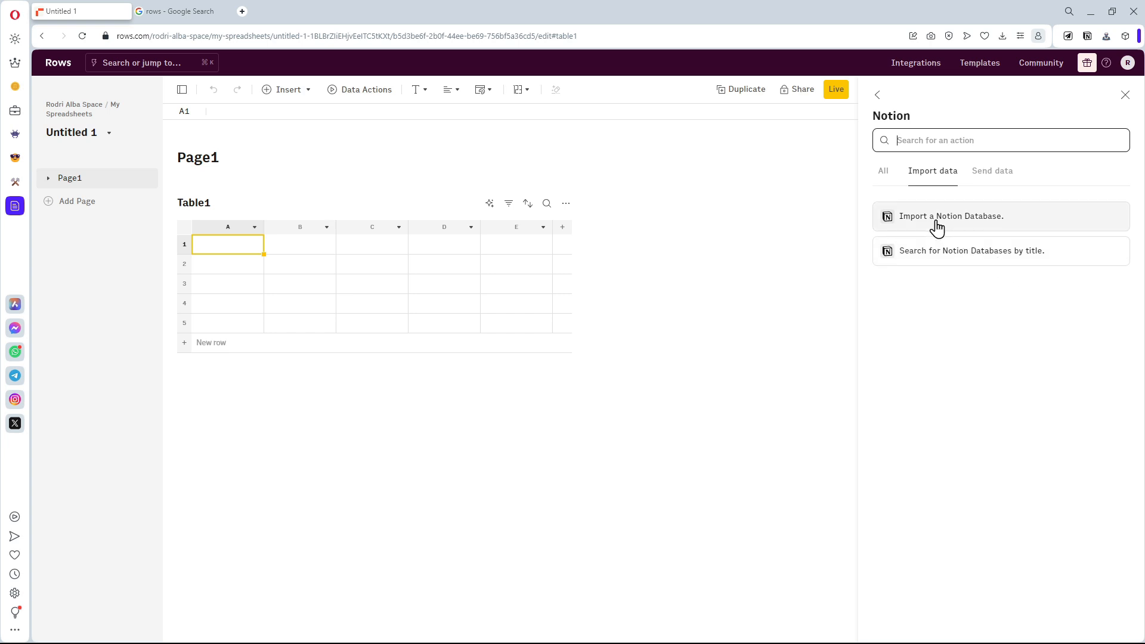
pyautogui.click(951, 216)
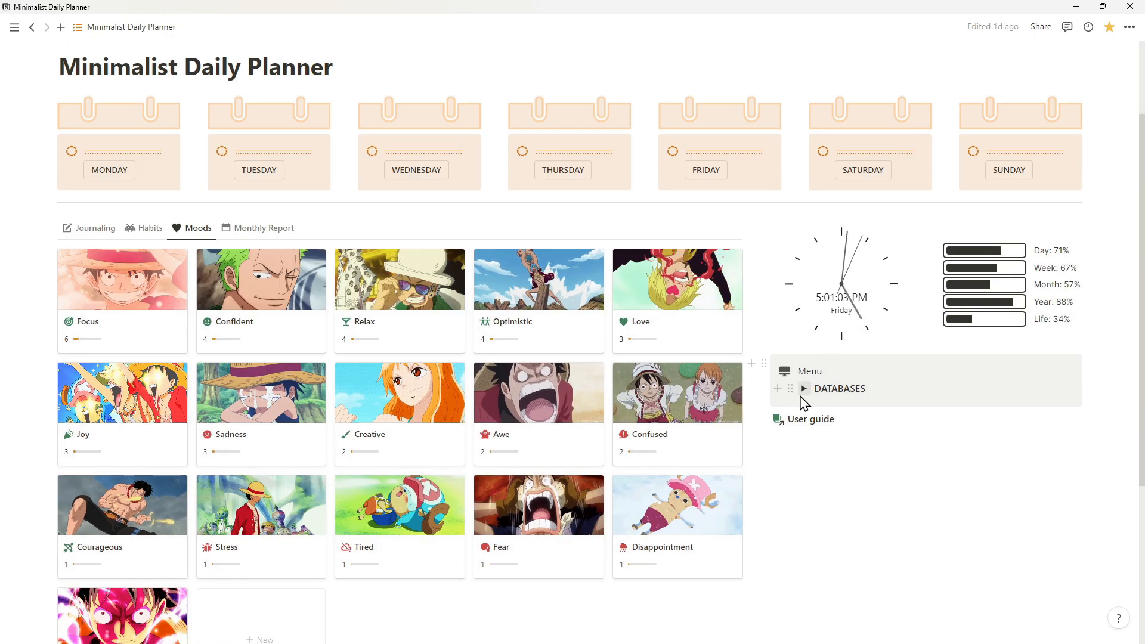
# In Notion, check the planner's Month database and its 2023 view settings.
pyautogui.click(803, 388)
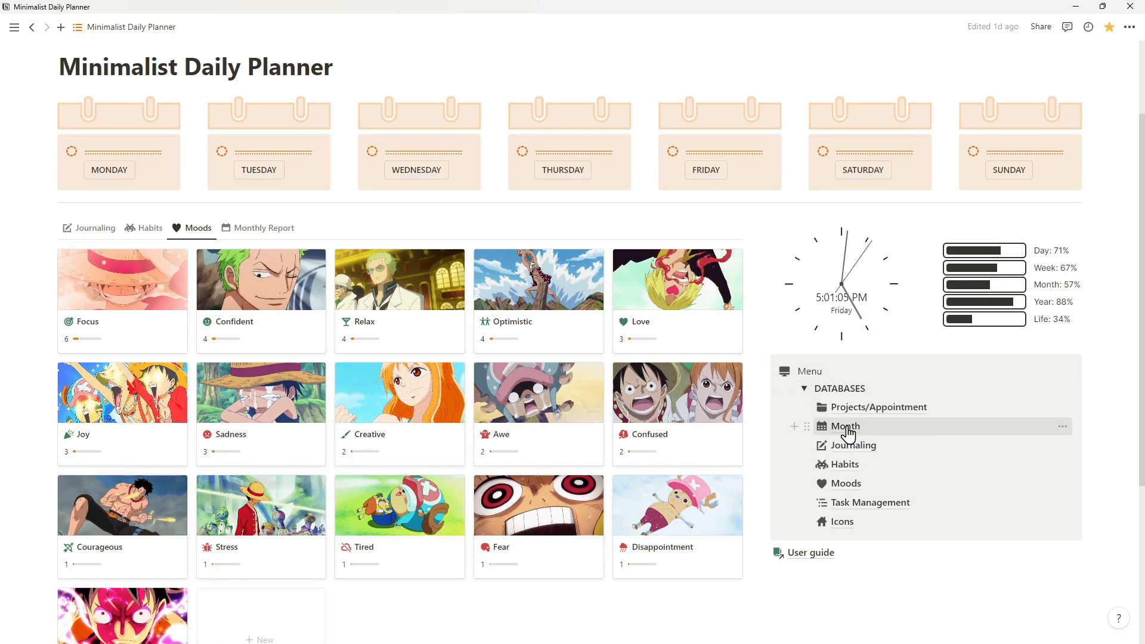
pyautogui.click(846, 426)
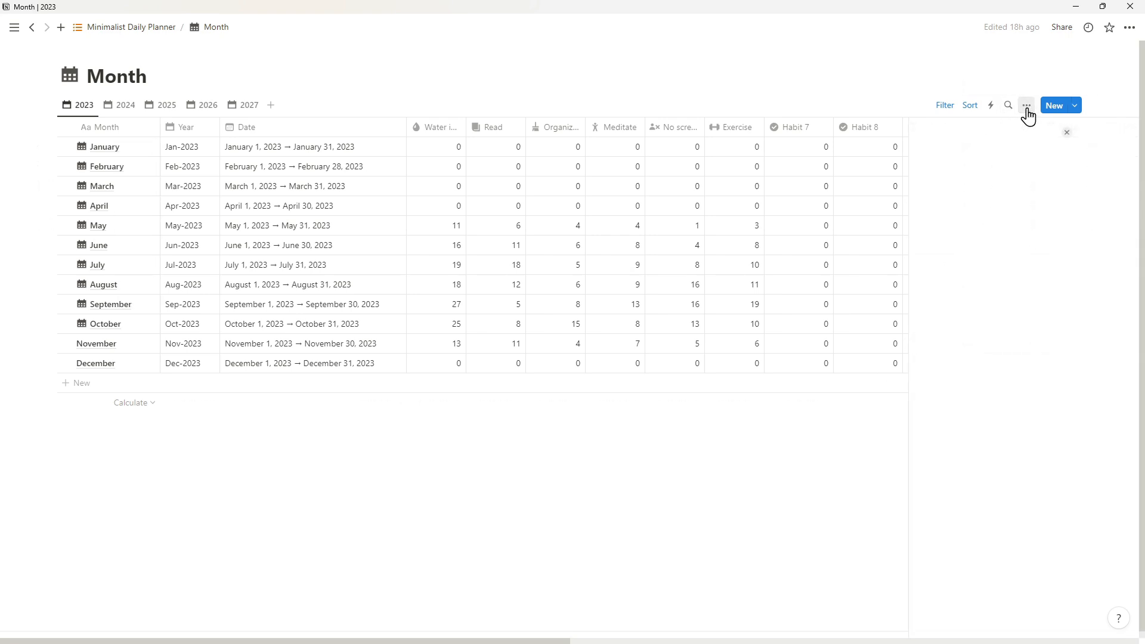
pyautogui.click(1026, 105)
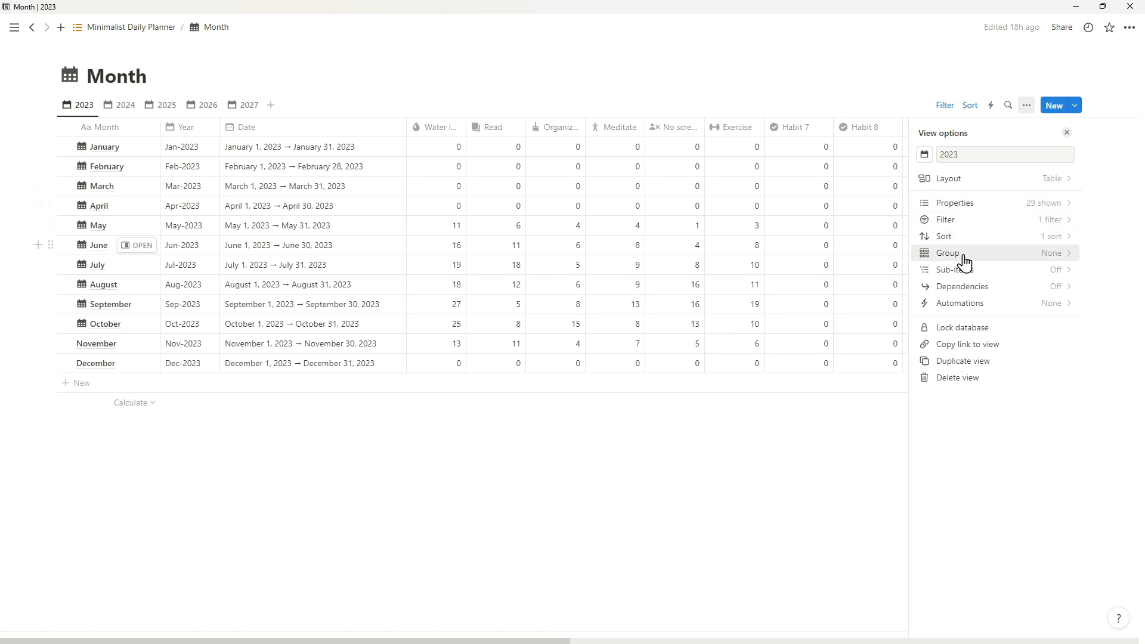
pyautogui.click(967, 343)
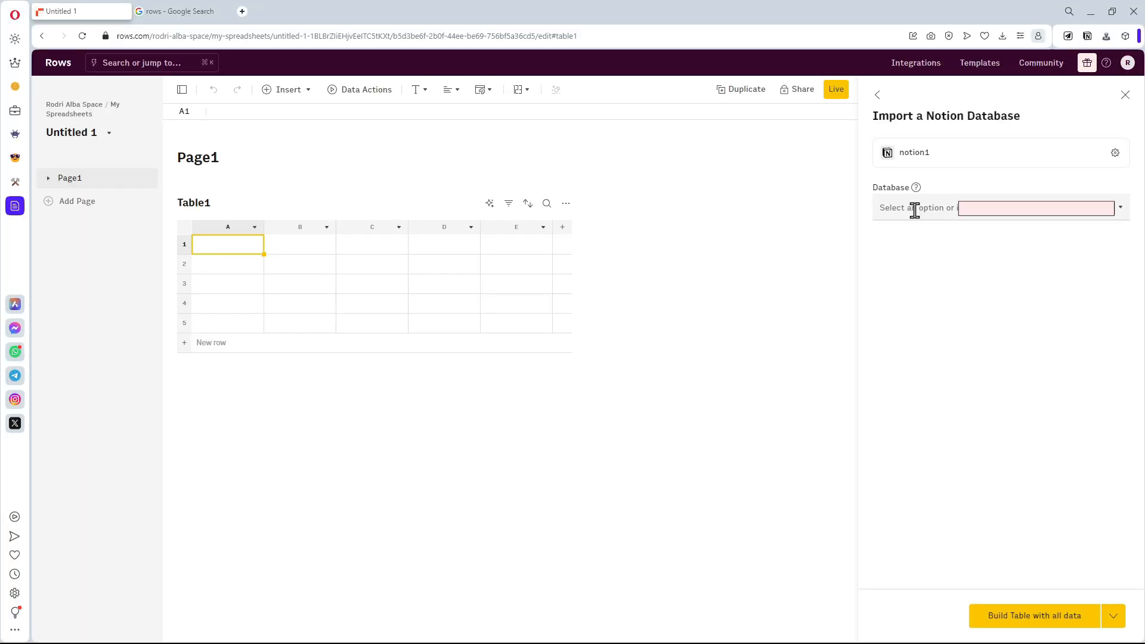
# Build the Yearly Habit Report table from all database data and remove the Creative column.
pyautogui.click(1033, 616)
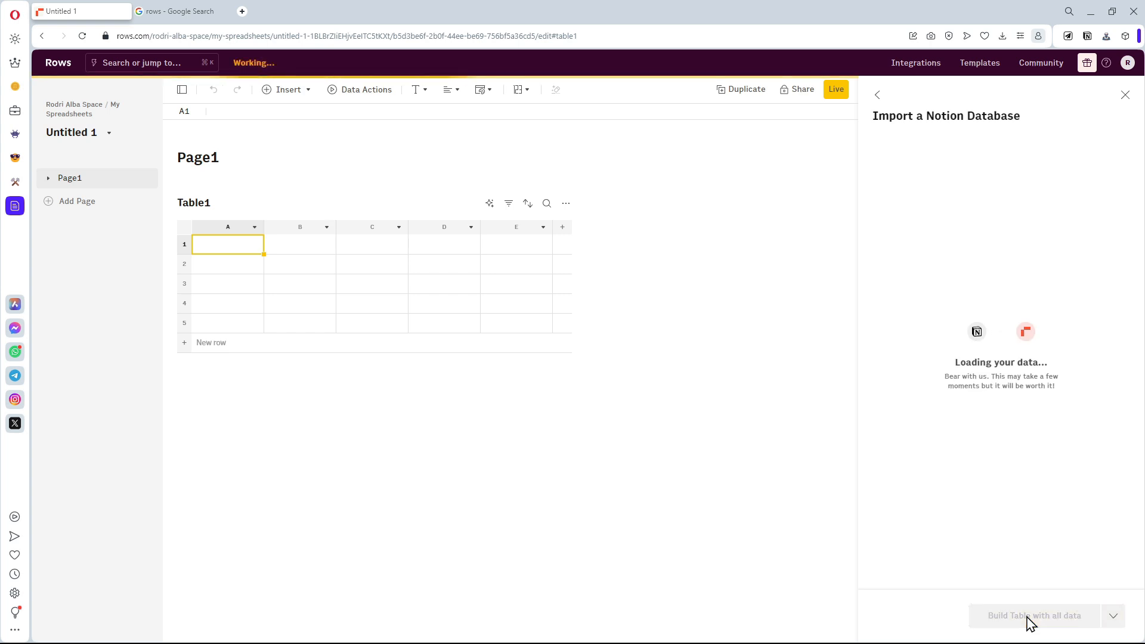
pyautogui.click(1033, 615)
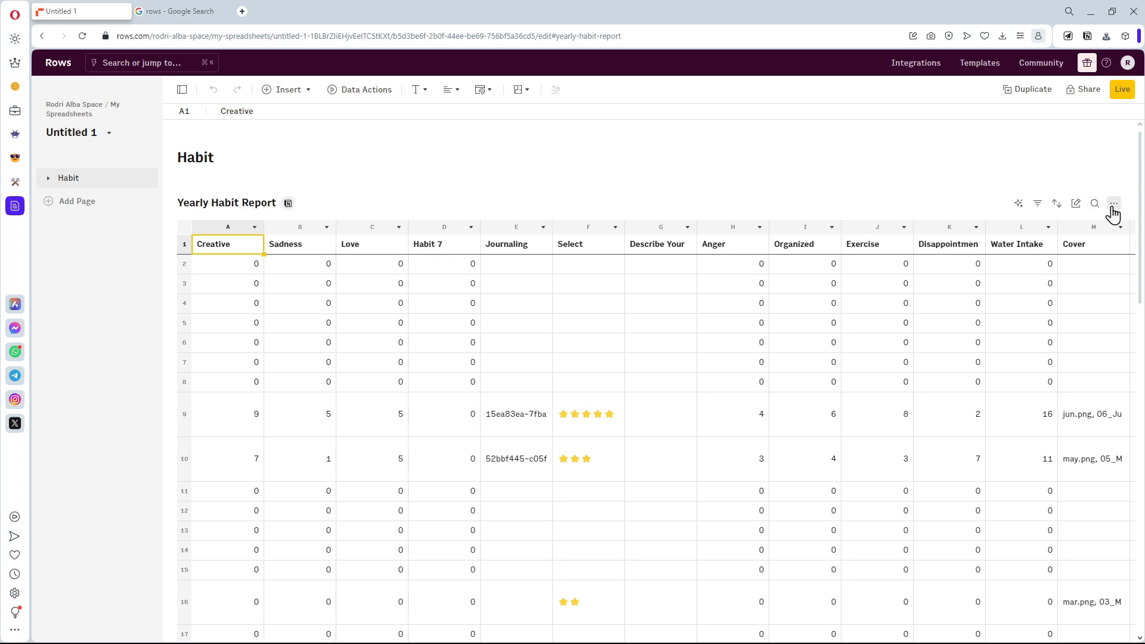
pyautogui.click(1113, 203)
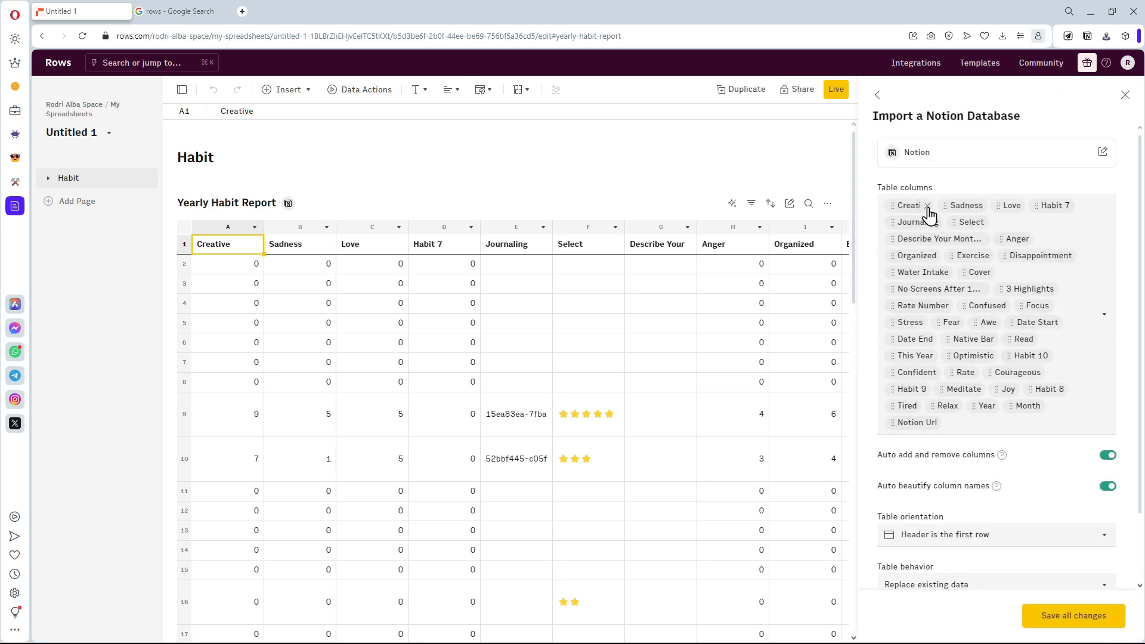
pyautogui.click(927, 206)
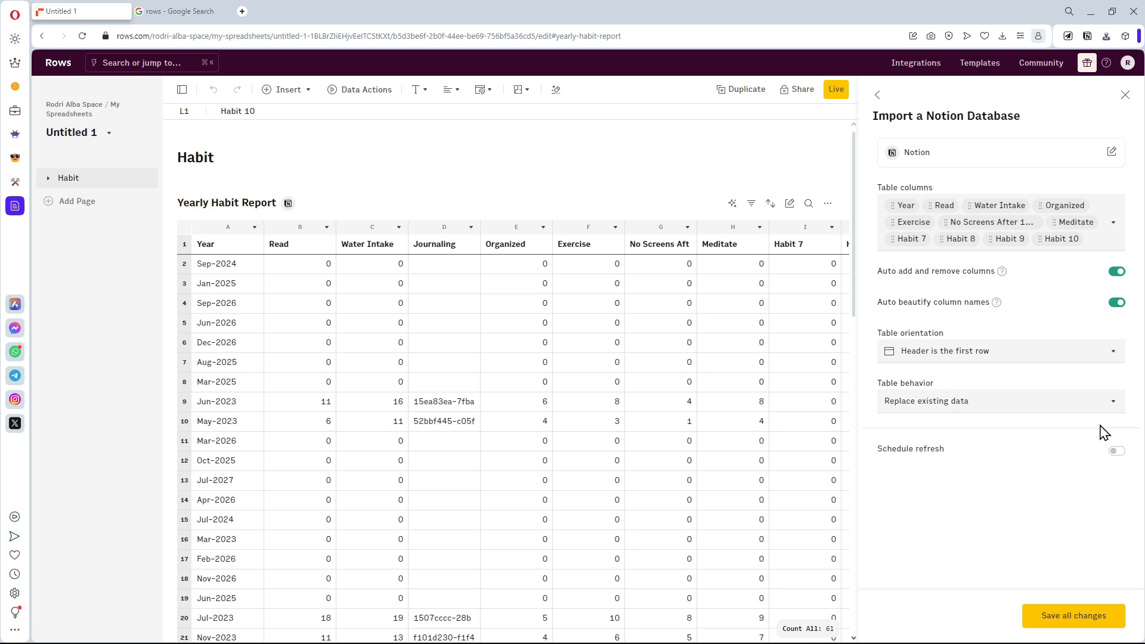
# Schedule the import to refresh every day at 08:00 and save the settings.
pyautogui.click(1117, 451)
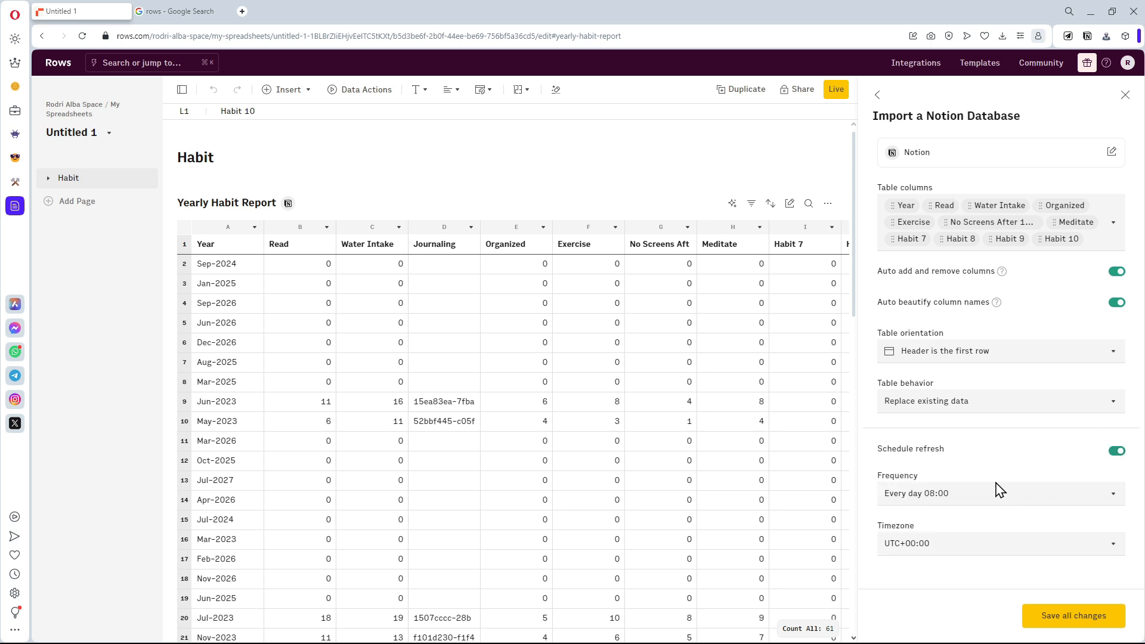
pyautogui.moveTo(975, 552)
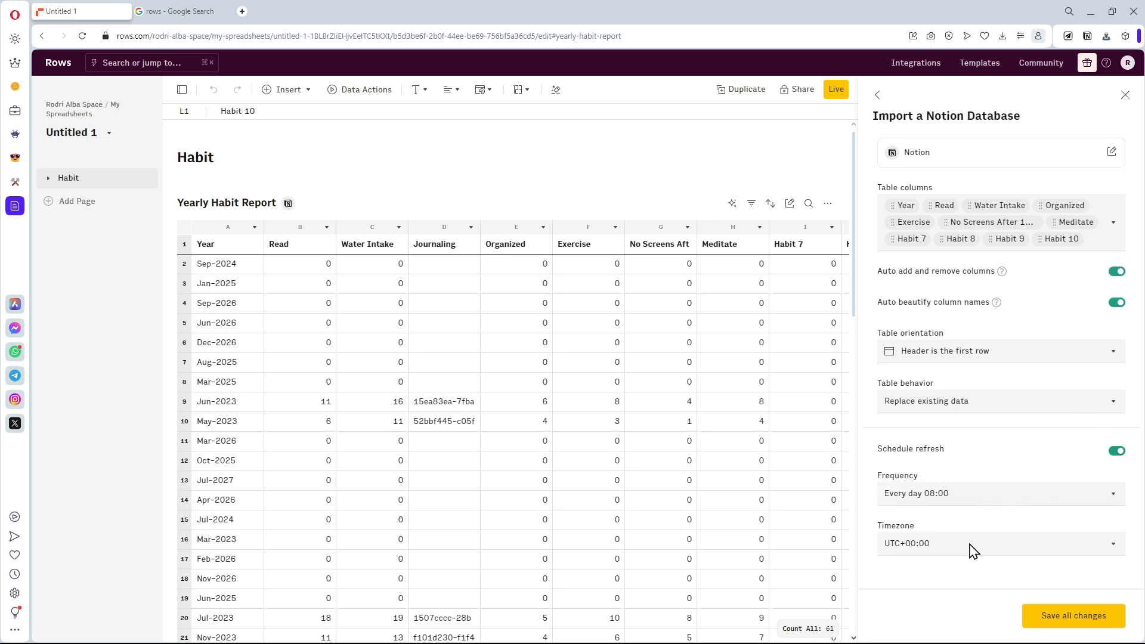
pyautogui.moveTo(986, 500)
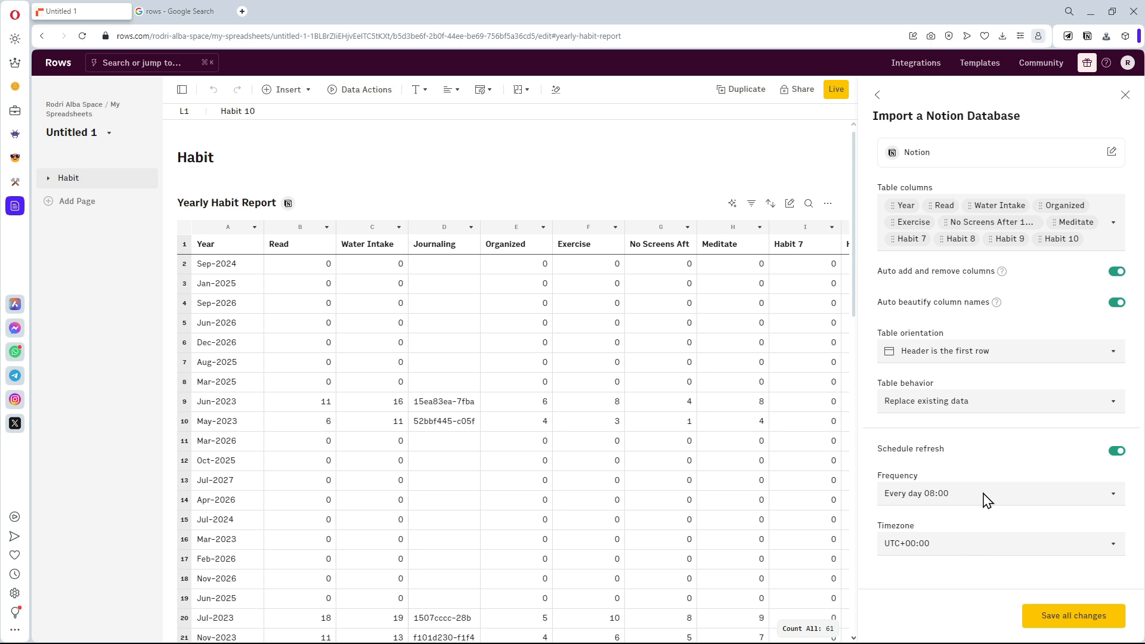
pyautogui.click(999, 493)
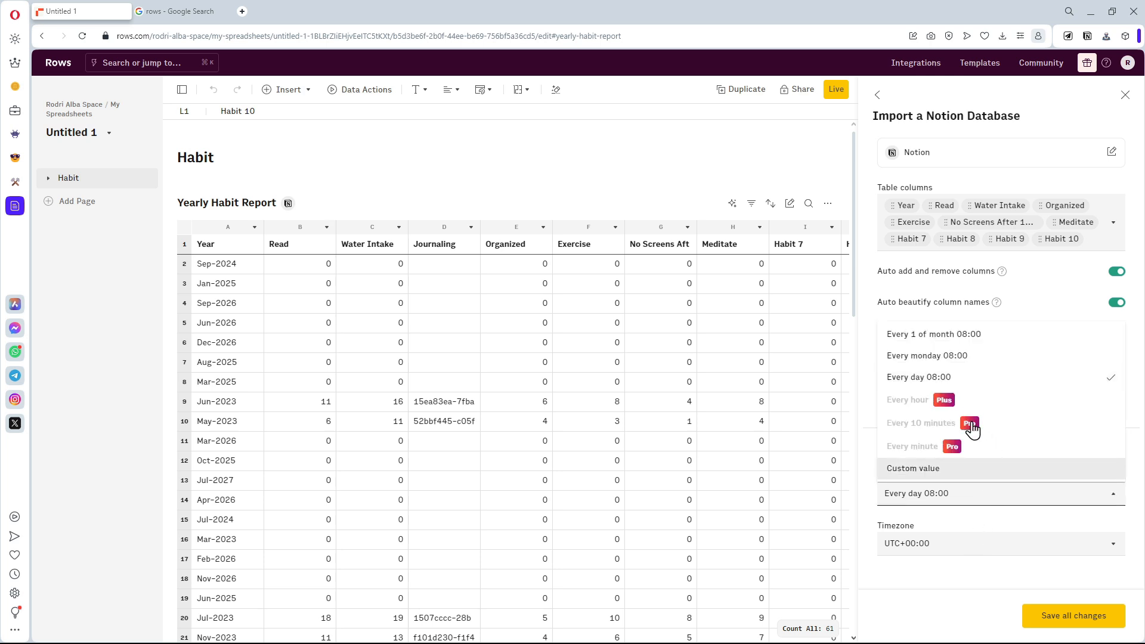
pyautogui.moveTo(967, 521)
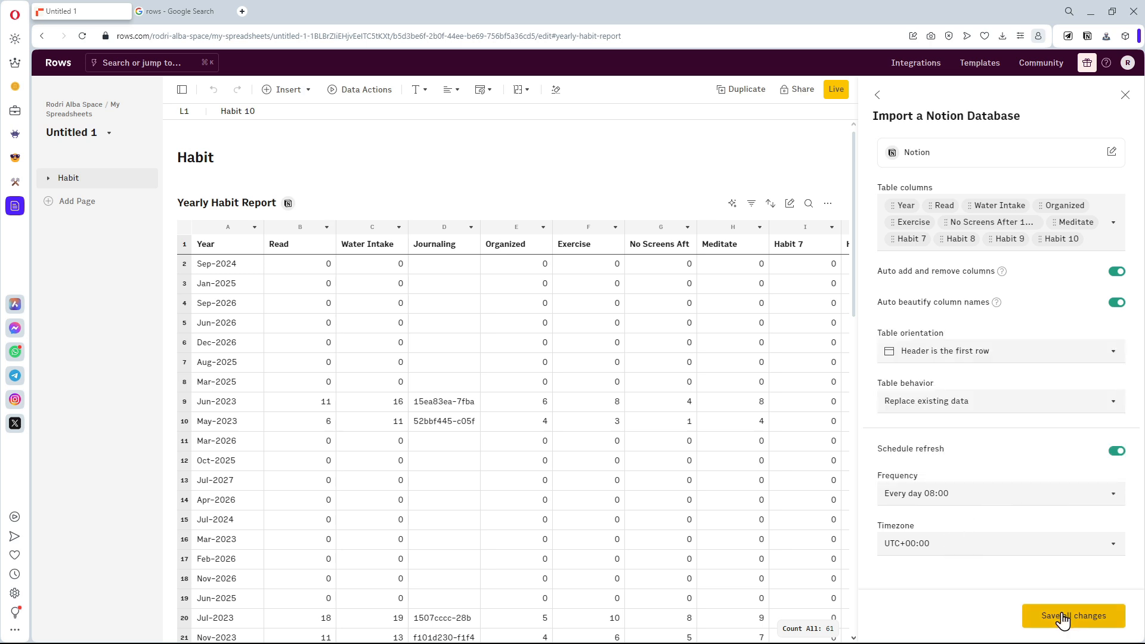
pyautogui.click(1072, 615)
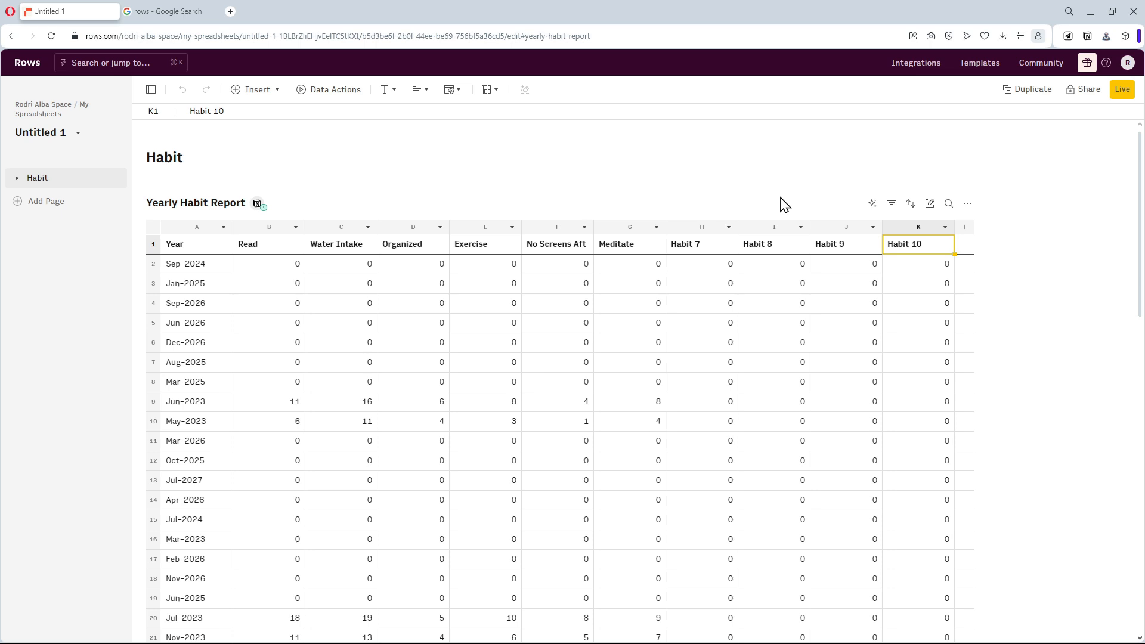
pyautogui.moveTo(193, 256)
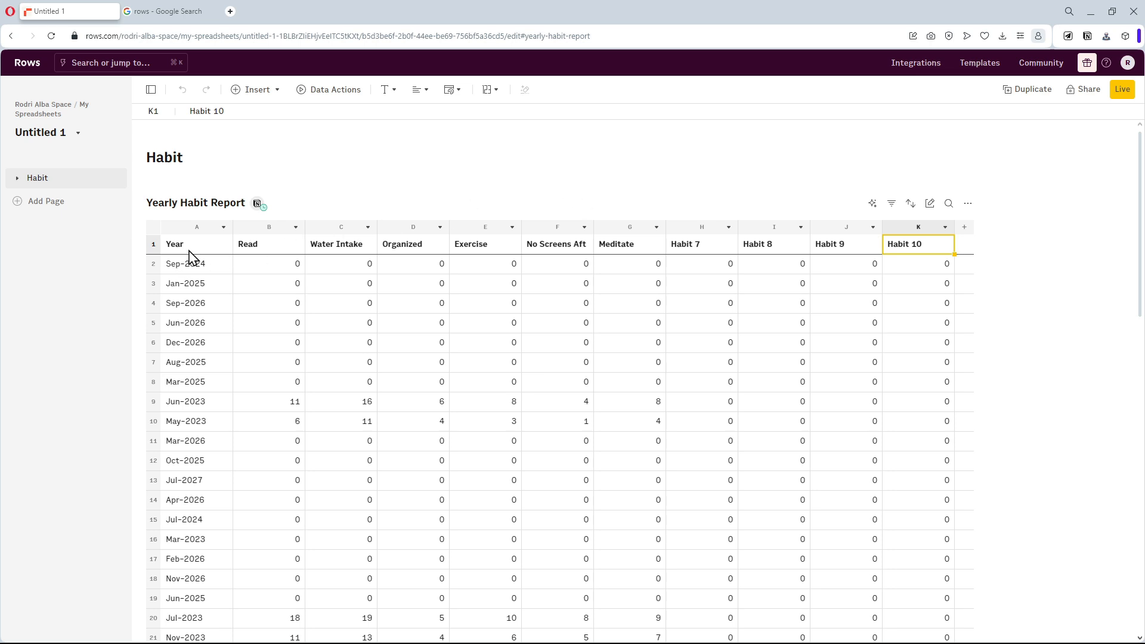
pyautogui.moveTo(203, 272)
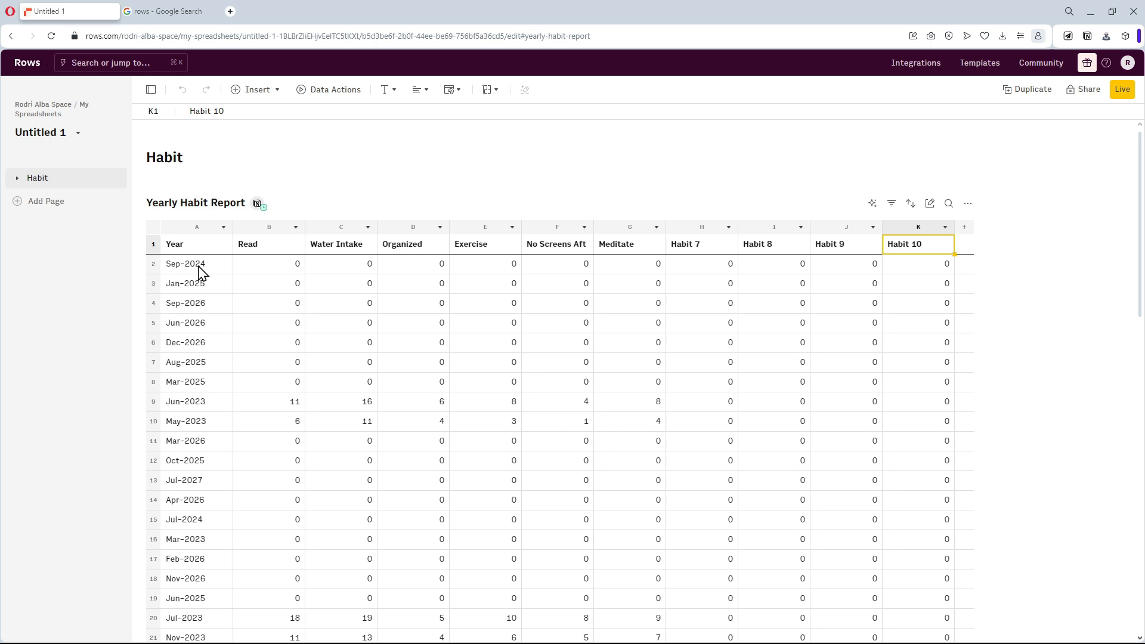
pyautogui.moveTo(524, 276)
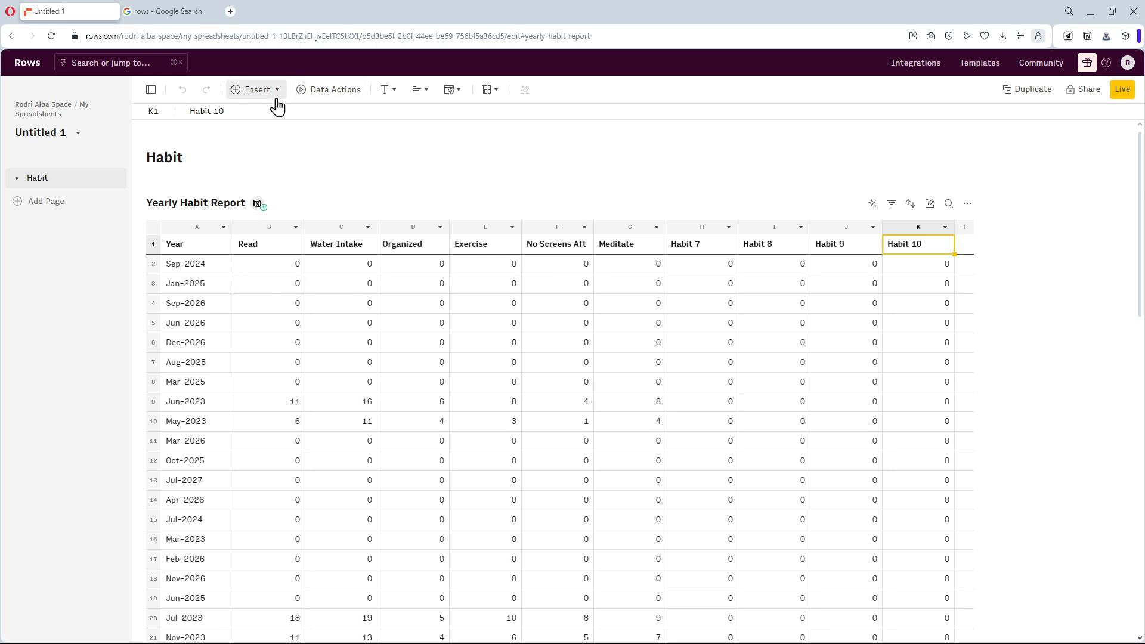
# Insert a new empty table below the report and name it Pivot Table.
pyautogui.click(255, 89)
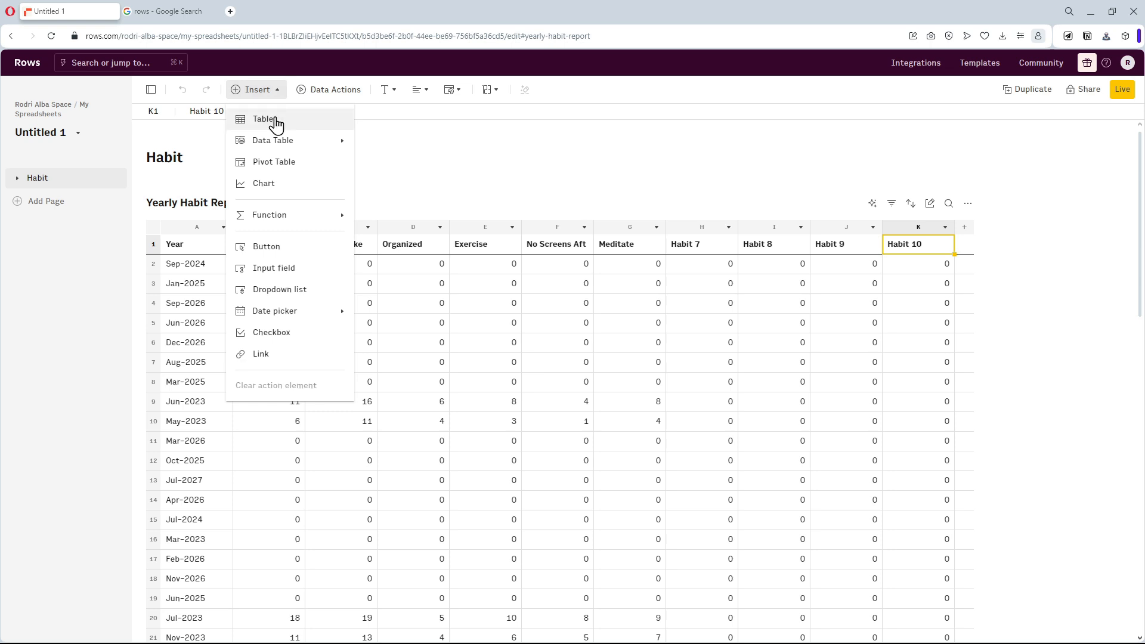
pyautogui.click(264, 119)
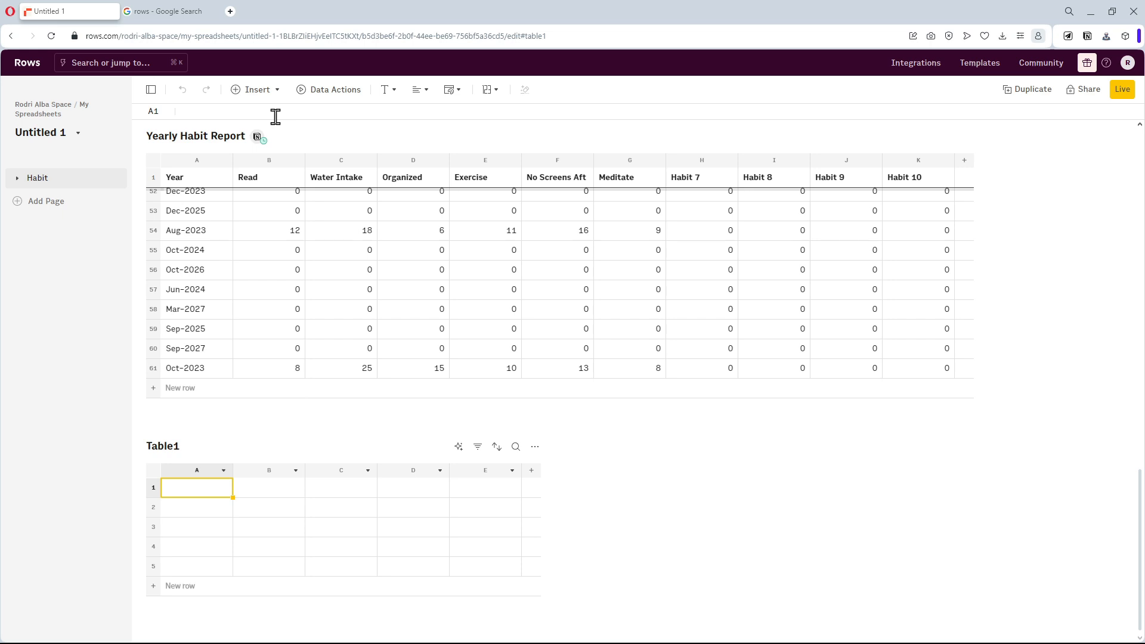
pyautogui.doubleClick(163, 445)
pyautogui.write('Pivot ')
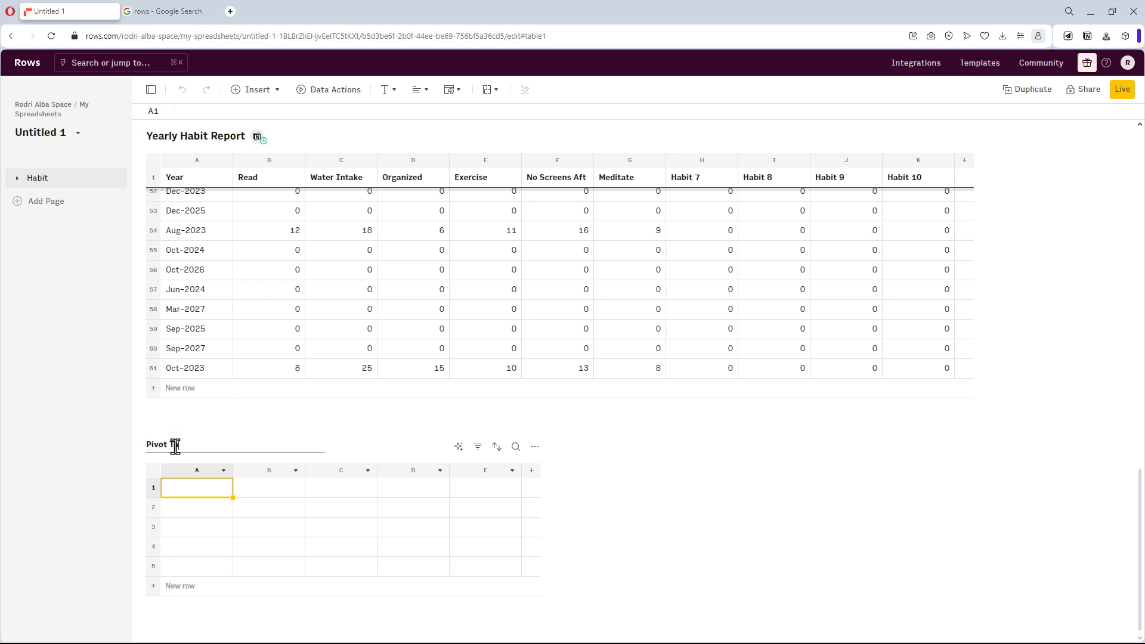
pyautogui.write('Table')
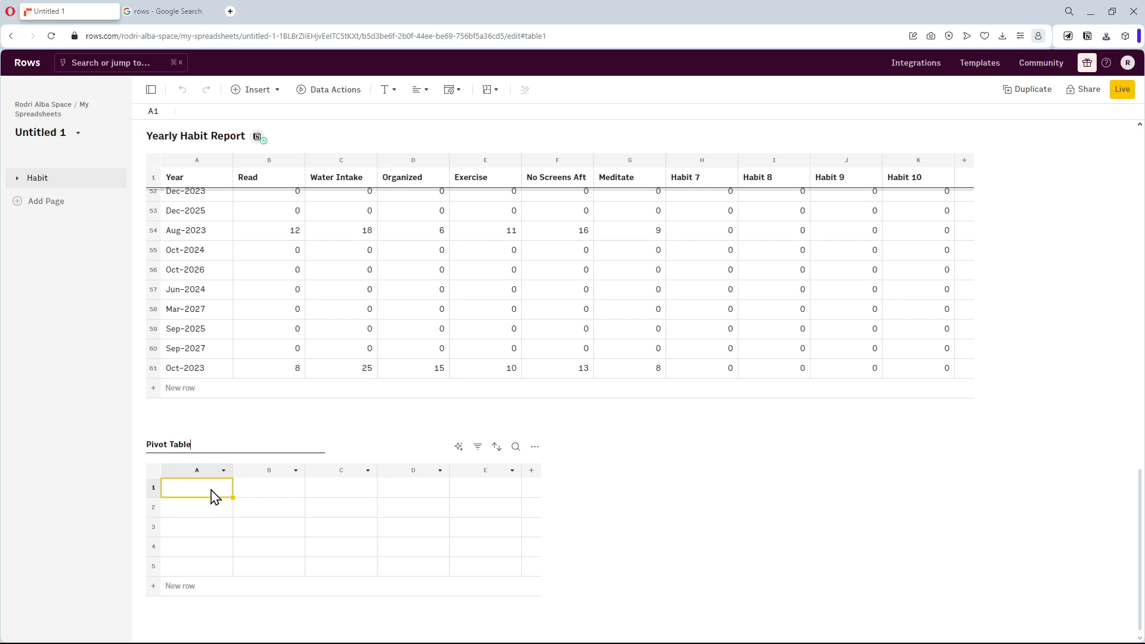
# Enter Month/Year header, months January onward, years 2023–2026, and Jan-2023 style labels via autofill.
pyautogui.write('Month/')
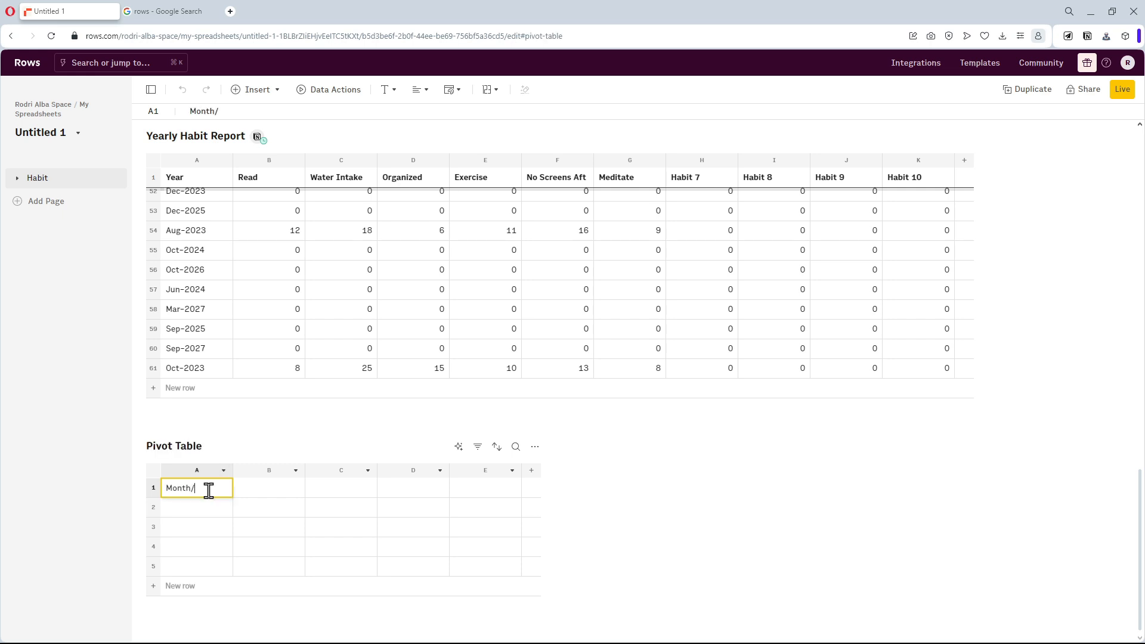
pyautogui.write('Year')
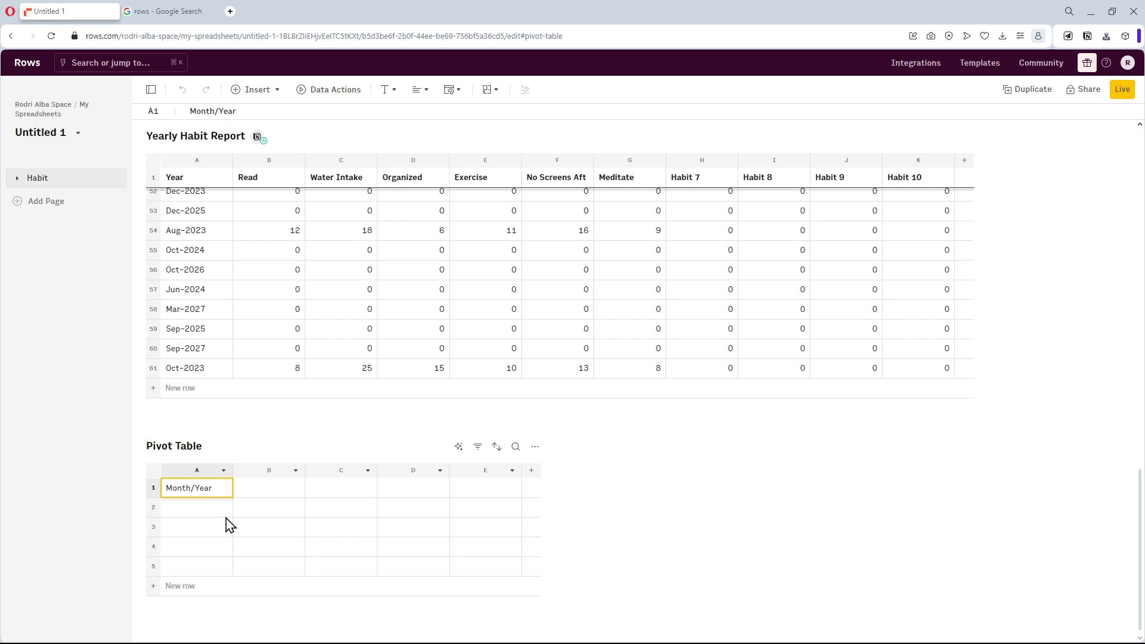
pyautogui.write('J')
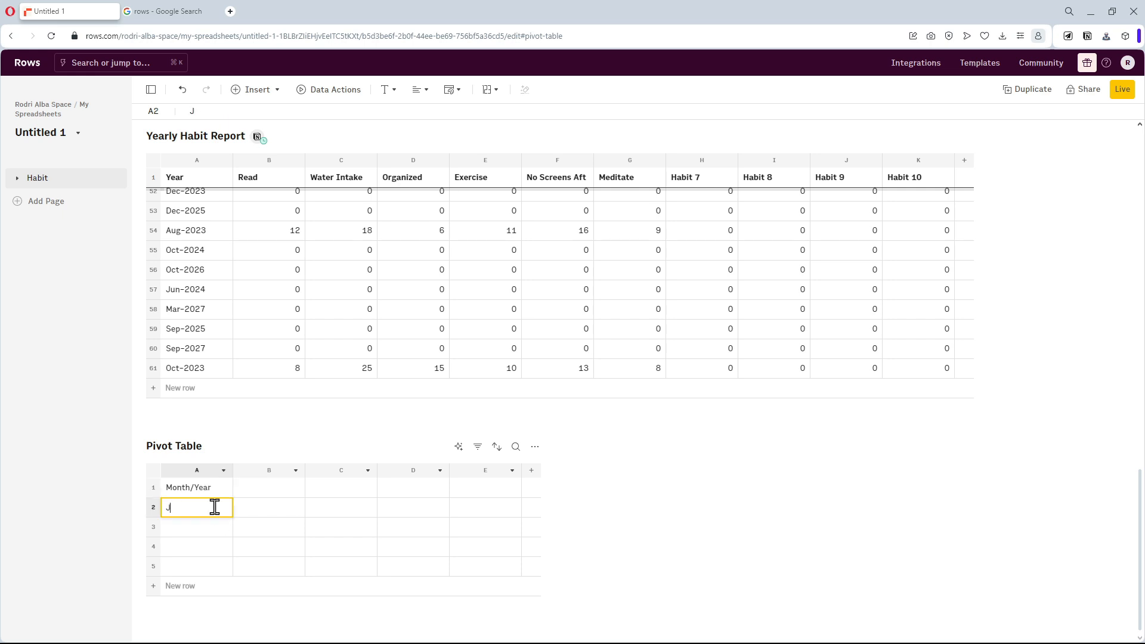
pyautogui.write('anuary')
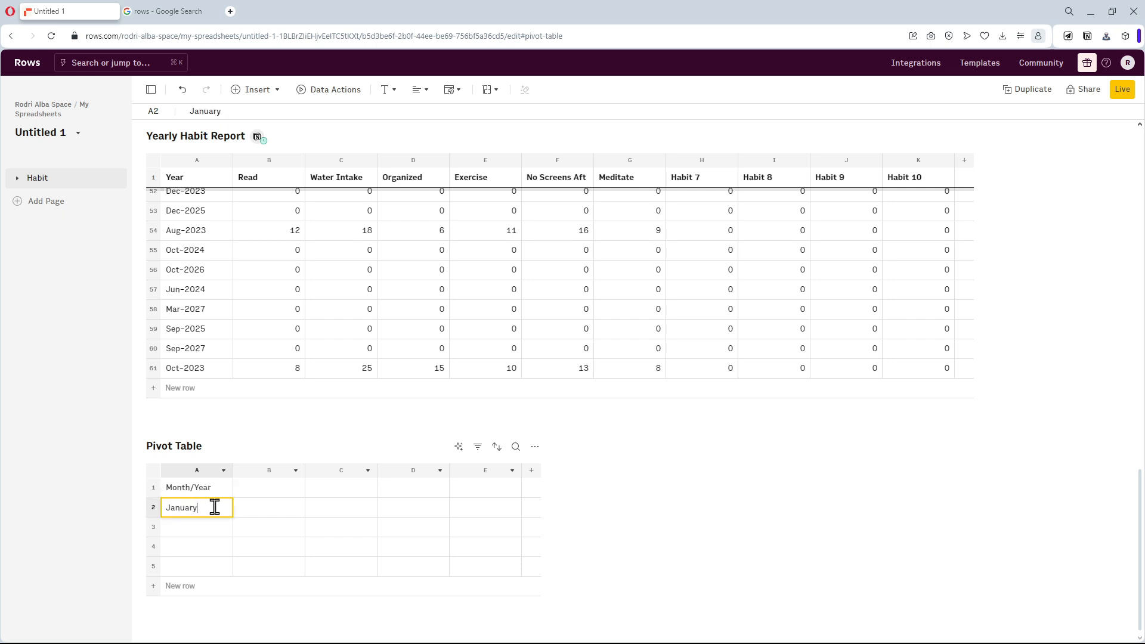
pyautogui.write('February')
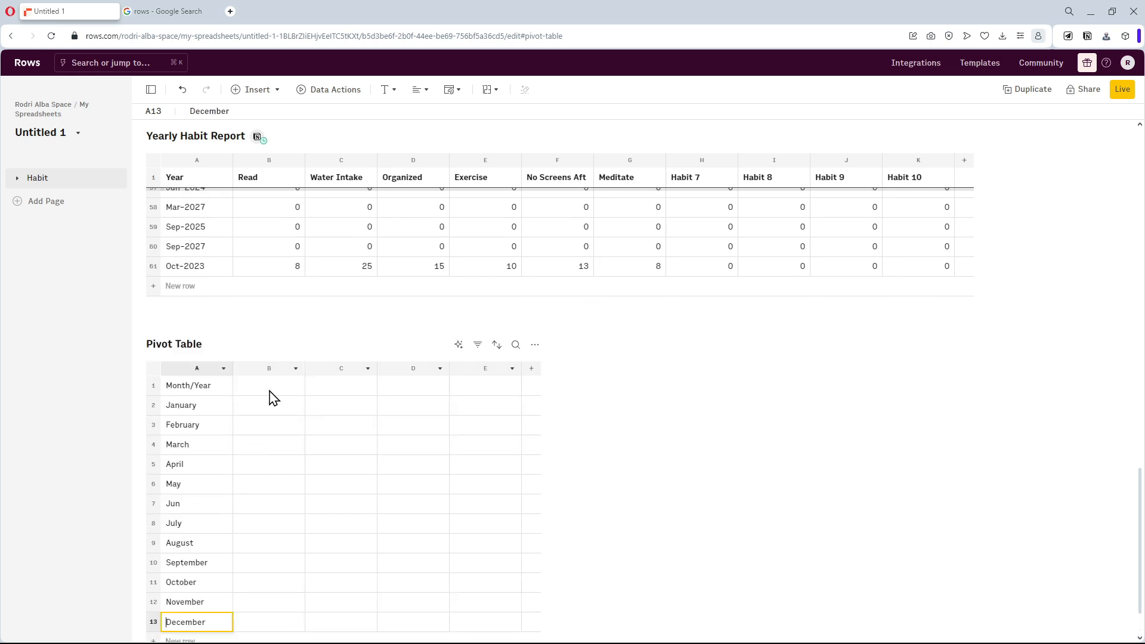
pyautogui.write('2023')
pyautogui.click(484, 386)
pyautogui.write('2026')
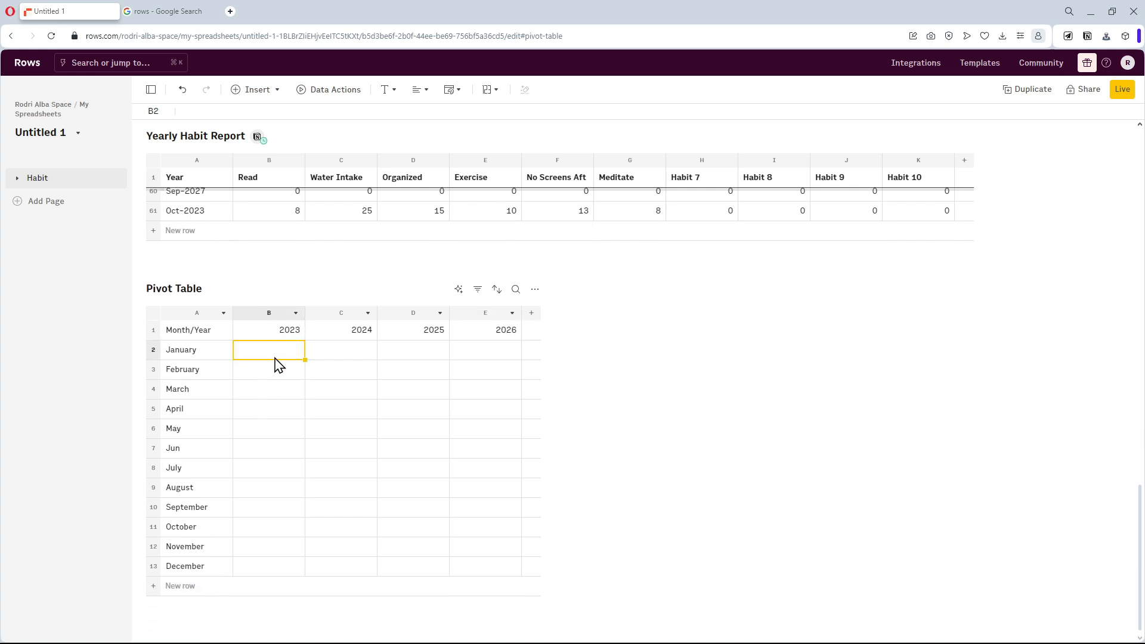
pyautogui.write('Jan')
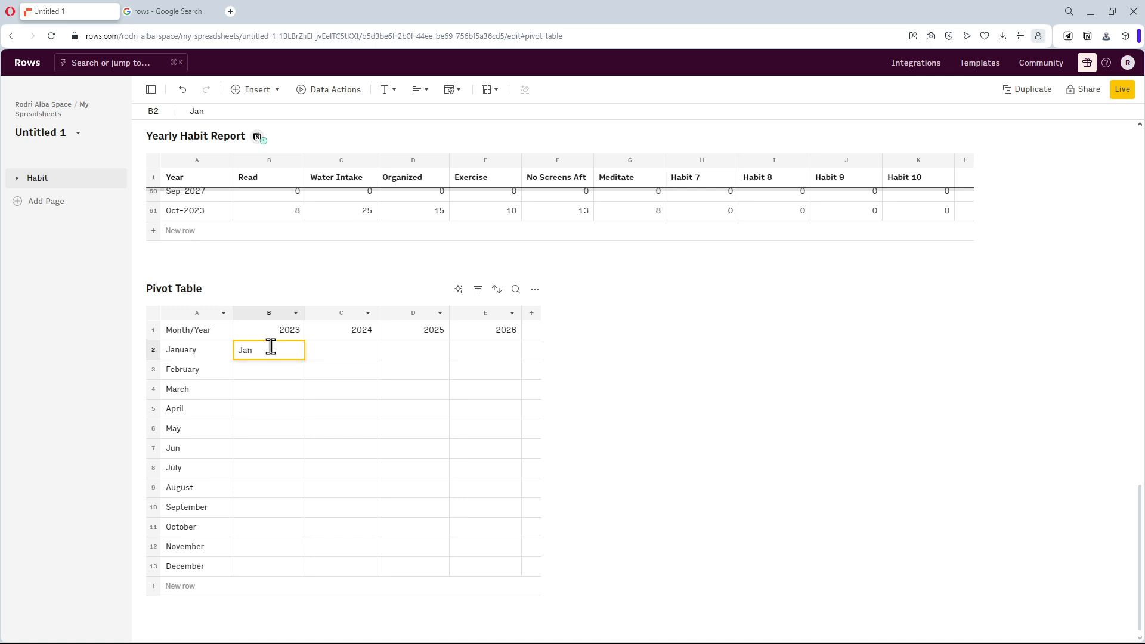
pyautogui.write('-201')
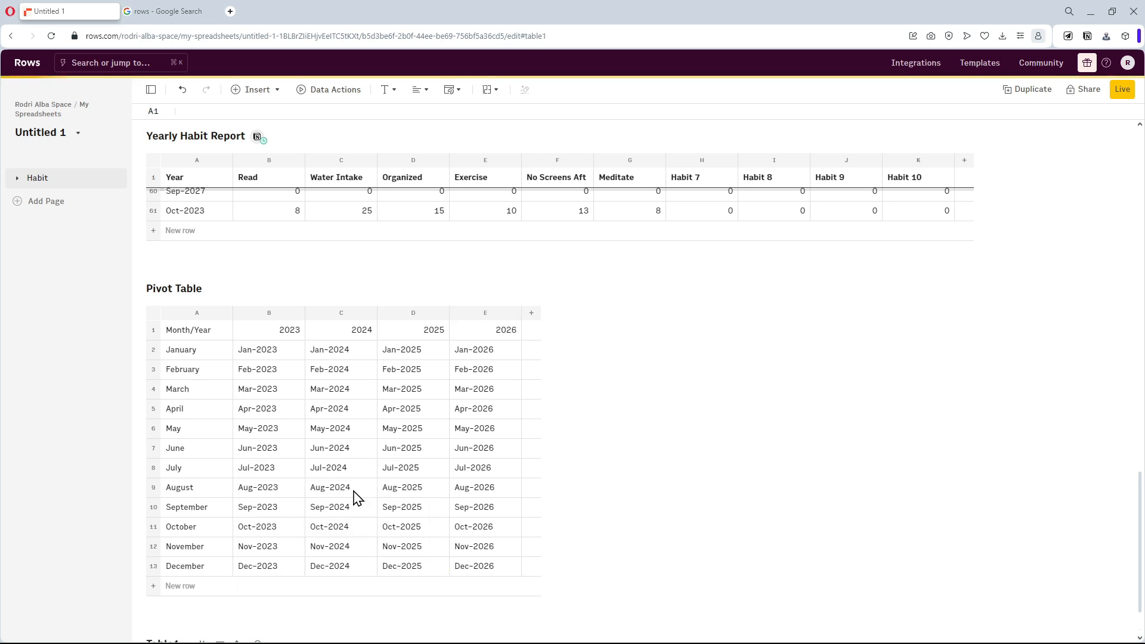
# Name the table Annual Habit Report – 2023 and add the Month and habit headers.
pyautogui.scroll(-3)
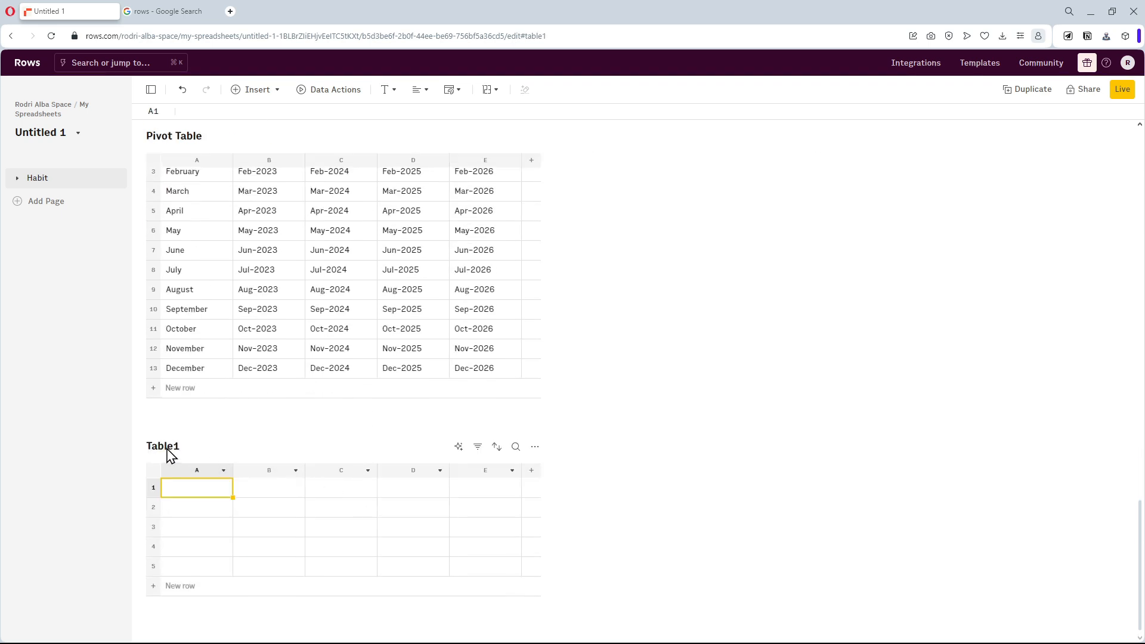
pyautogui.write('Annual Habit')
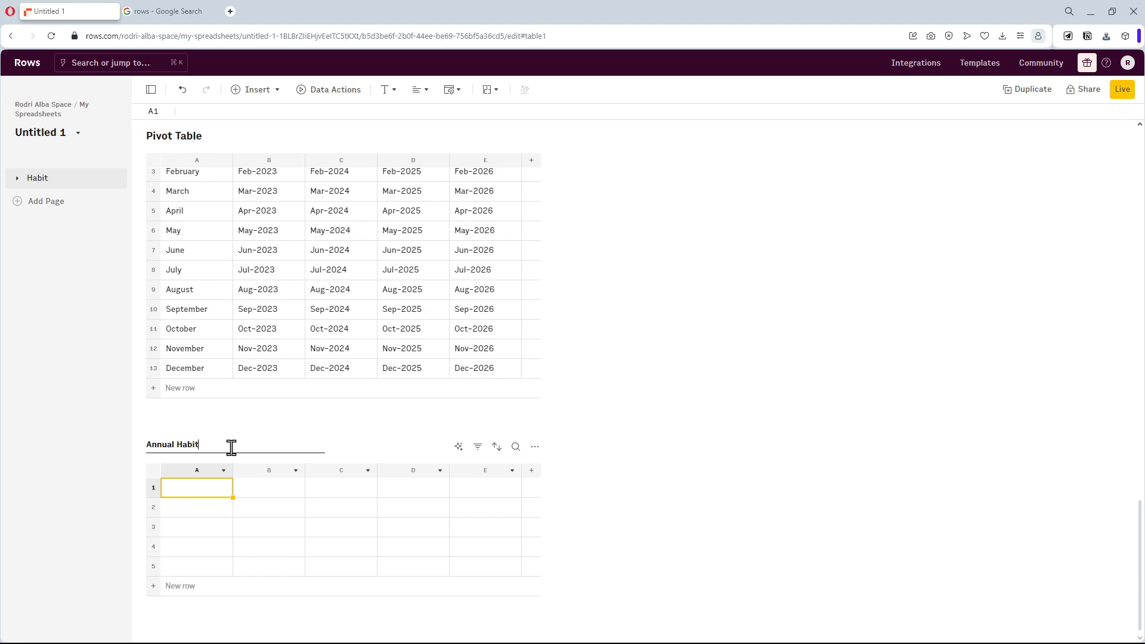
pyautogui.write('Report - 2023')
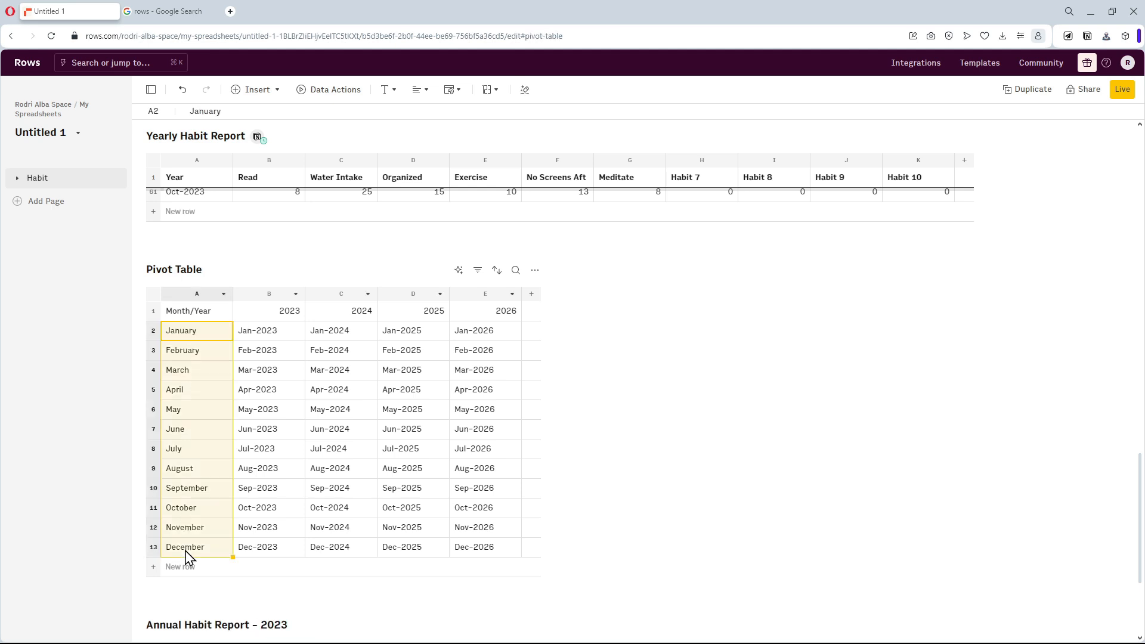
pyautogui.scroll(-3)
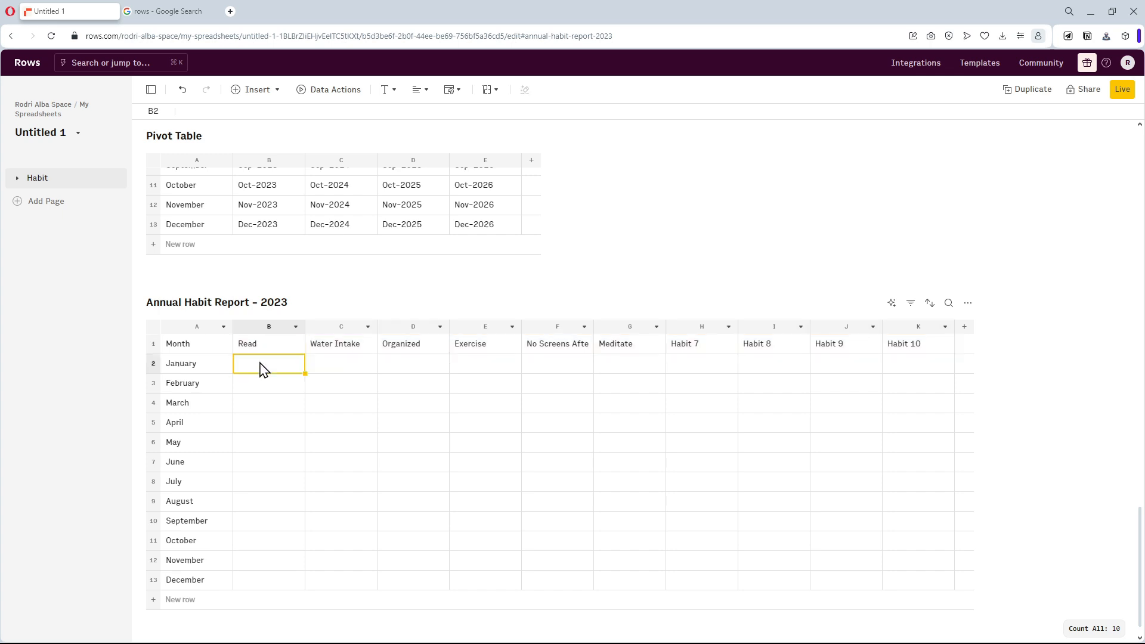
# Total each habit per month with a SUMIF on the yearly Year column and Jan-2023 label, filled across B2:K13.
pyautogui.write('=su')
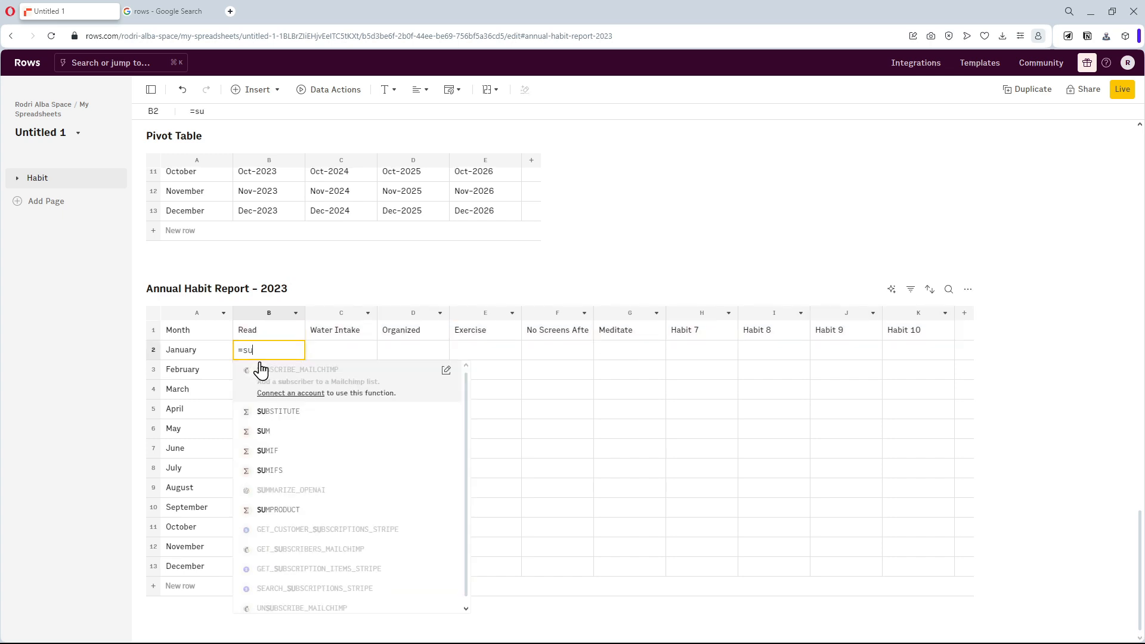
pyautogui.write('mif')
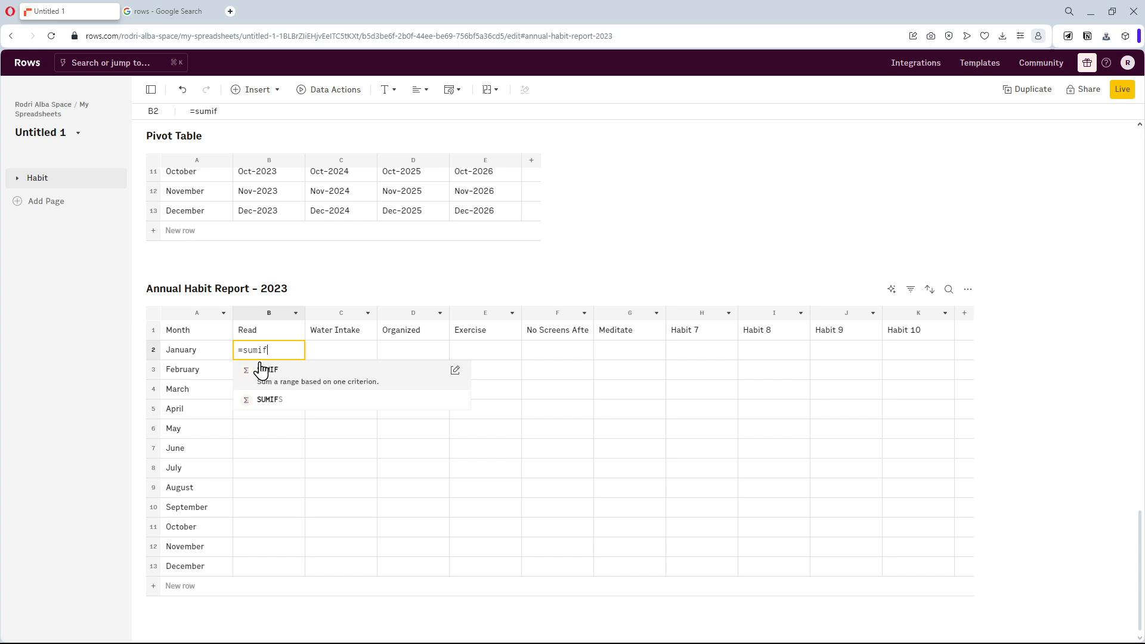
pyautogui.write('(')
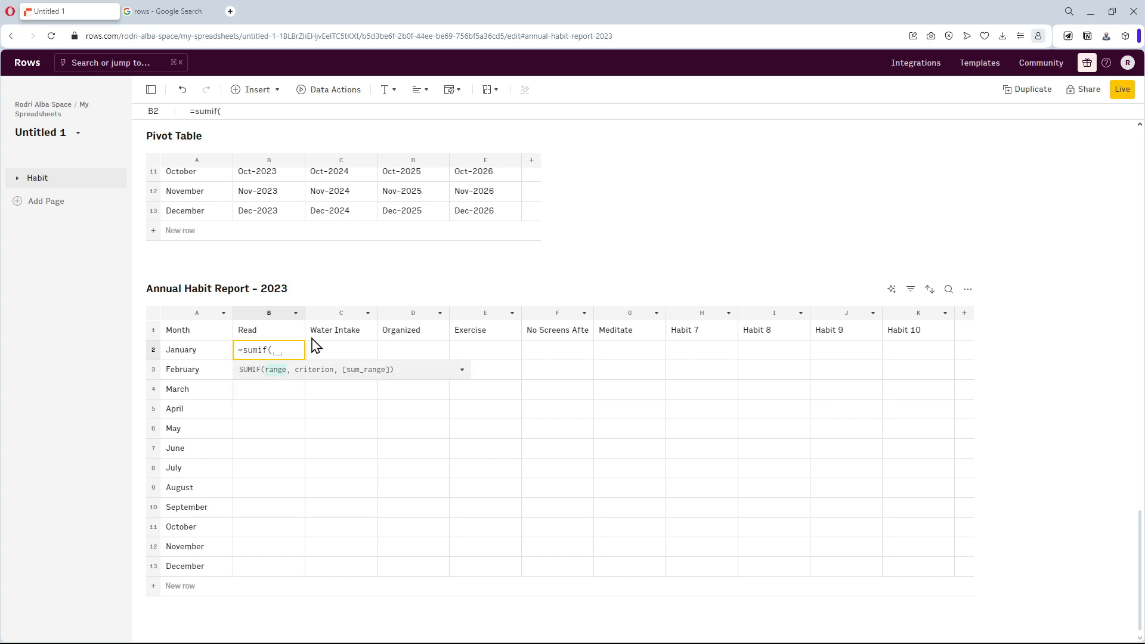
pyautogui.moveTo(331, 380)
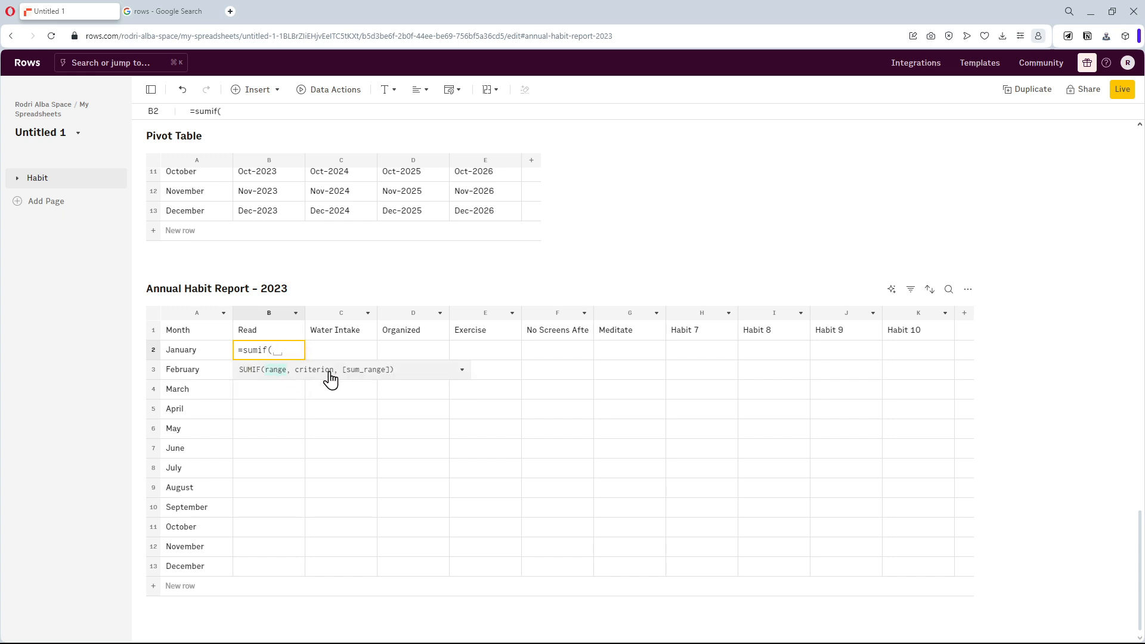
pyautogui.moveTo(358, 347)
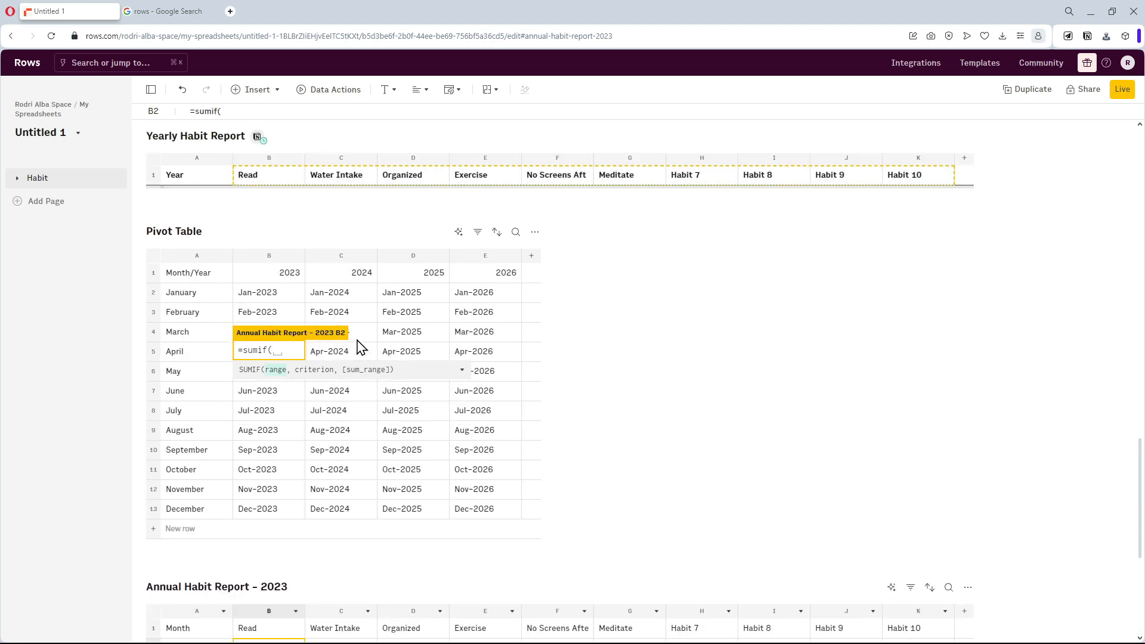
pyautogui.scroll(-3)
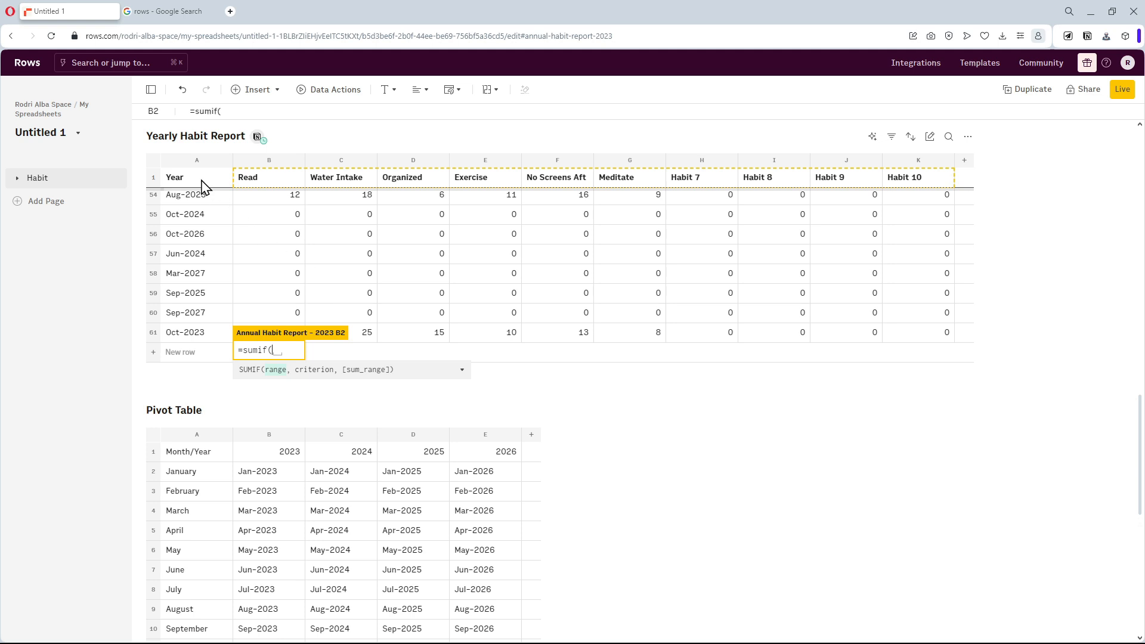
pyautogui.click(197, 160)
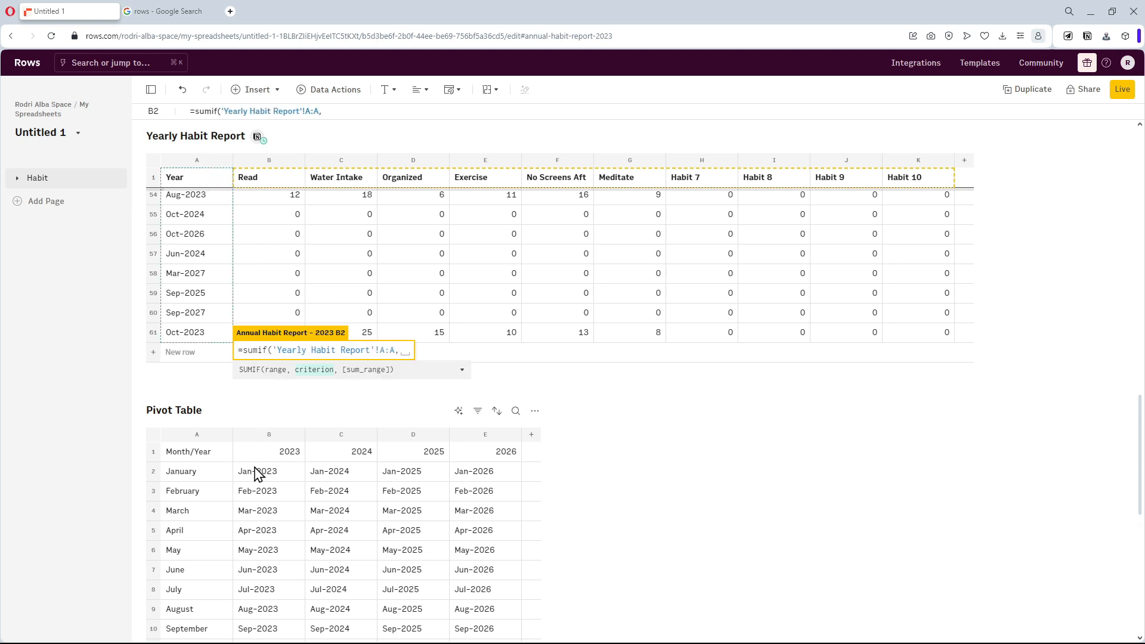
pyautogui.click(268, 471)
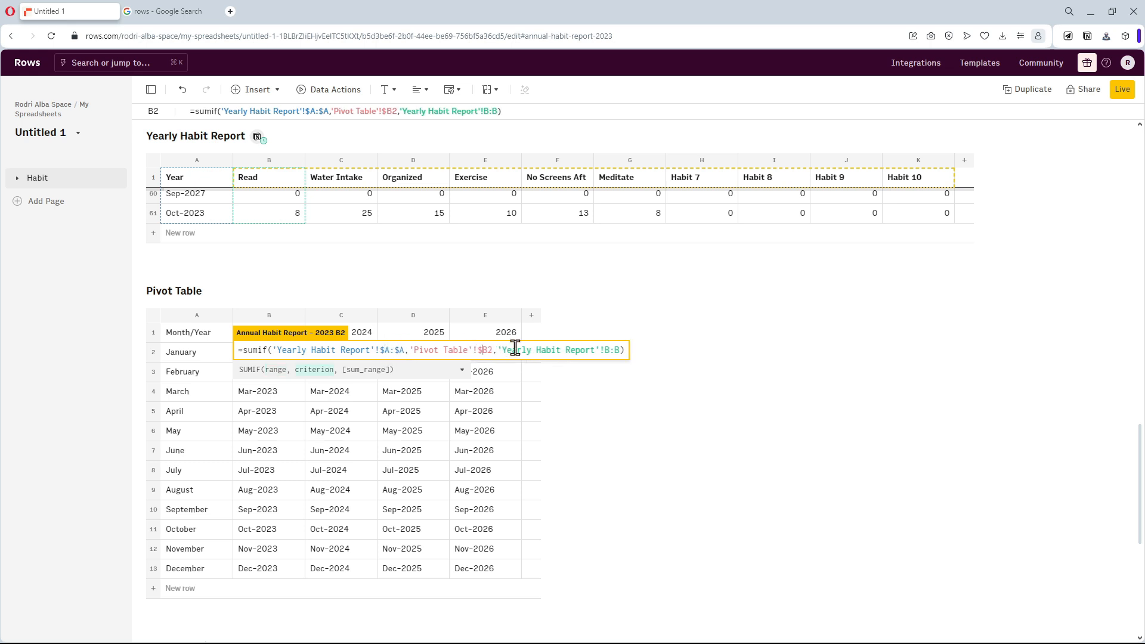
pyautogui.moveTo(541, 356)
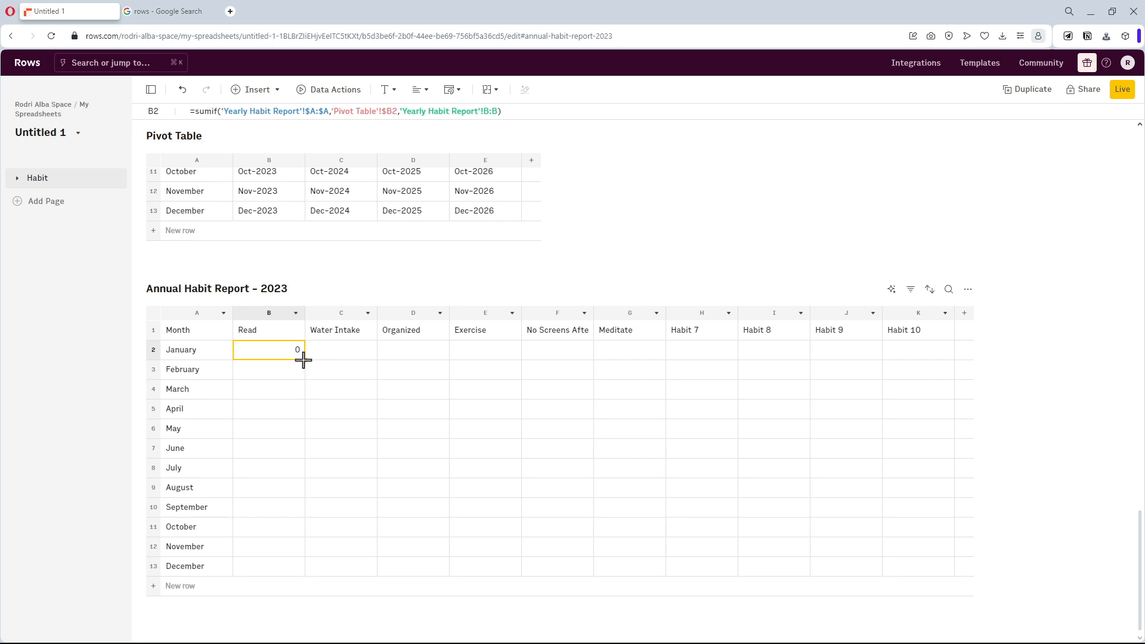
pyautogui.moveTo(304, 357); pyautogui.dragTo(304, 575)
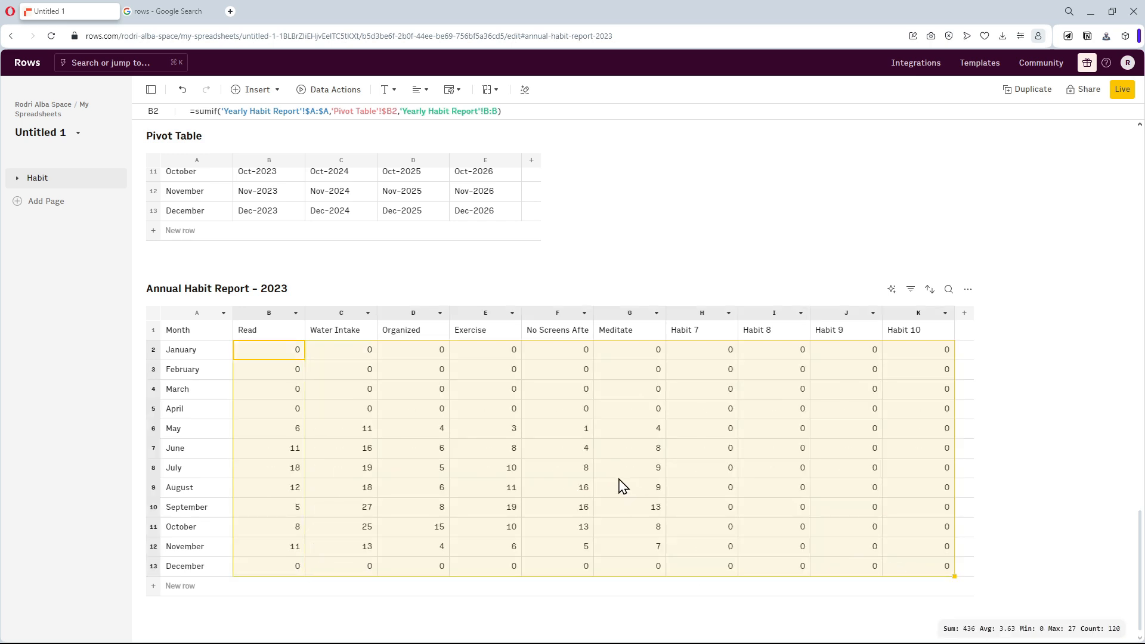
# Insert a column chart of the 2023 monthly Read totals titled Annual Reading Report.
pyautogui.click(413, 566)
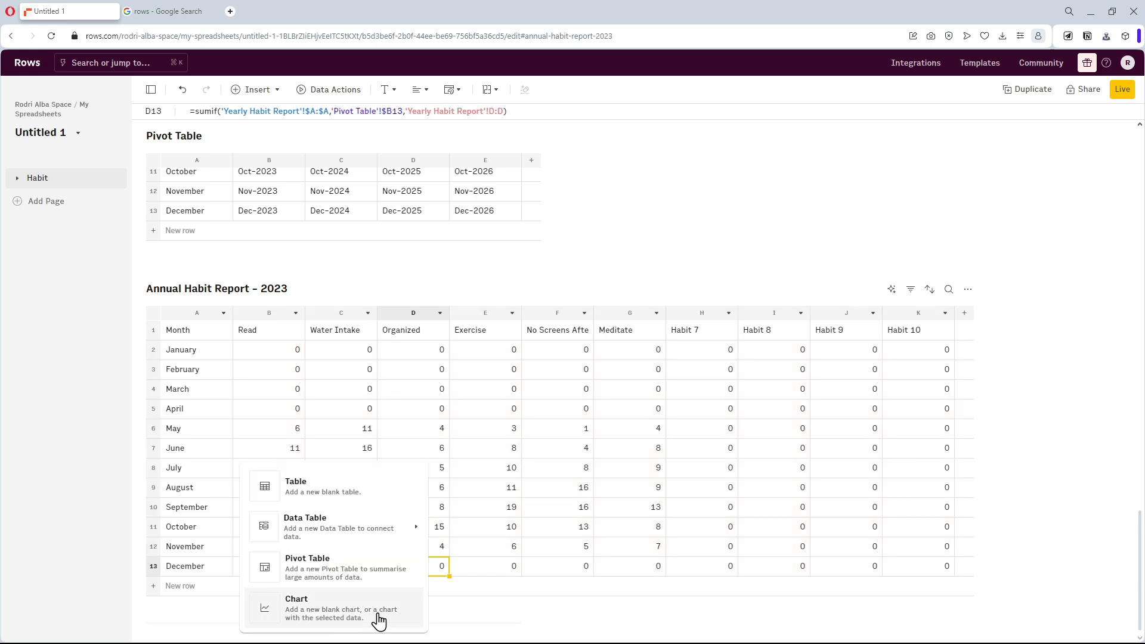
pyautogui.click(297, 607)
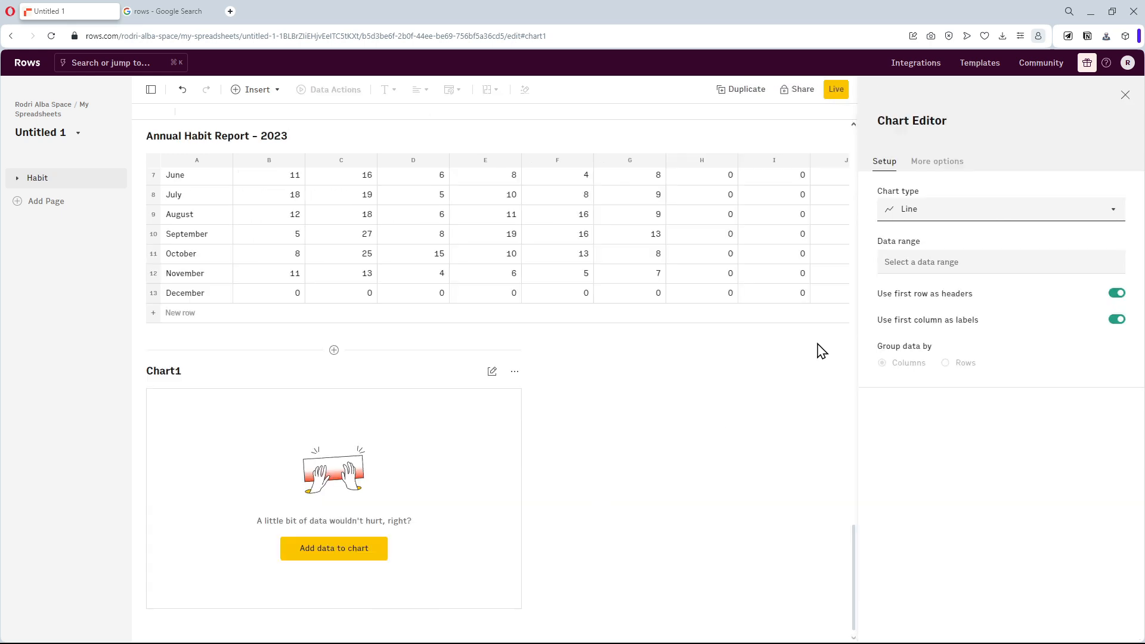
pyautogui.click(1001, 209)
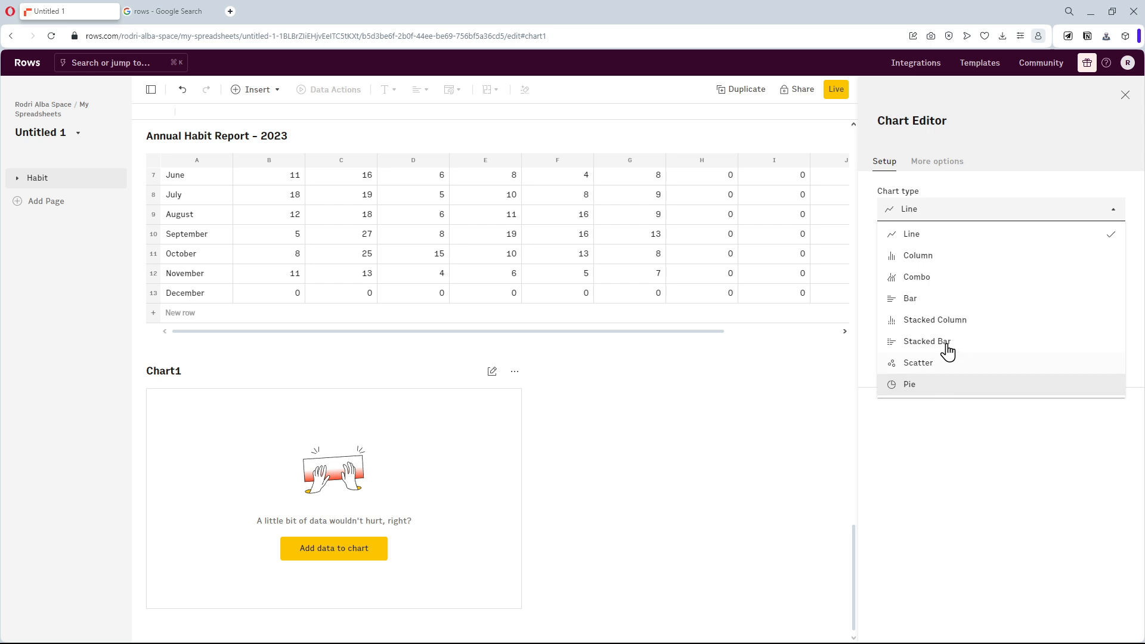
pyautogui.click(919, 255)
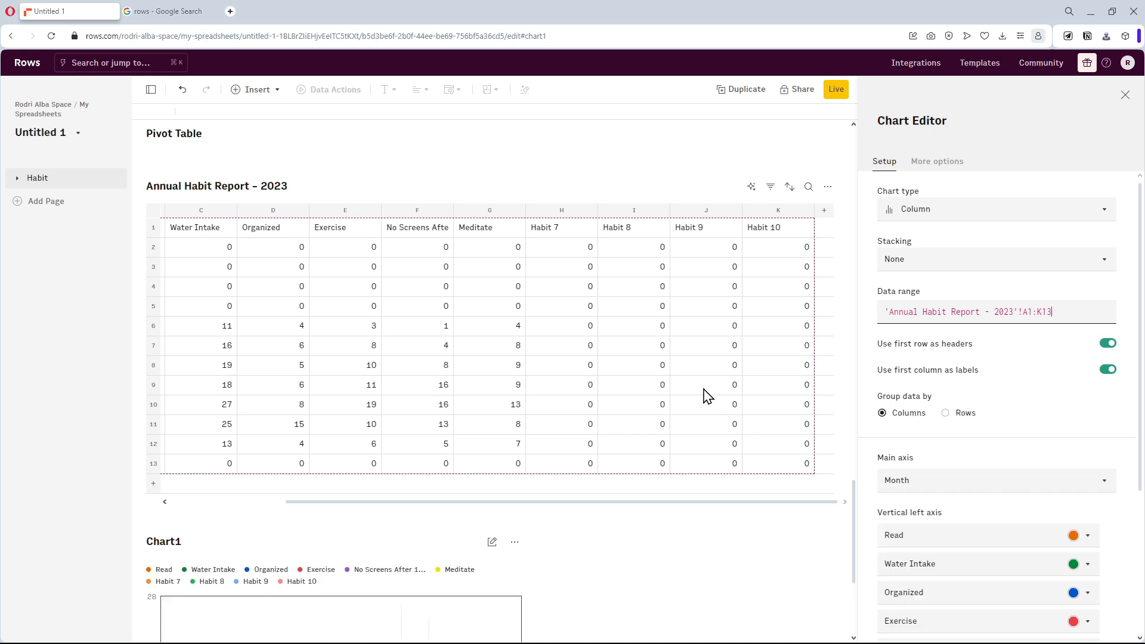
pyautogui.scroll(-3)
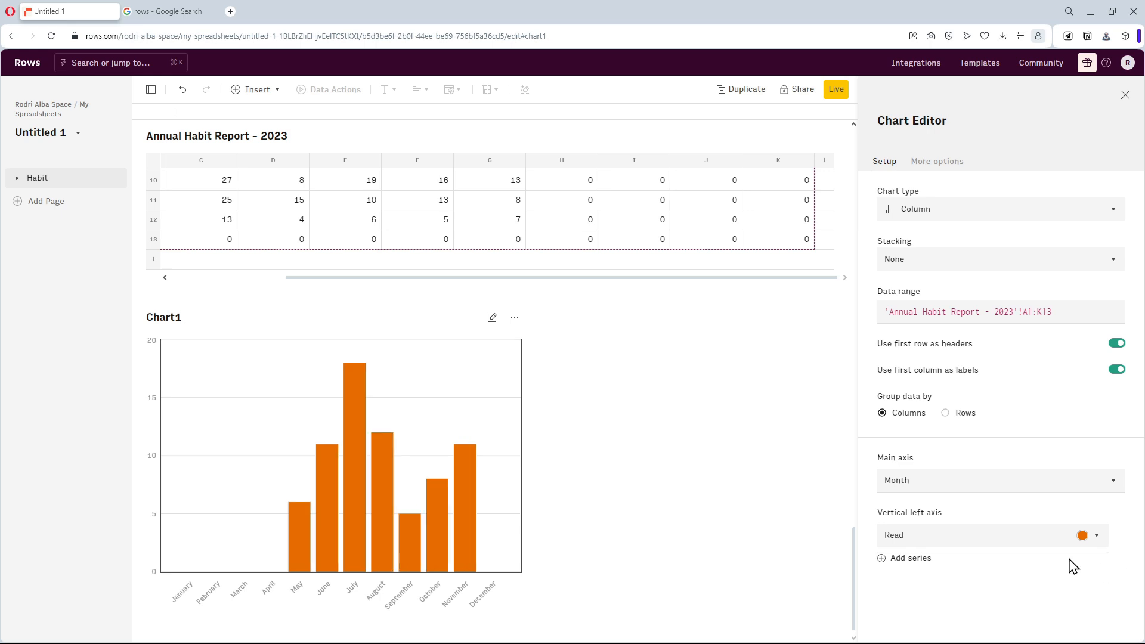
pyautogui.write('Annual Reading Report')
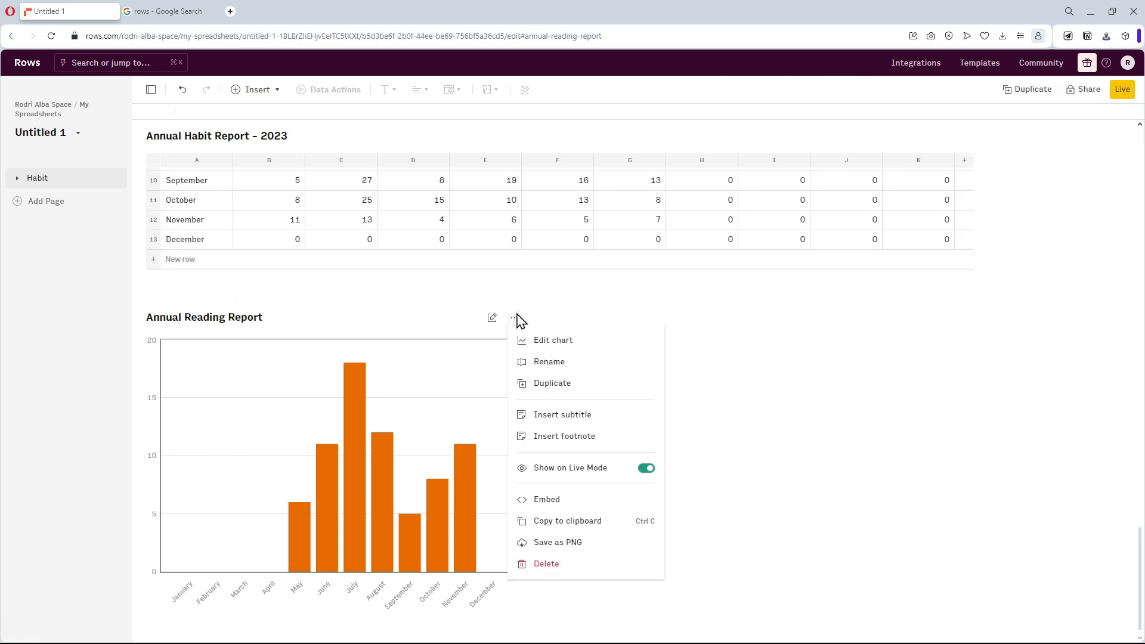
pyautogui.moveTo(566, 386)
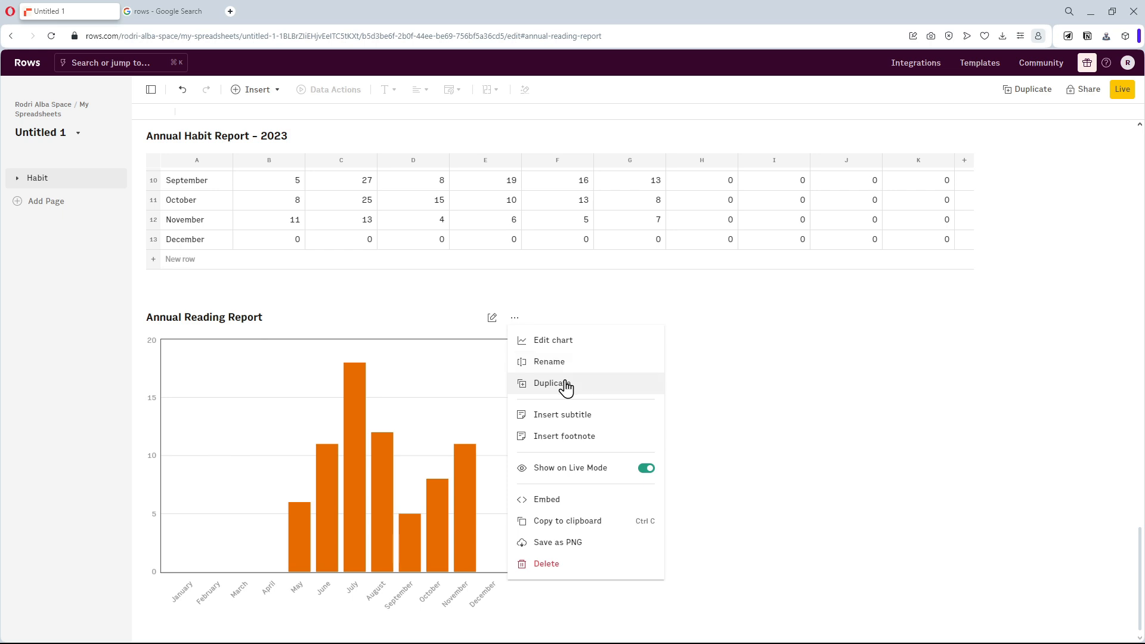
# Duplicate the chart as Annual Water Intake Report with a Water Intake series replacing Read.
pyautogui.click(549, 383)
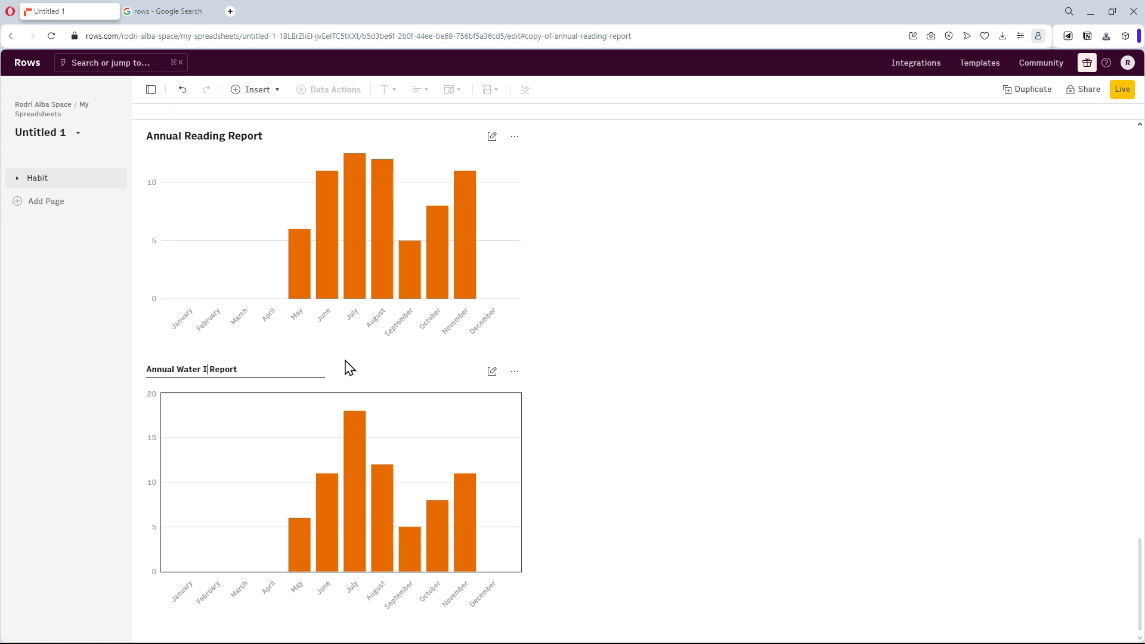
pyautogui.write('ntake')
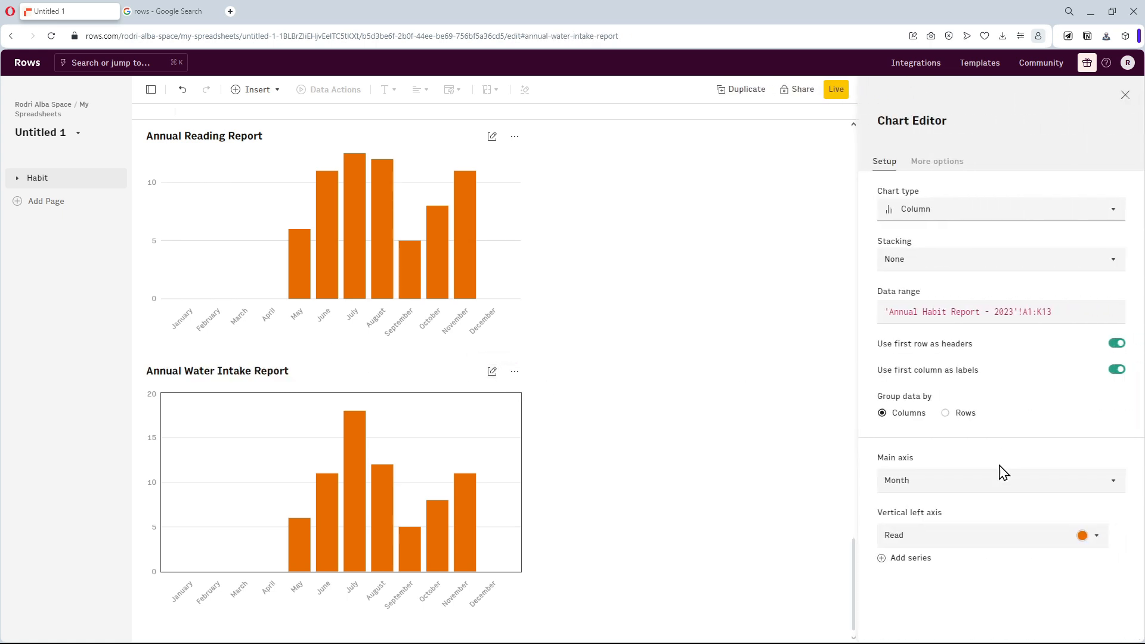
pyautogui.click(910, 557)
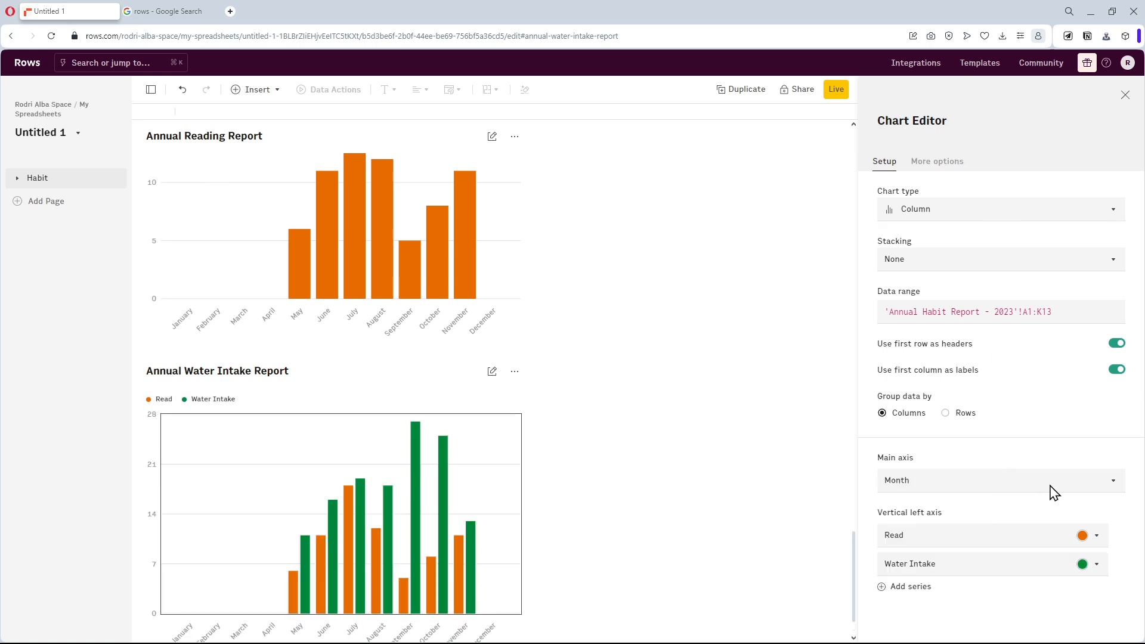
pyautogui.moveTo(1121, 540)
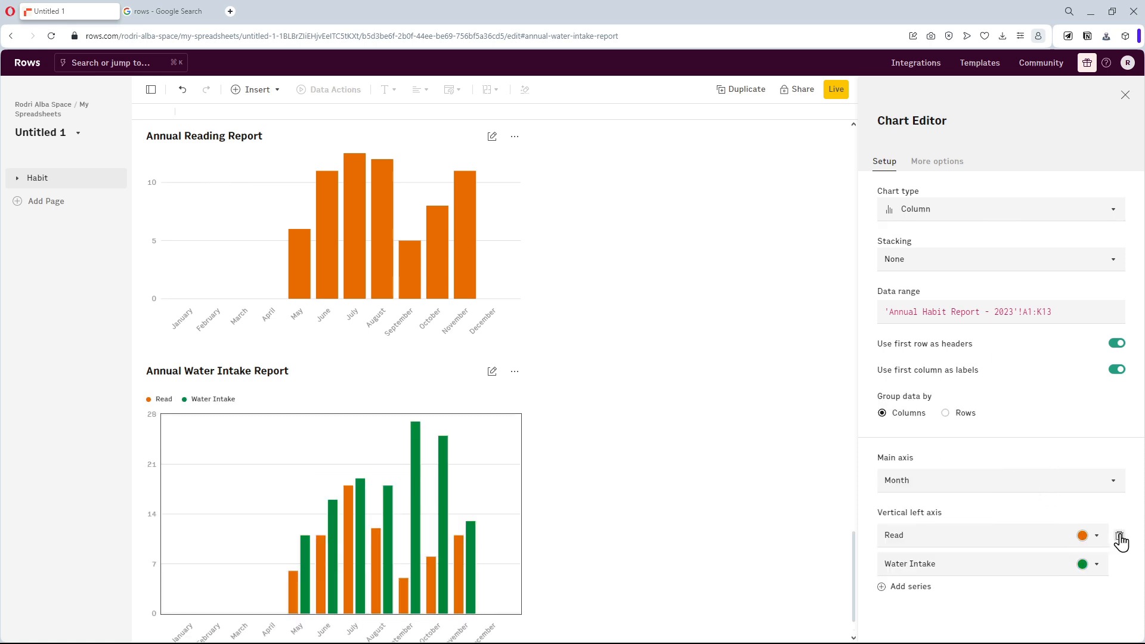
pyautogui.click(1088, 536)
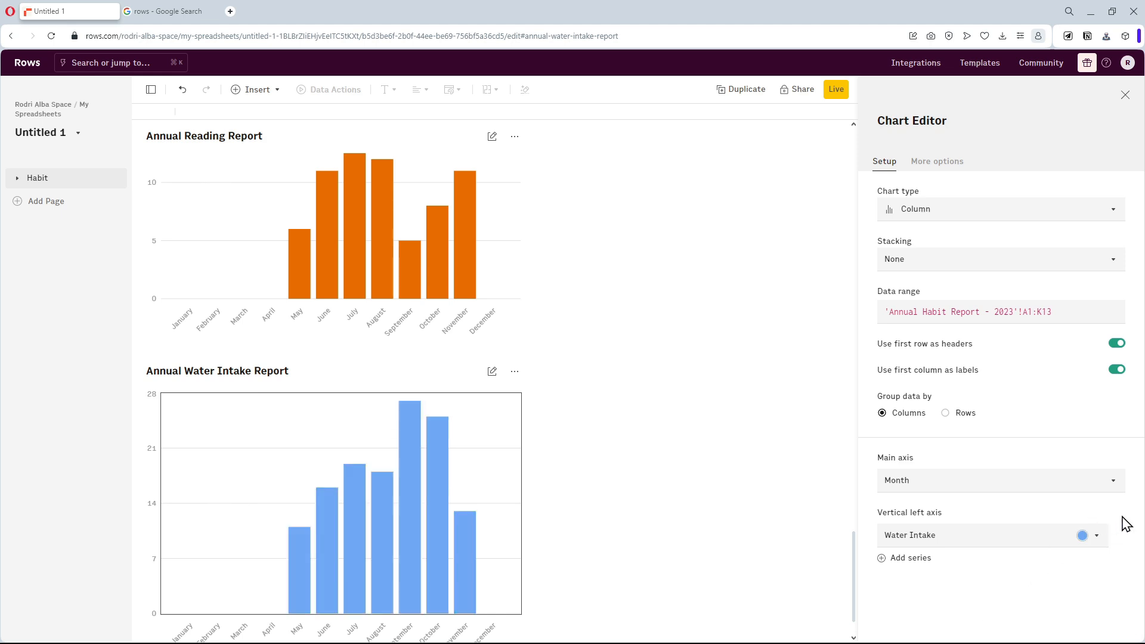
pyautogui.moveTo(1127, 99)
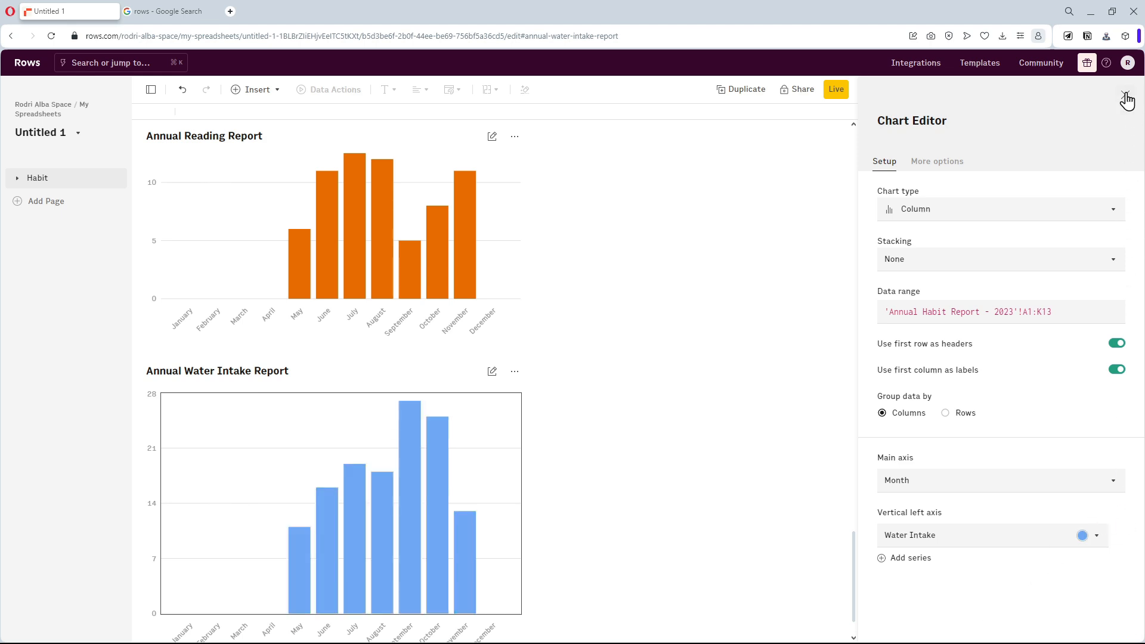
pyautogui.click(1128, 99)
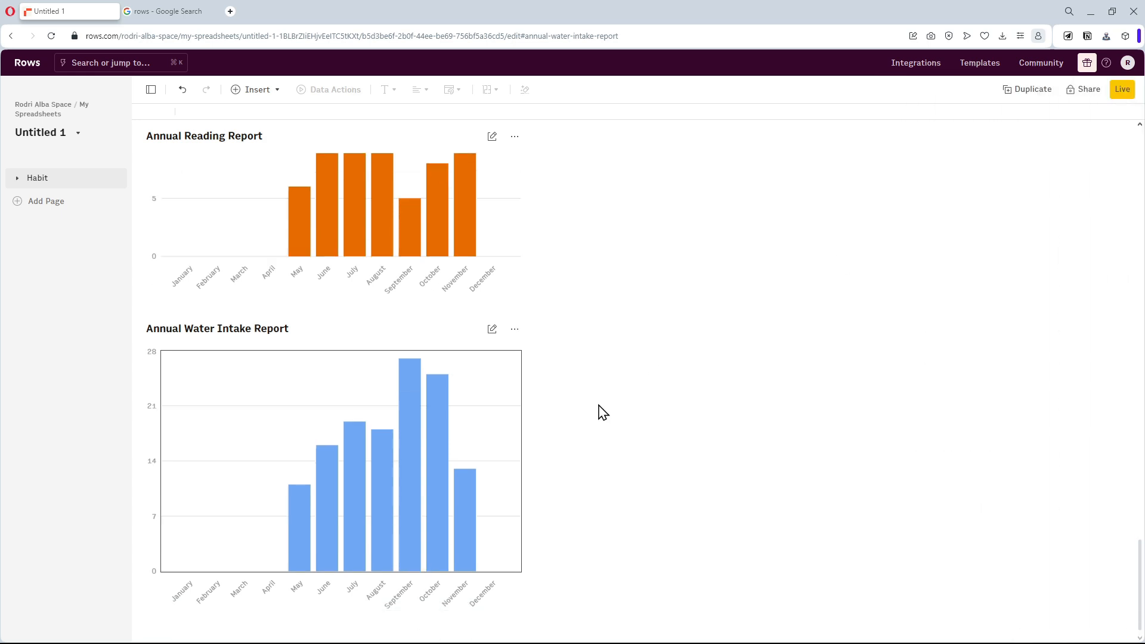
# Enable private embed sharing for the water intake chart so it shows in the Notion planner.
pyautogui.click(515, 330)
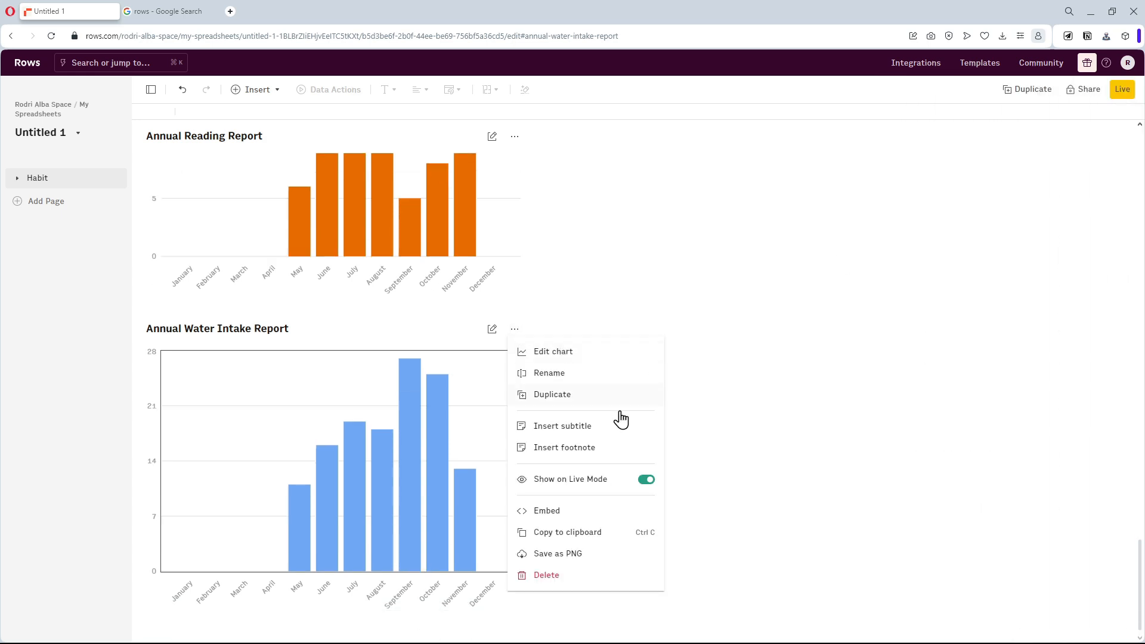
pyautogui.click(547, 510)
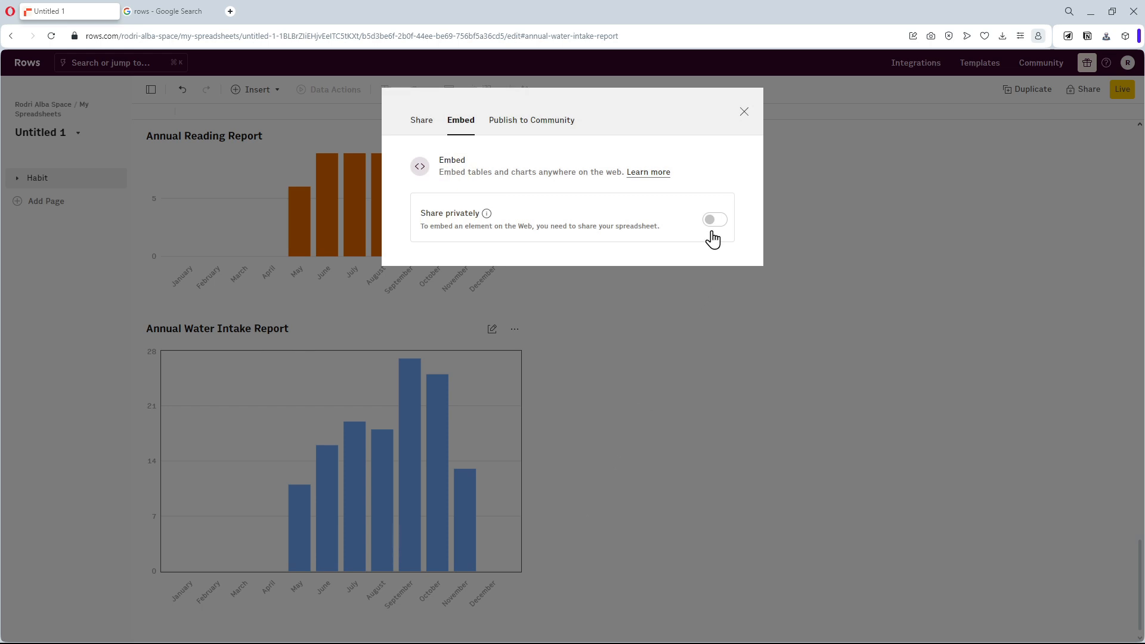
pyautogui.click(713, 220)
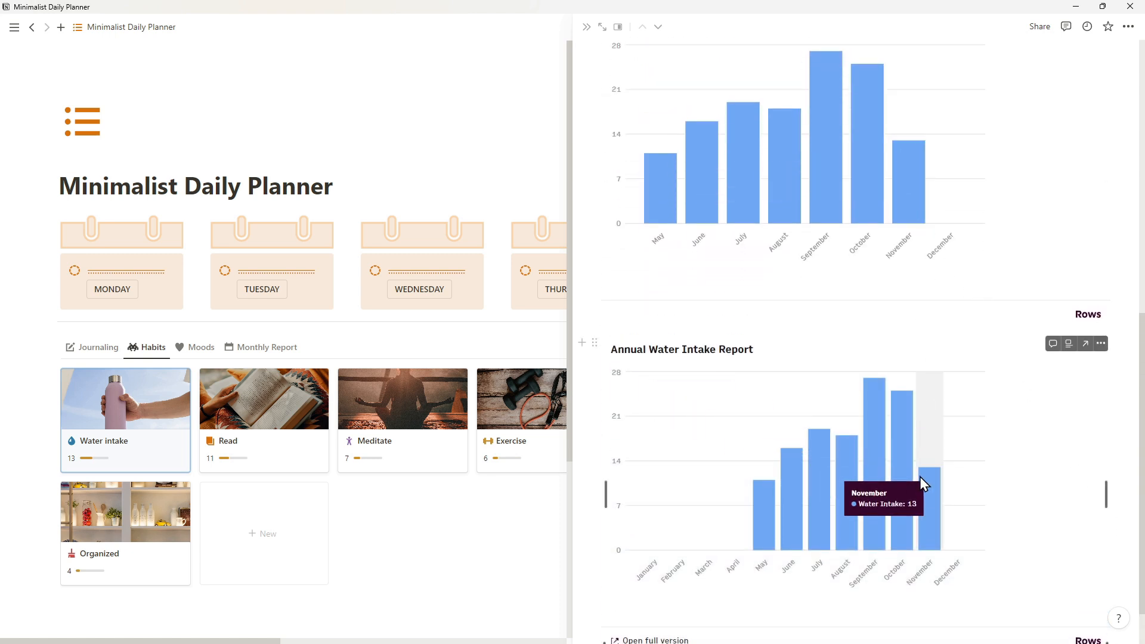
pyautogui.click(198, 347)
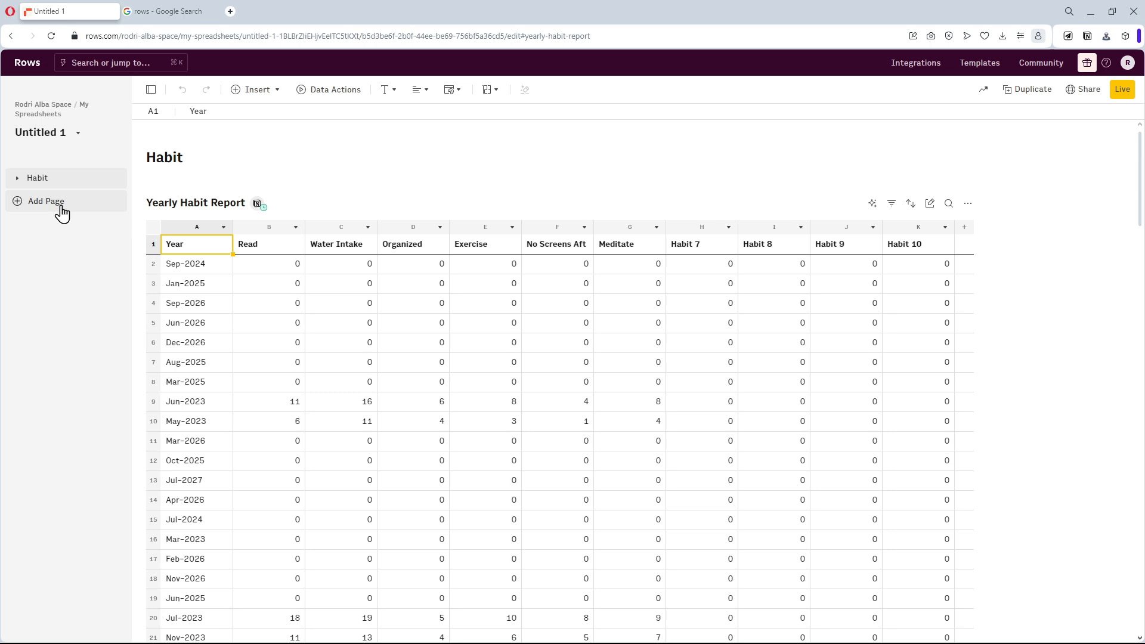
# Create a Moods page and import the Notion mood database into it as a table.
pyautogui.click(46, 202)
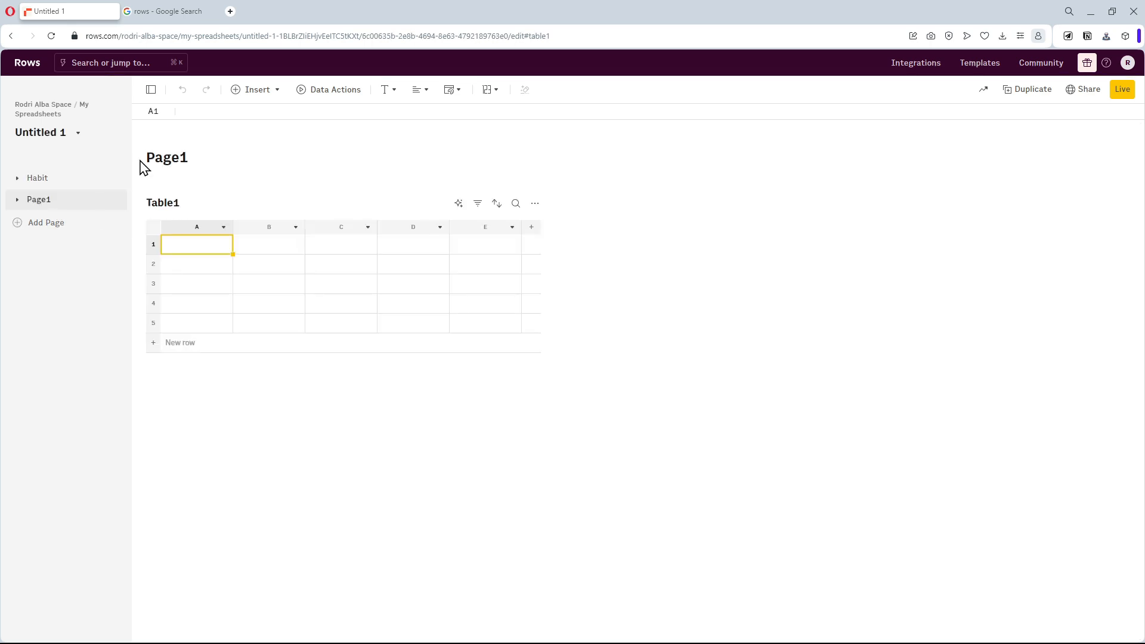
pyautogui.write('Moods')
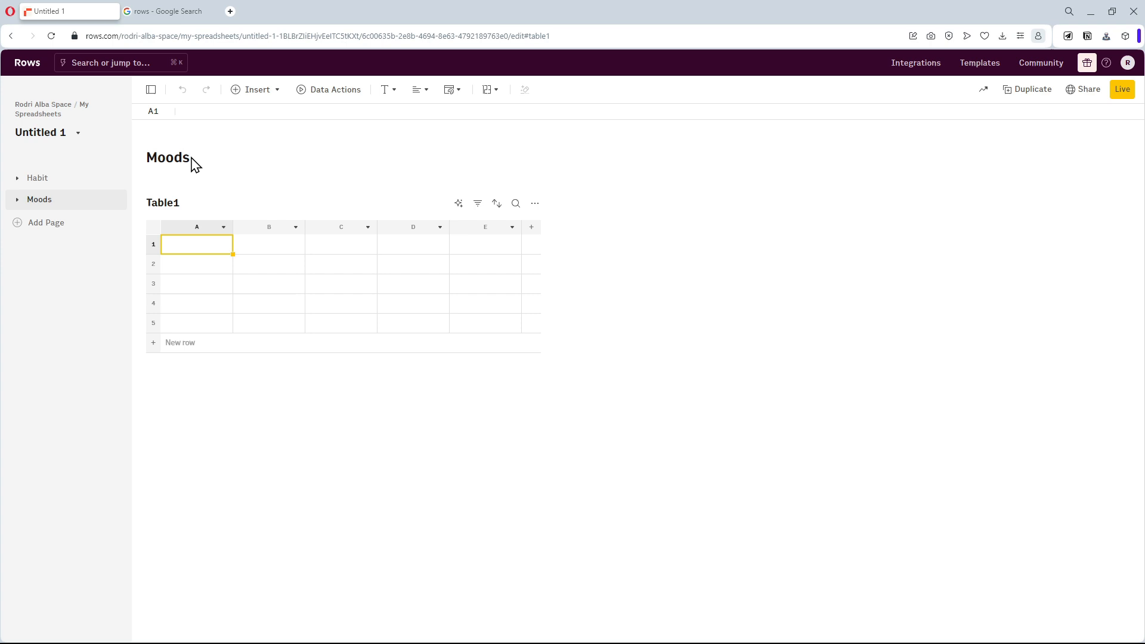
pyautogui.click(334, 89)
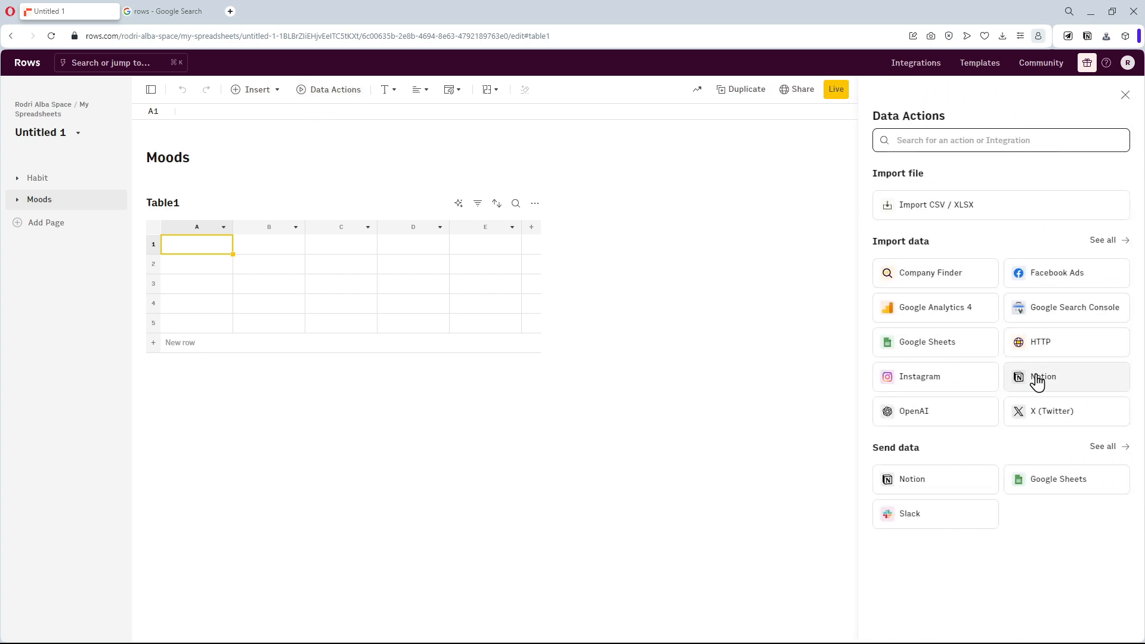
pyautogui.click(1043, 376)
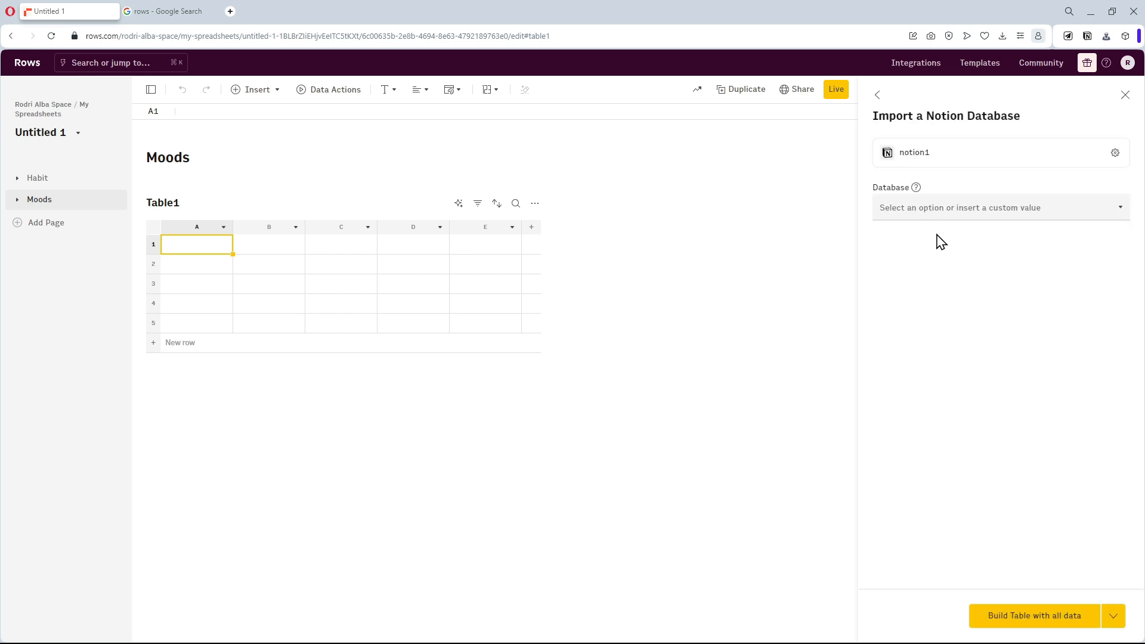
pyautogui.click(1033, 616)
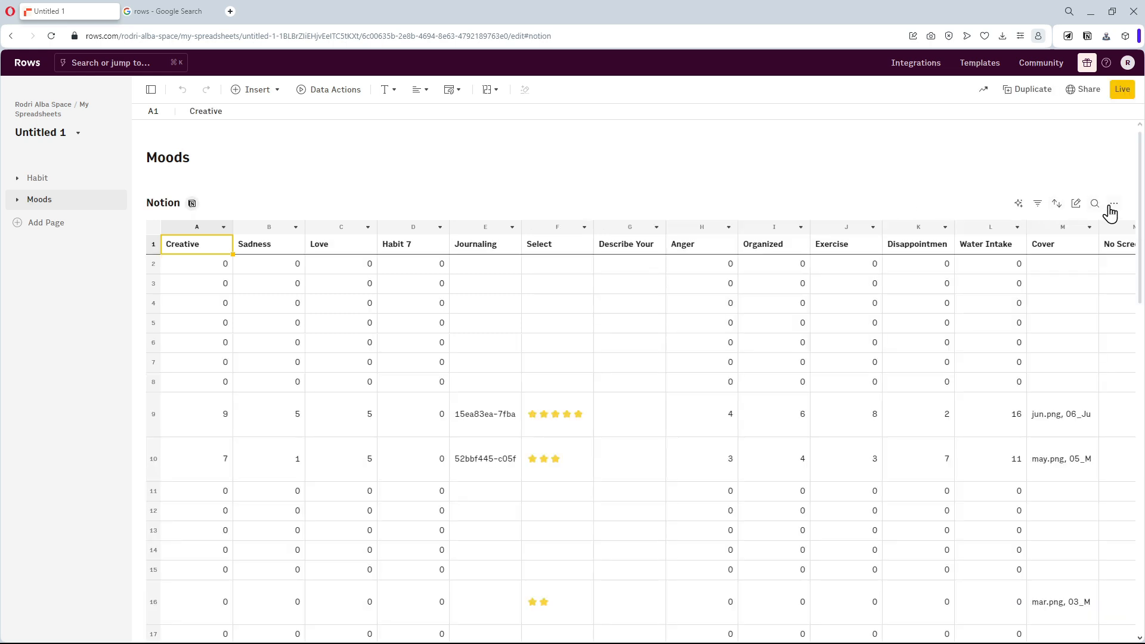
# Enable scheduled daily refresh on the imported Notion table and save the settings.
pyautogui.click(1113, 202)
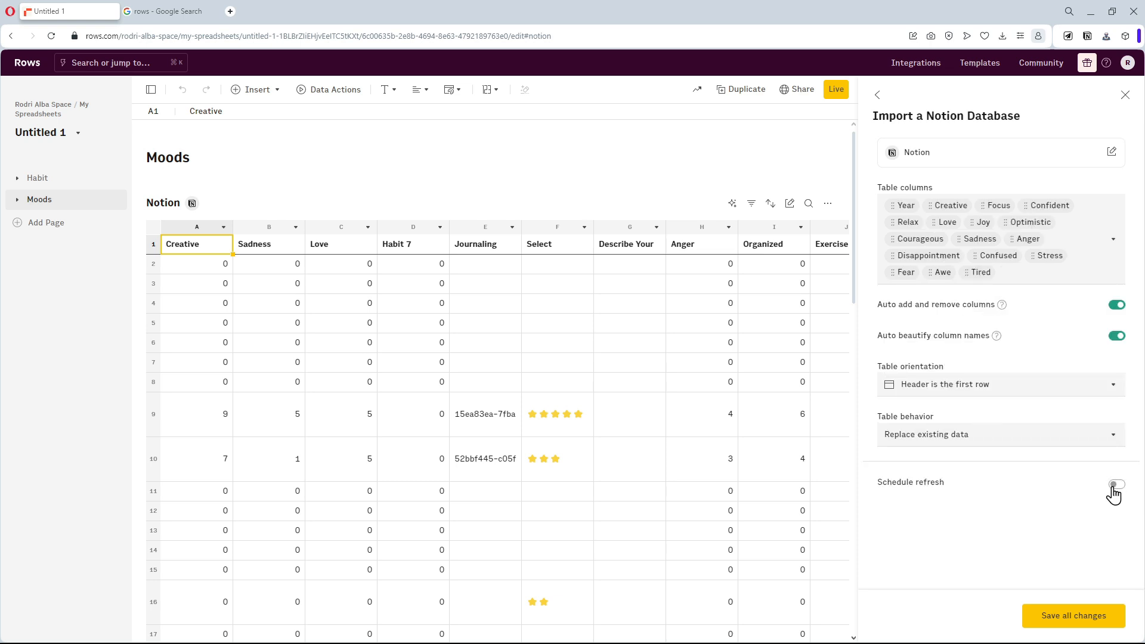
pyautogui.click(1113, 484)
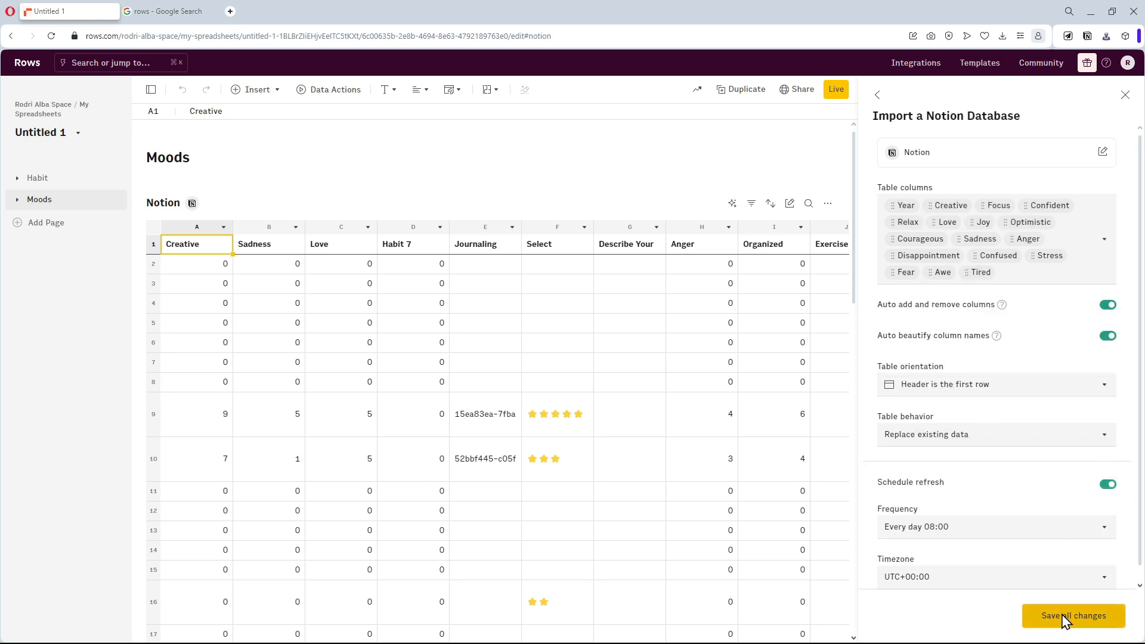
pyautogui.click(1073, 615)
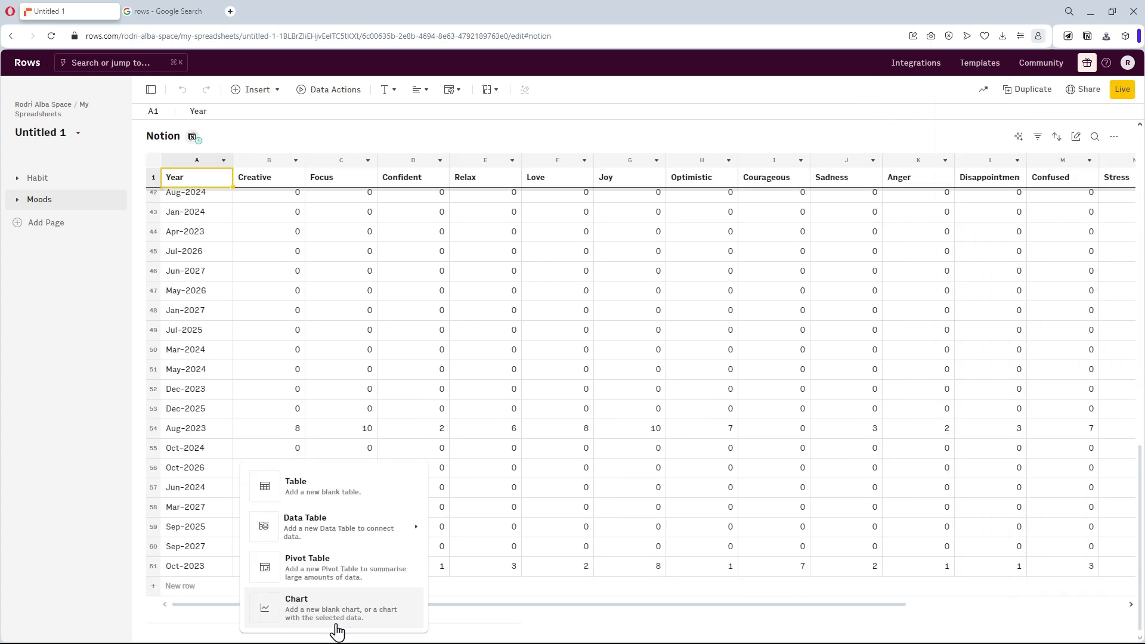
# Enter =SUMIF('Notion'!A:A,'Pivot Table2'!B2,'Notion'!B:B) in January's Creative cell and fill it across the table.
pyautogui.click(307, 567)
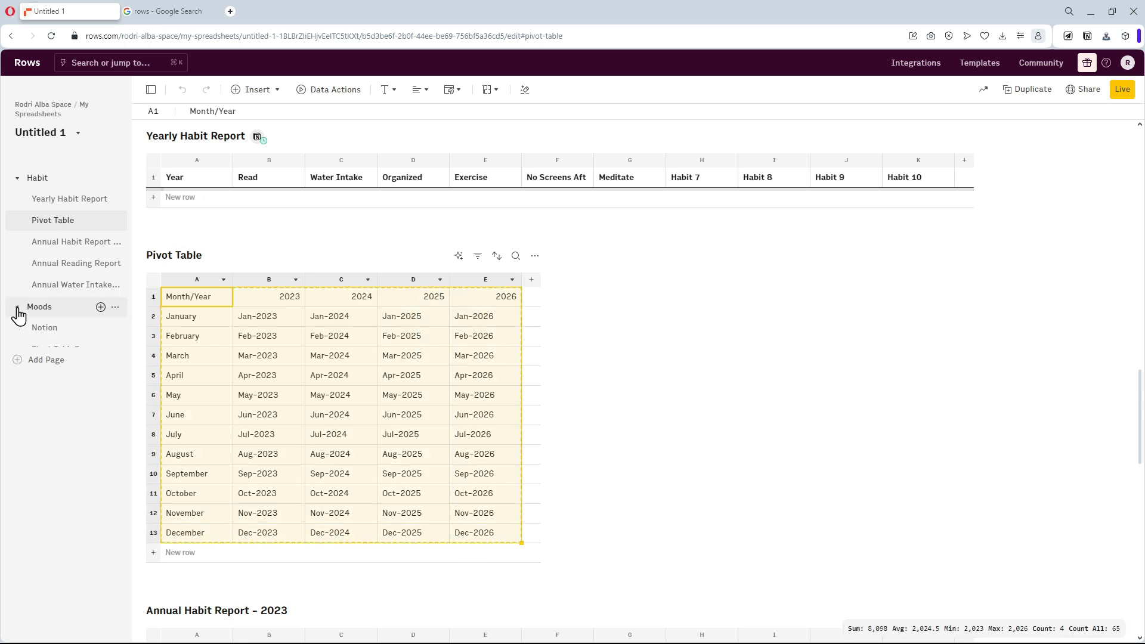
pyautogui.click(73, 262)
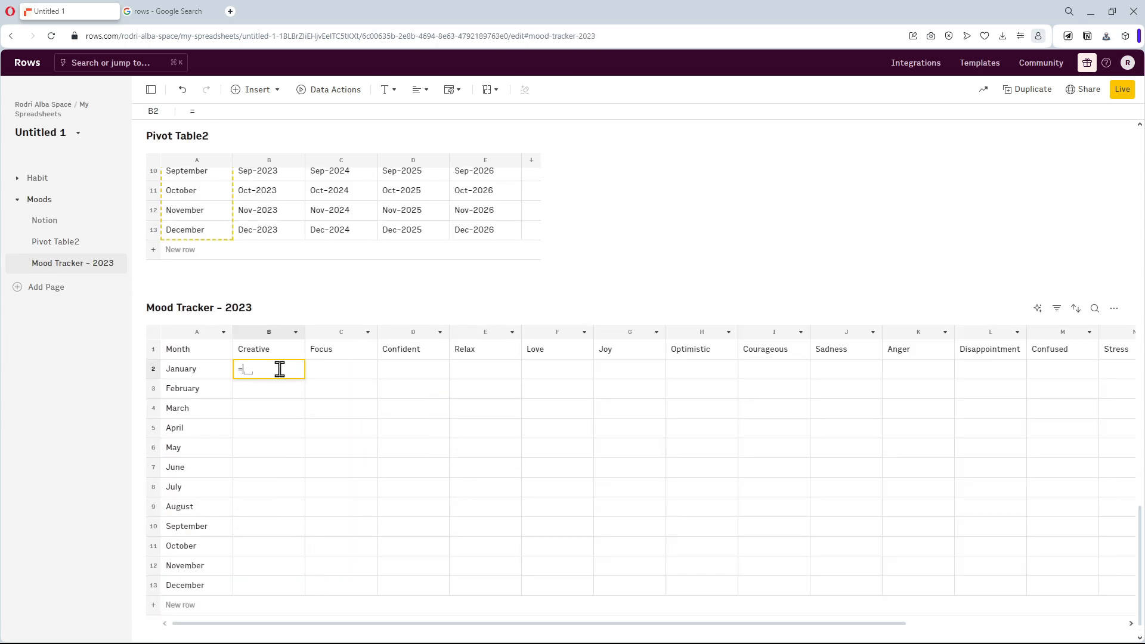
pyautogui.write('s')
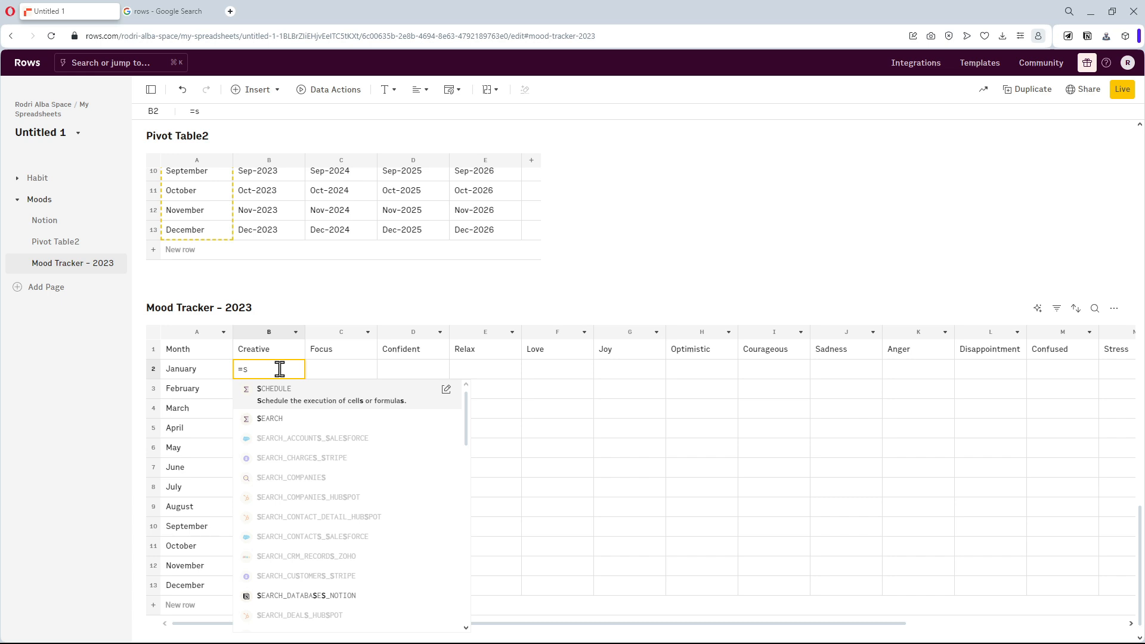
pyautogui.write('umi')
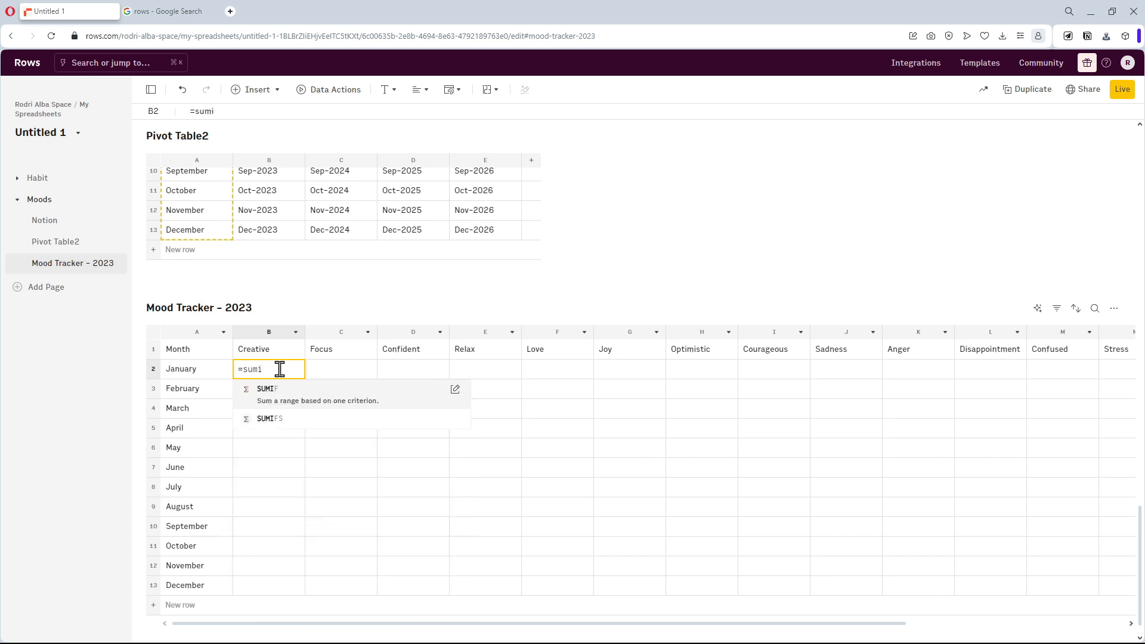
pyautogui.click(267, 388)
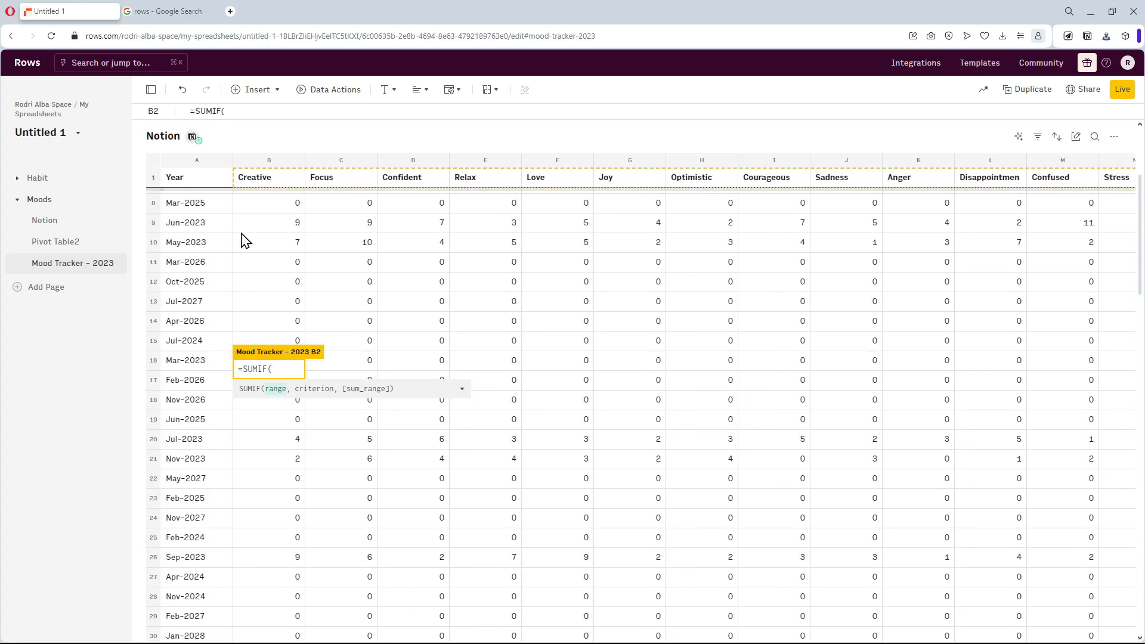
pyautogui.click(195, 160)
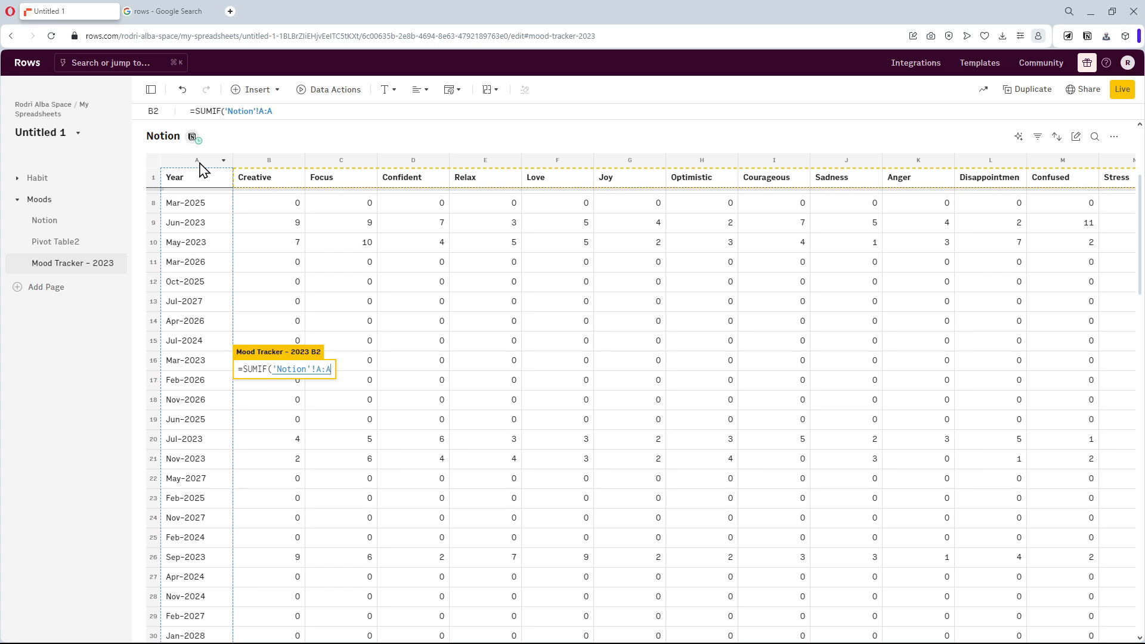
pyautogui.write(',')
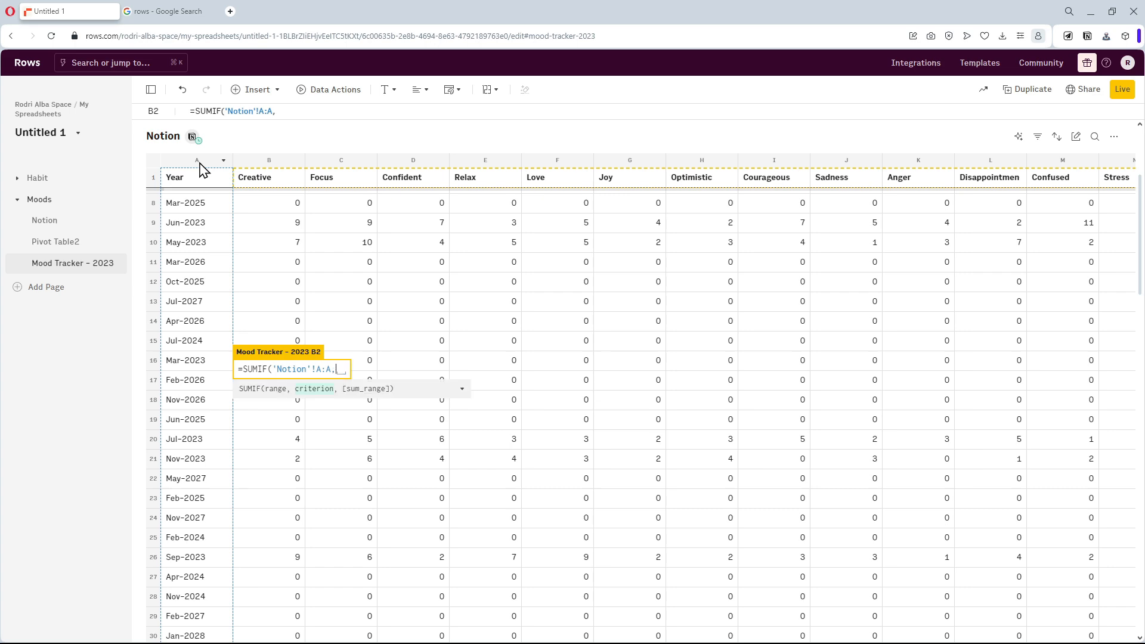
pyautogui.scroll(-3)
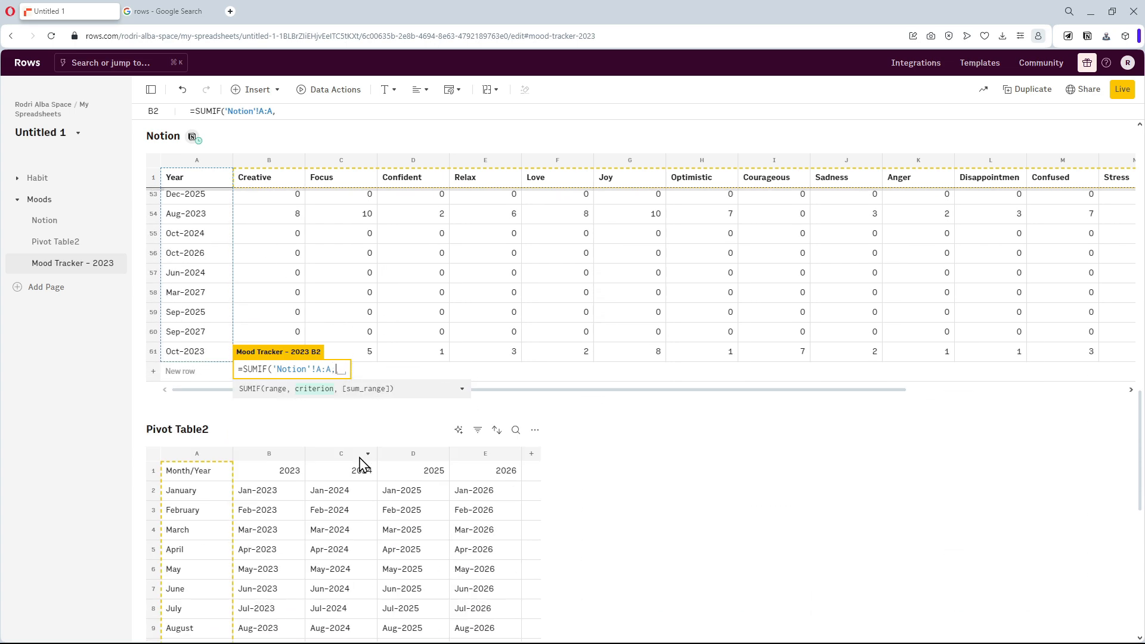
pyautogui.click(268, 490)
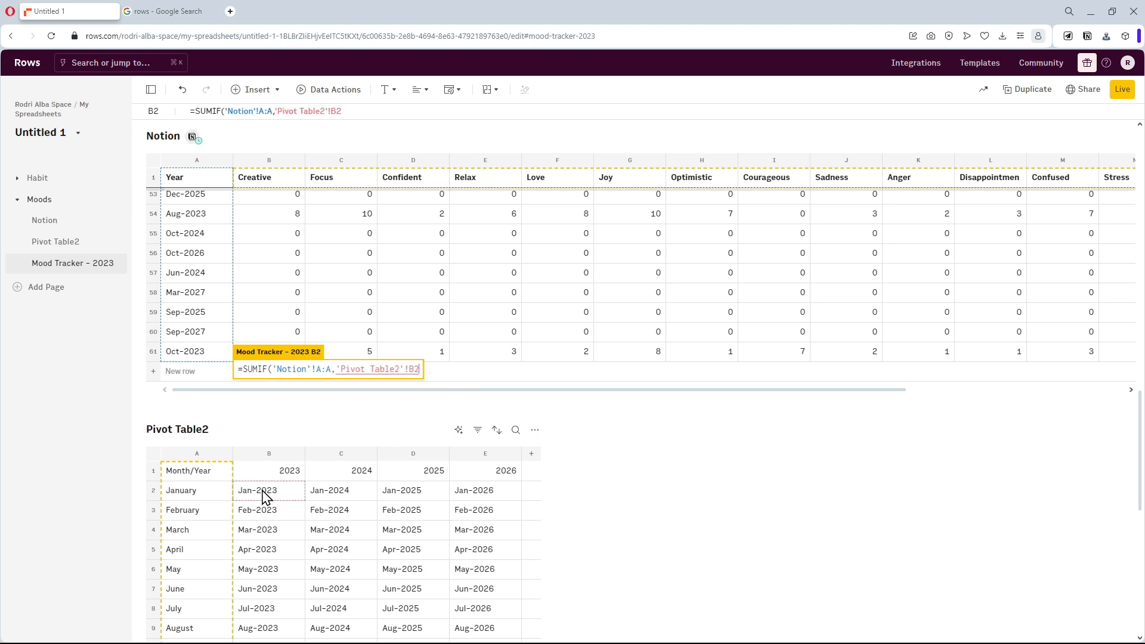
pyautogui.write(',')
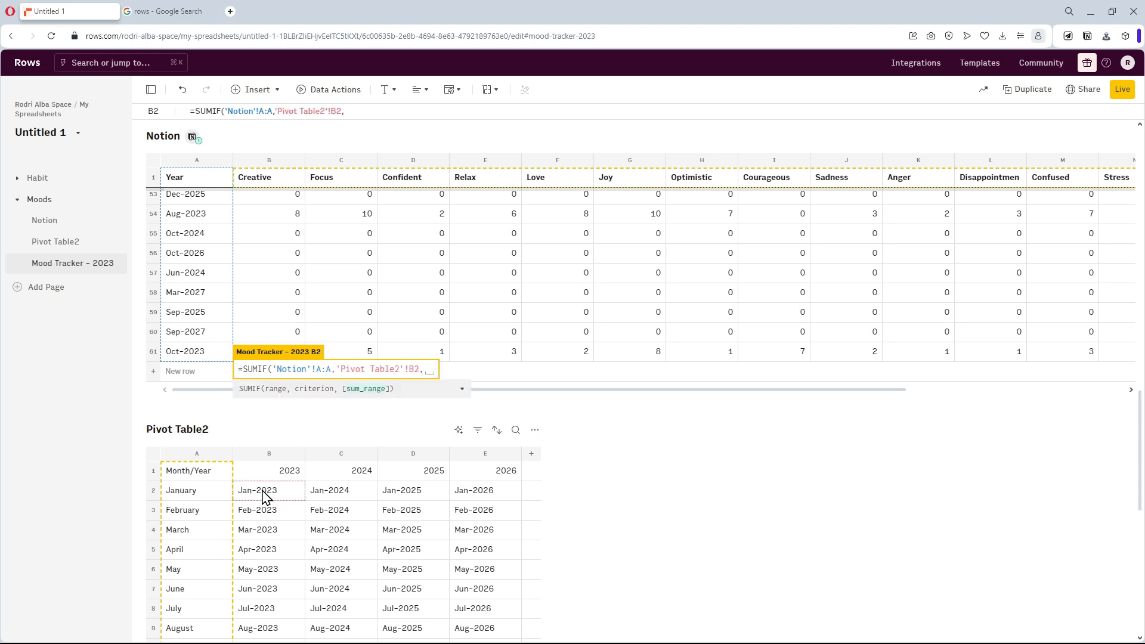
pyautogui.click(269, 160)
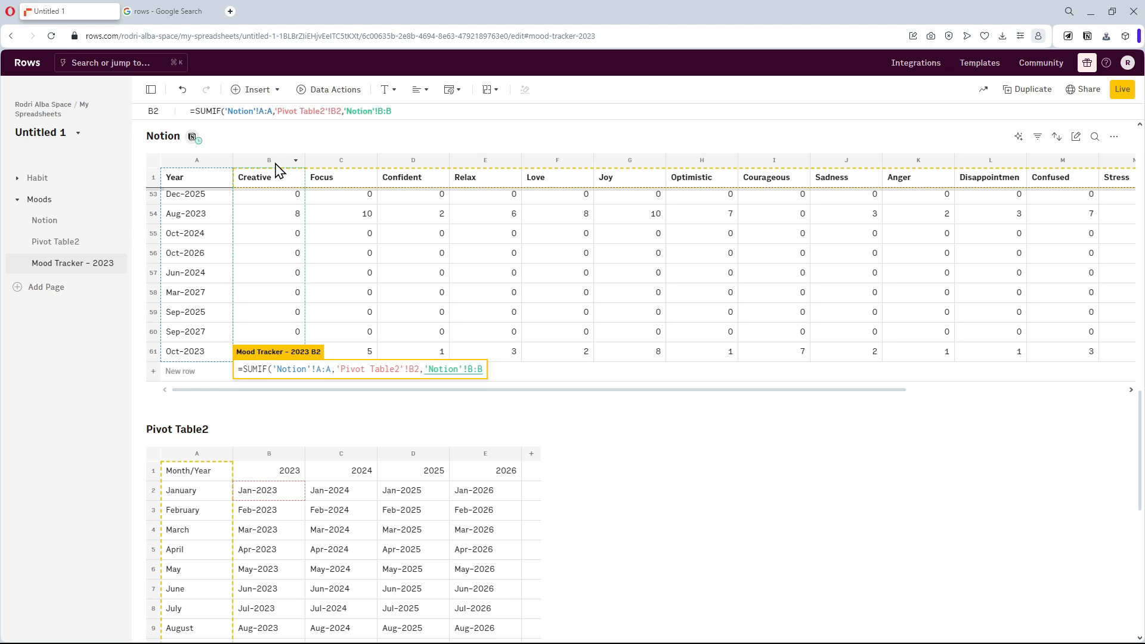
pyautogui.write(')')
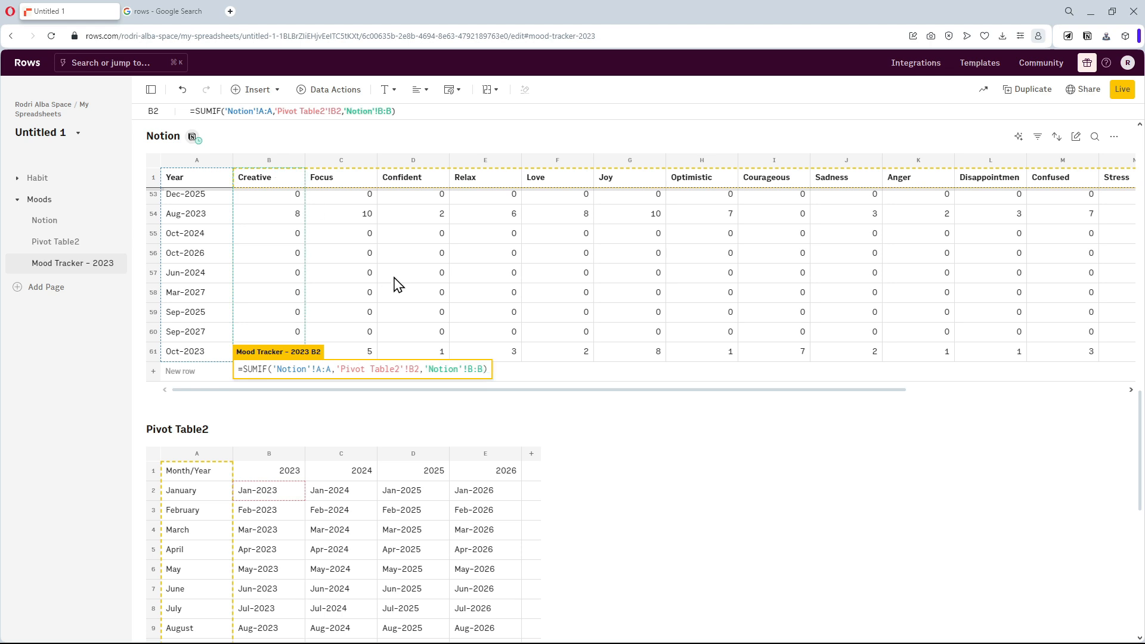
pyautogui.click(315, 369)
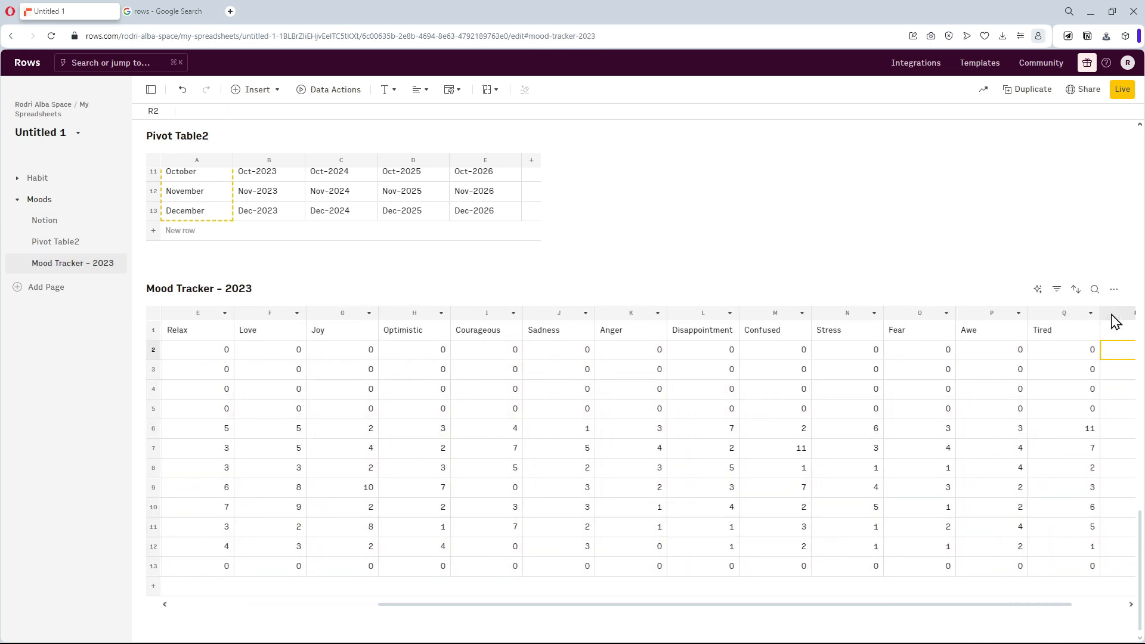
# Add a Positivity header and fill its column with =sum(J2:P2) over the positive moods.
pyautogui.write('Positivity')
pyautogui.write('=Su')
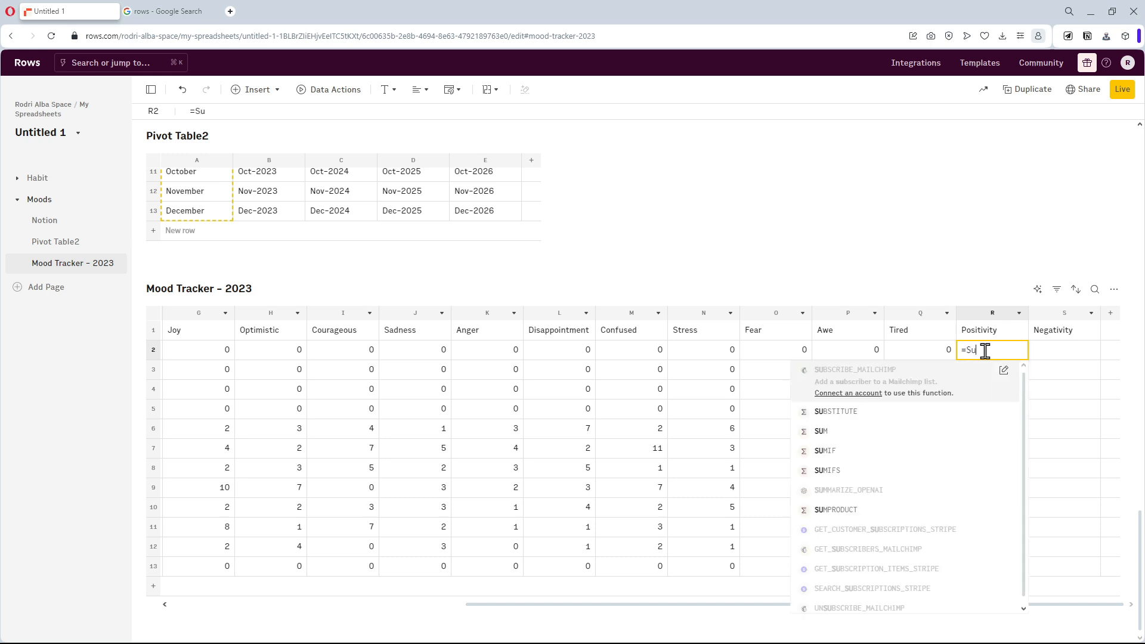
pyautogui.click(821, 431)
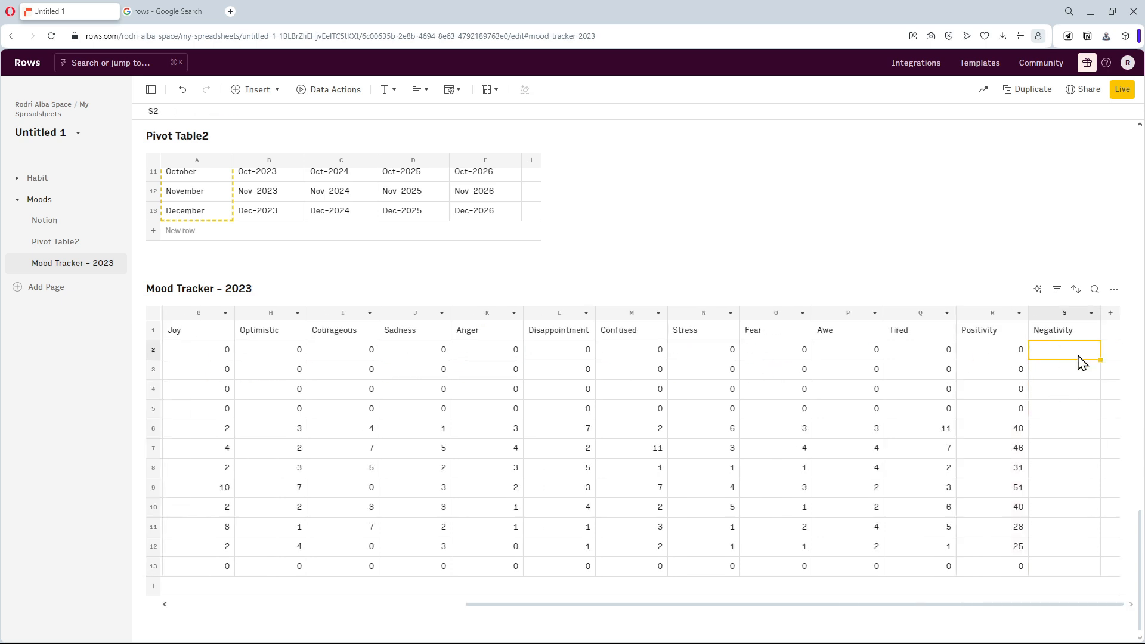
pyautogui.write('=sum(J2:P2')
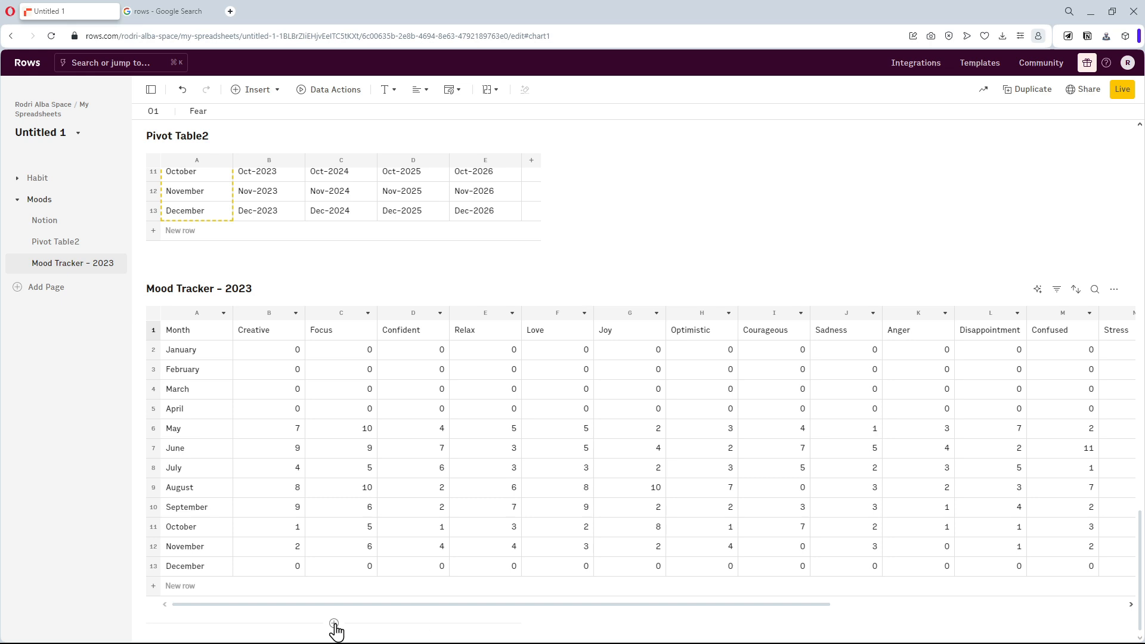
# Insert a stacked bar chart on the mood table range, grouped by columns.
pyautogui.click(334, 626)
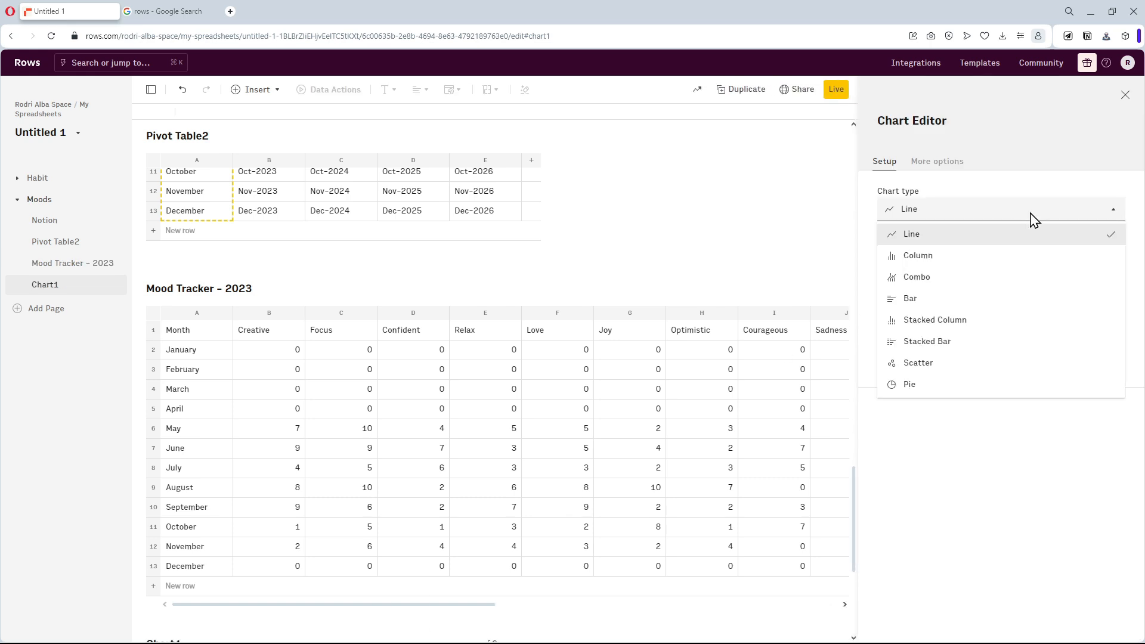
pyautogui.moveTo(978, 298)
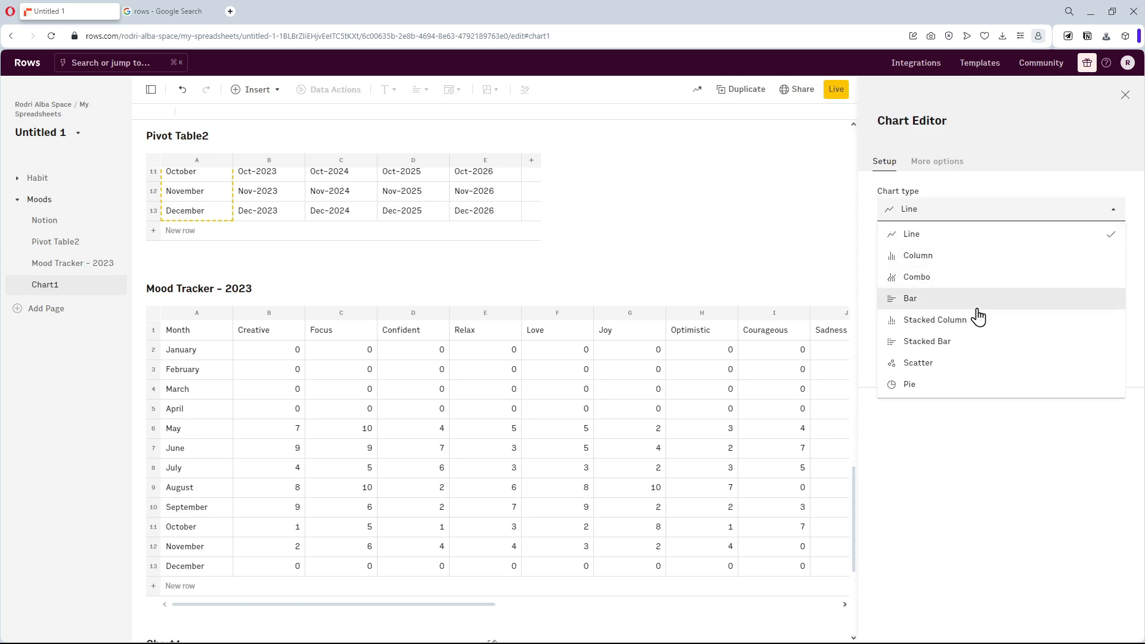
pyautogui.click(933, 341)
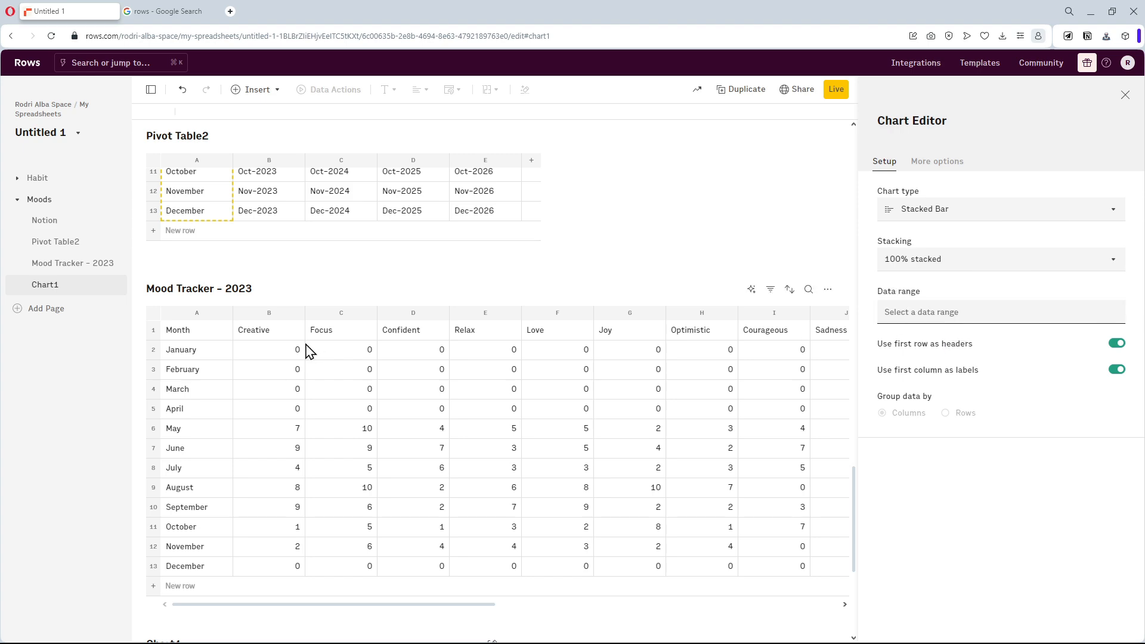
pyautogui.moveTo(178, 329); pyautogui.dragTo(657, 547)
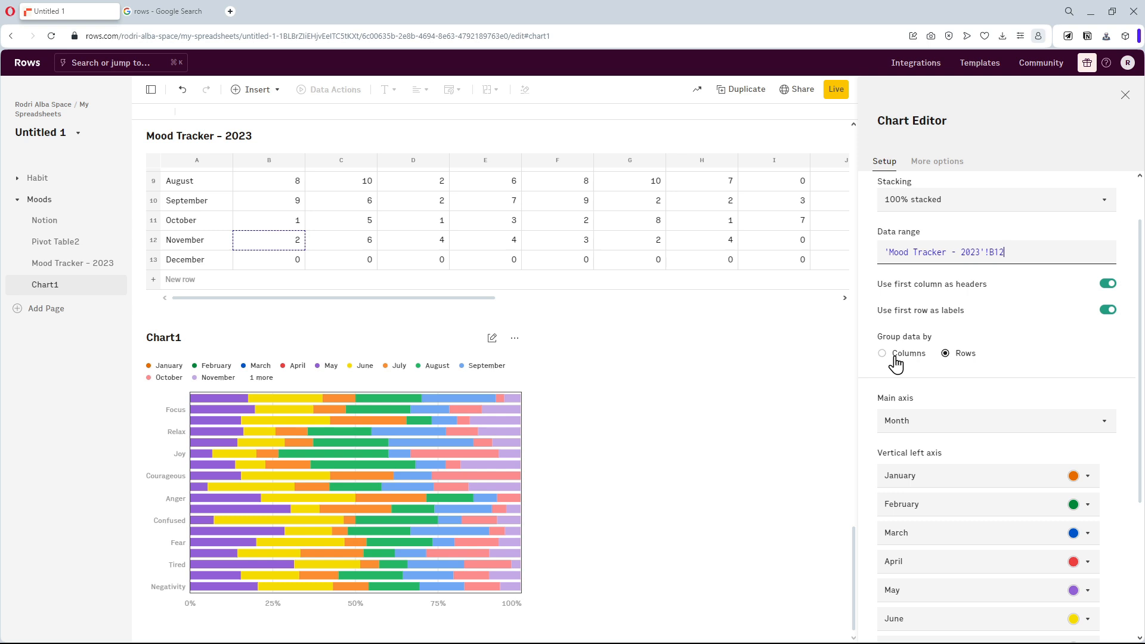
pyautogui.click(883, 365)
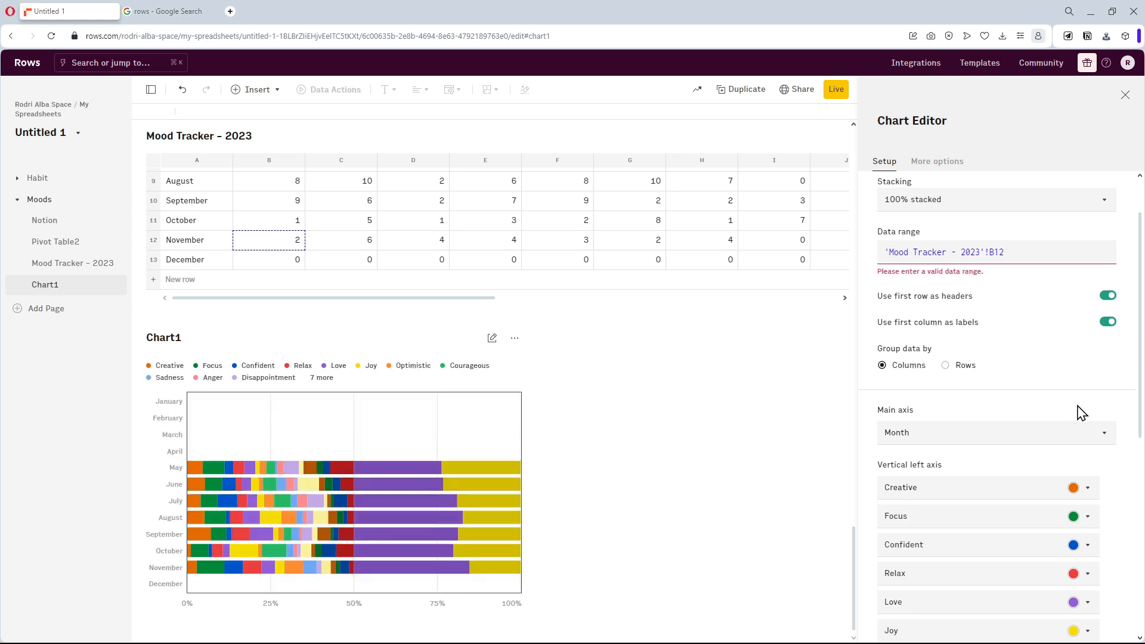
# Remove the Anger and Fear series to make the positive chart, then duplicate it for the negative one.
pyautogui.scroll(-3)
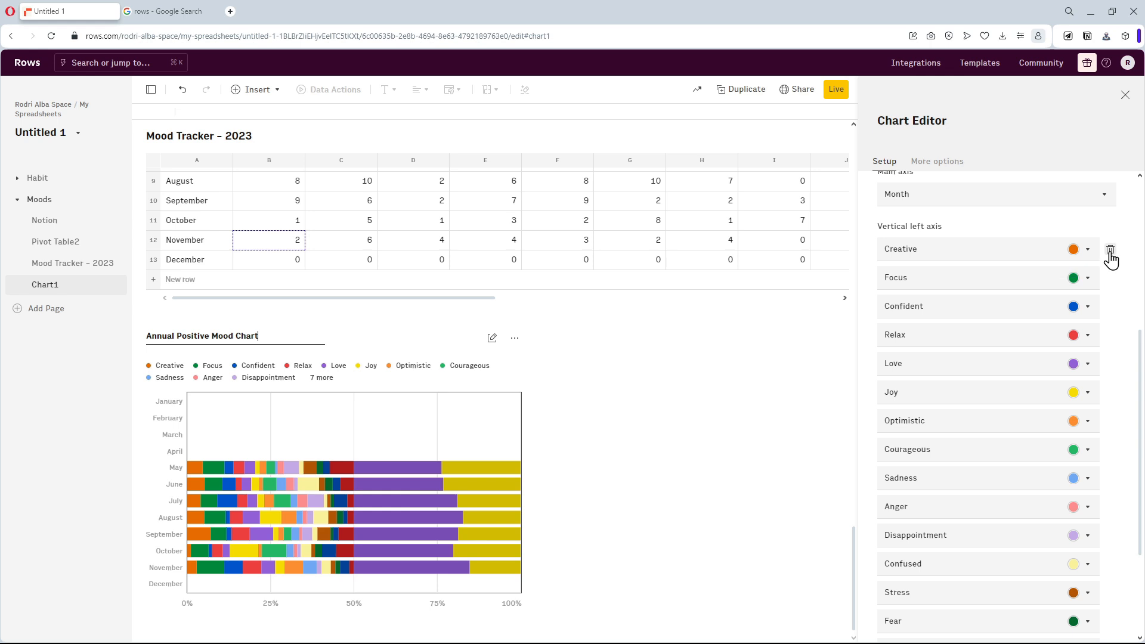
pyautogui.scroll(-3)
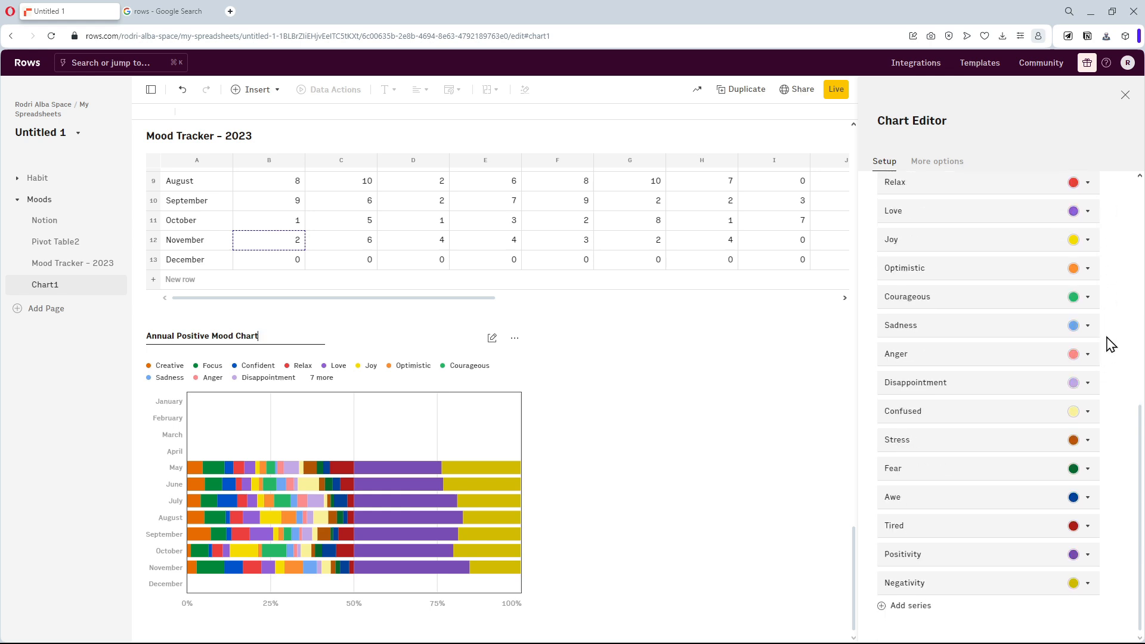
pyautogui.moveTo(1109, 329)
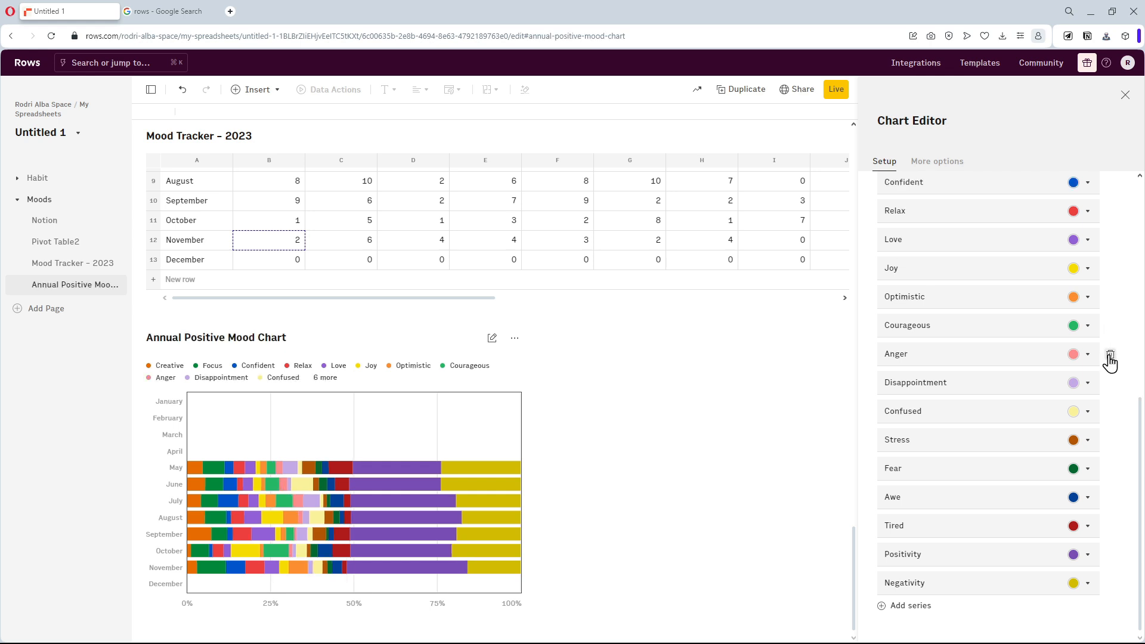
pyautogui.click(1109, 357)
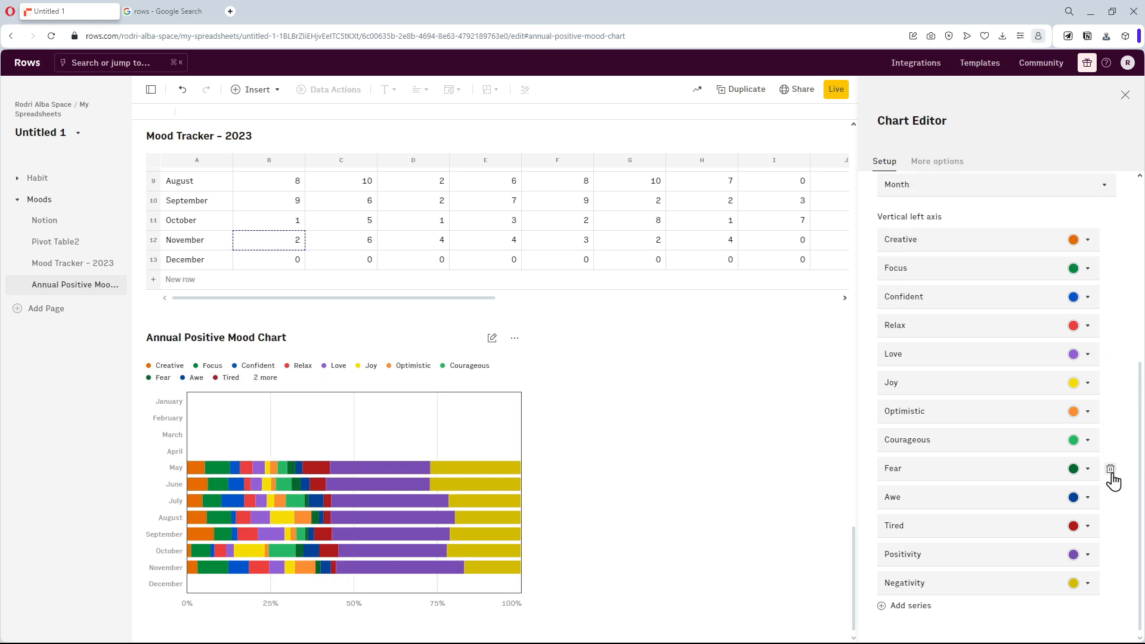
pyautogui.click(1110, 470)
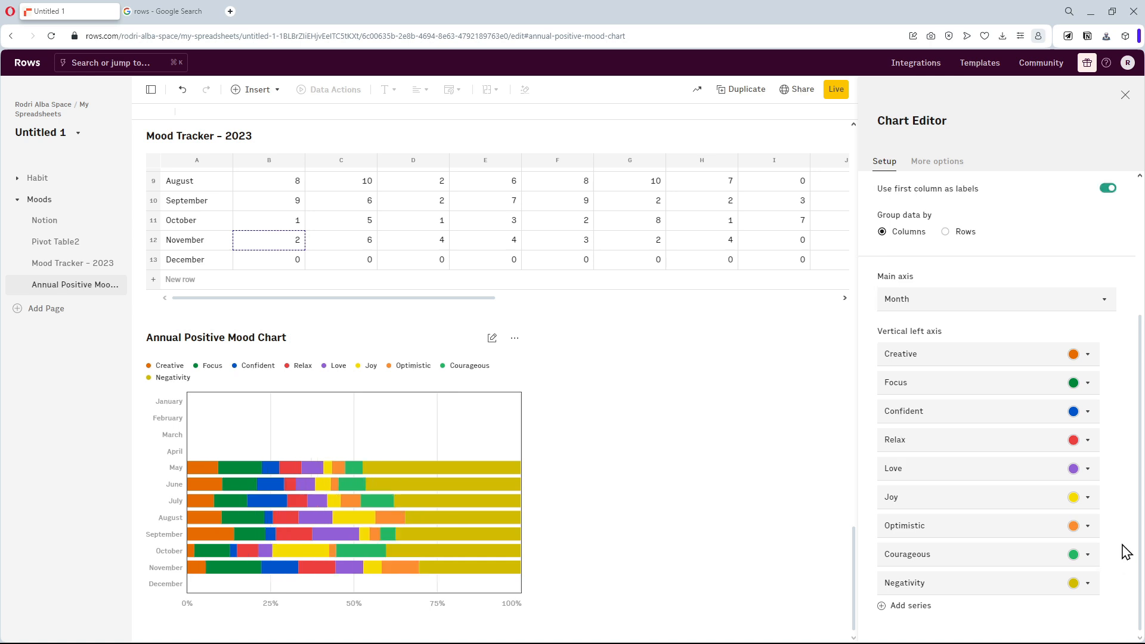
pyautogui.click(515, 338)
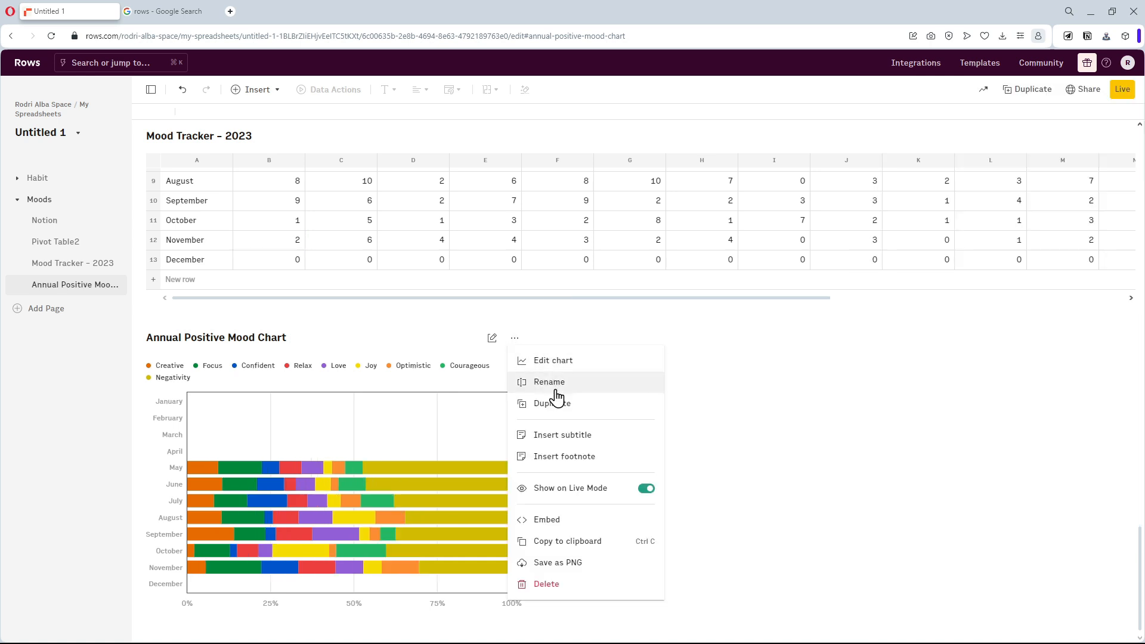
pyautogui.click(549, 403)
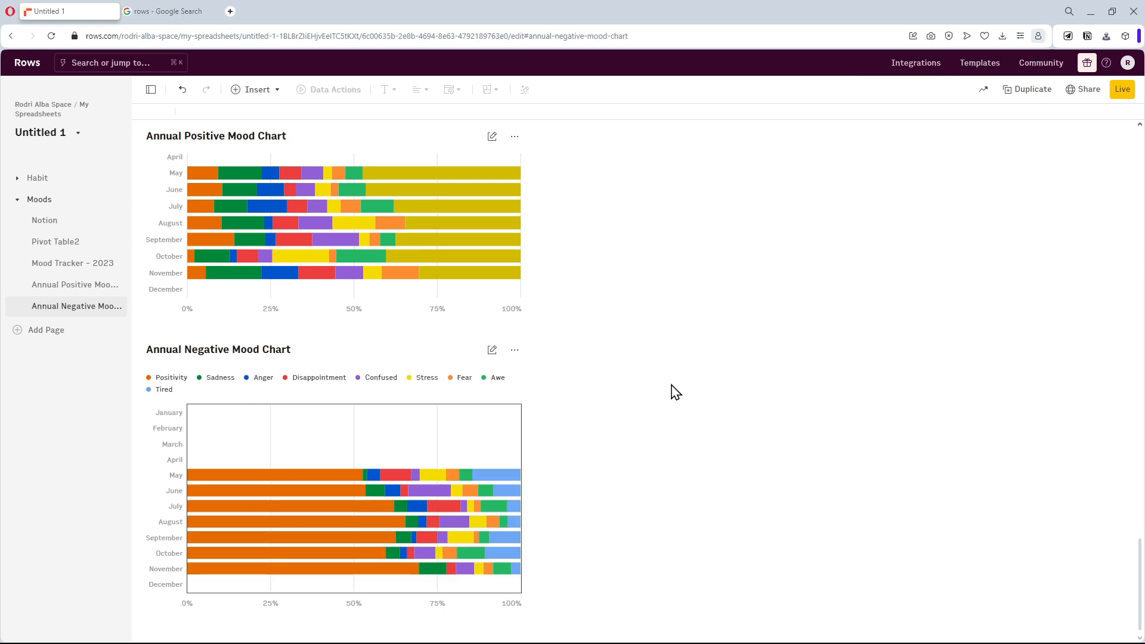
# In the Notion planner's Journaling view, create a Friday entry and log Focus as the day's mood.
pyautogui.click(516, 349)
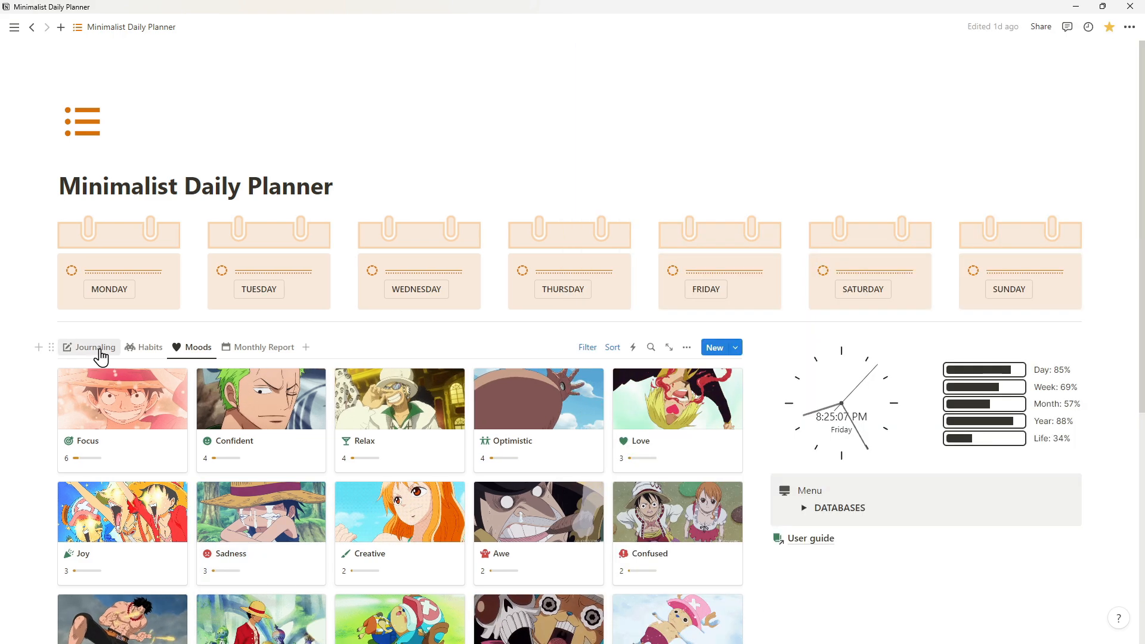
pyautogui.click(95, 348)
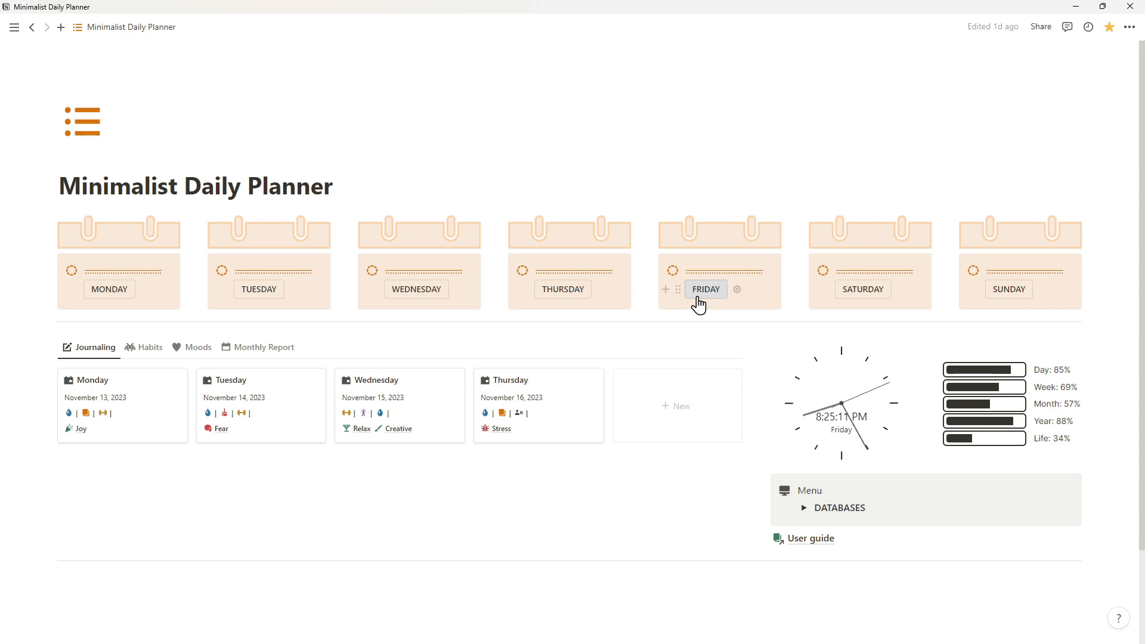
pyautogui.click(705, 289)
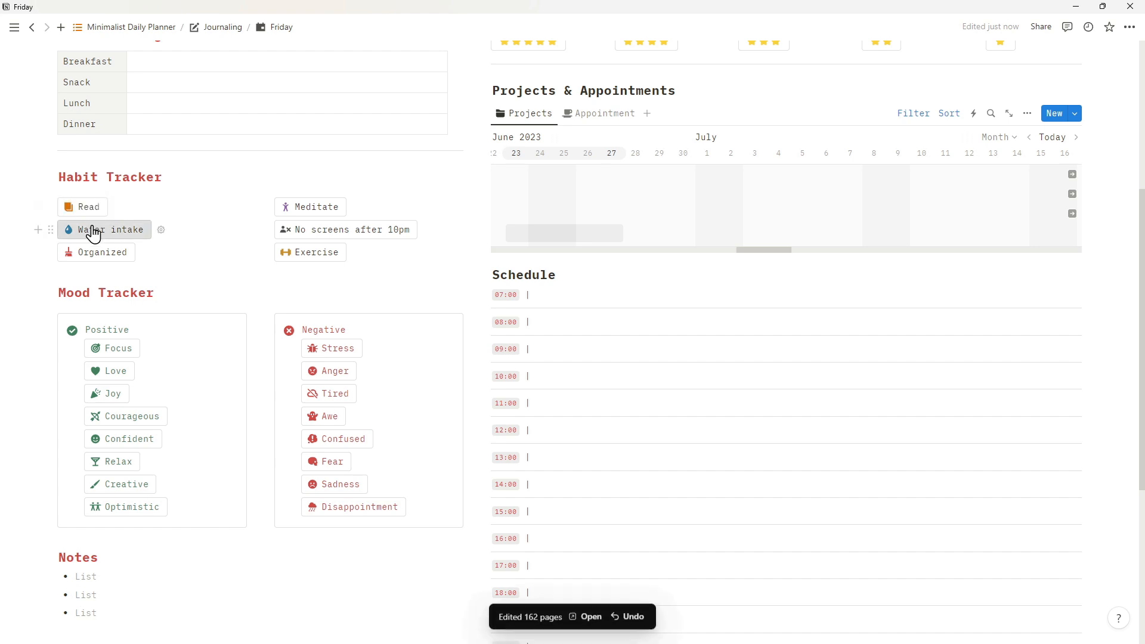
pyautogui.moveTo(112, 349)
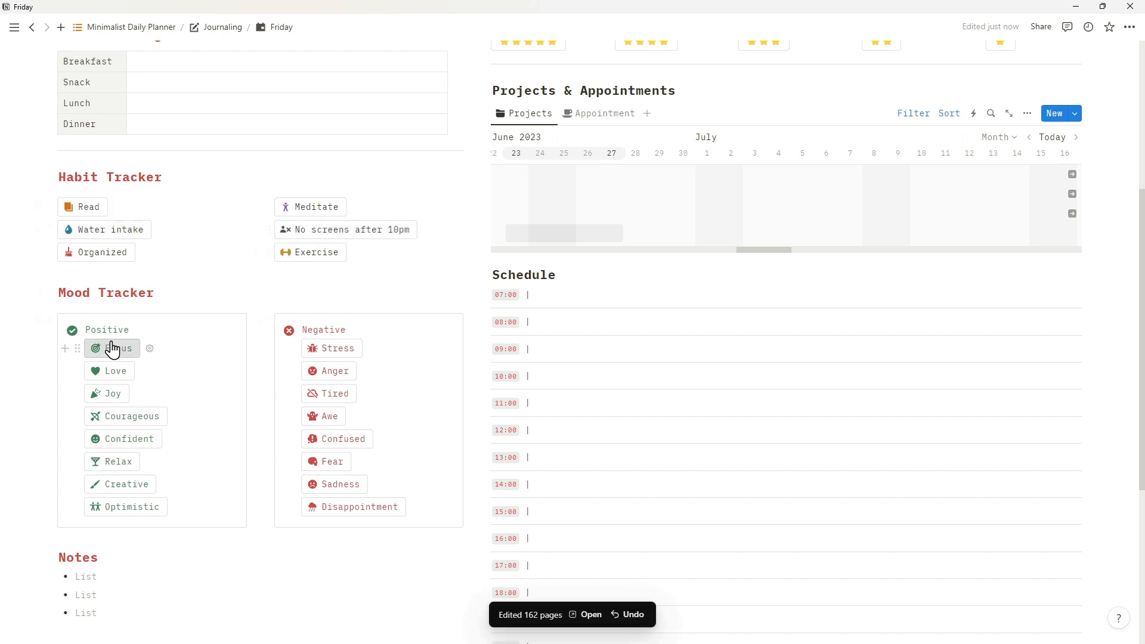
pyautogui.click(31, 27)
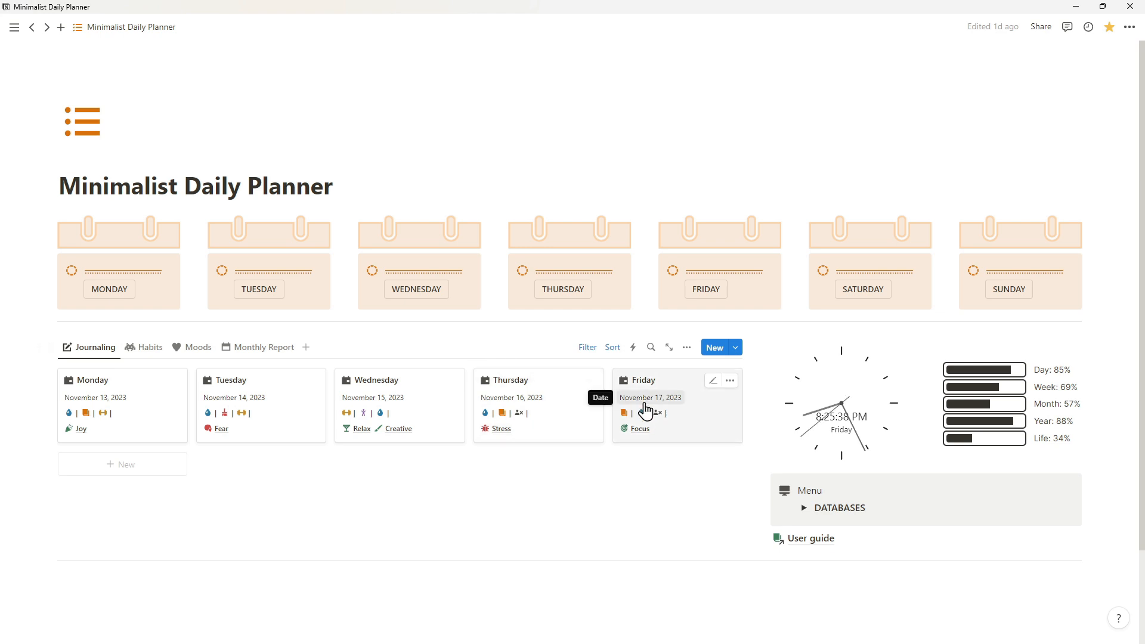